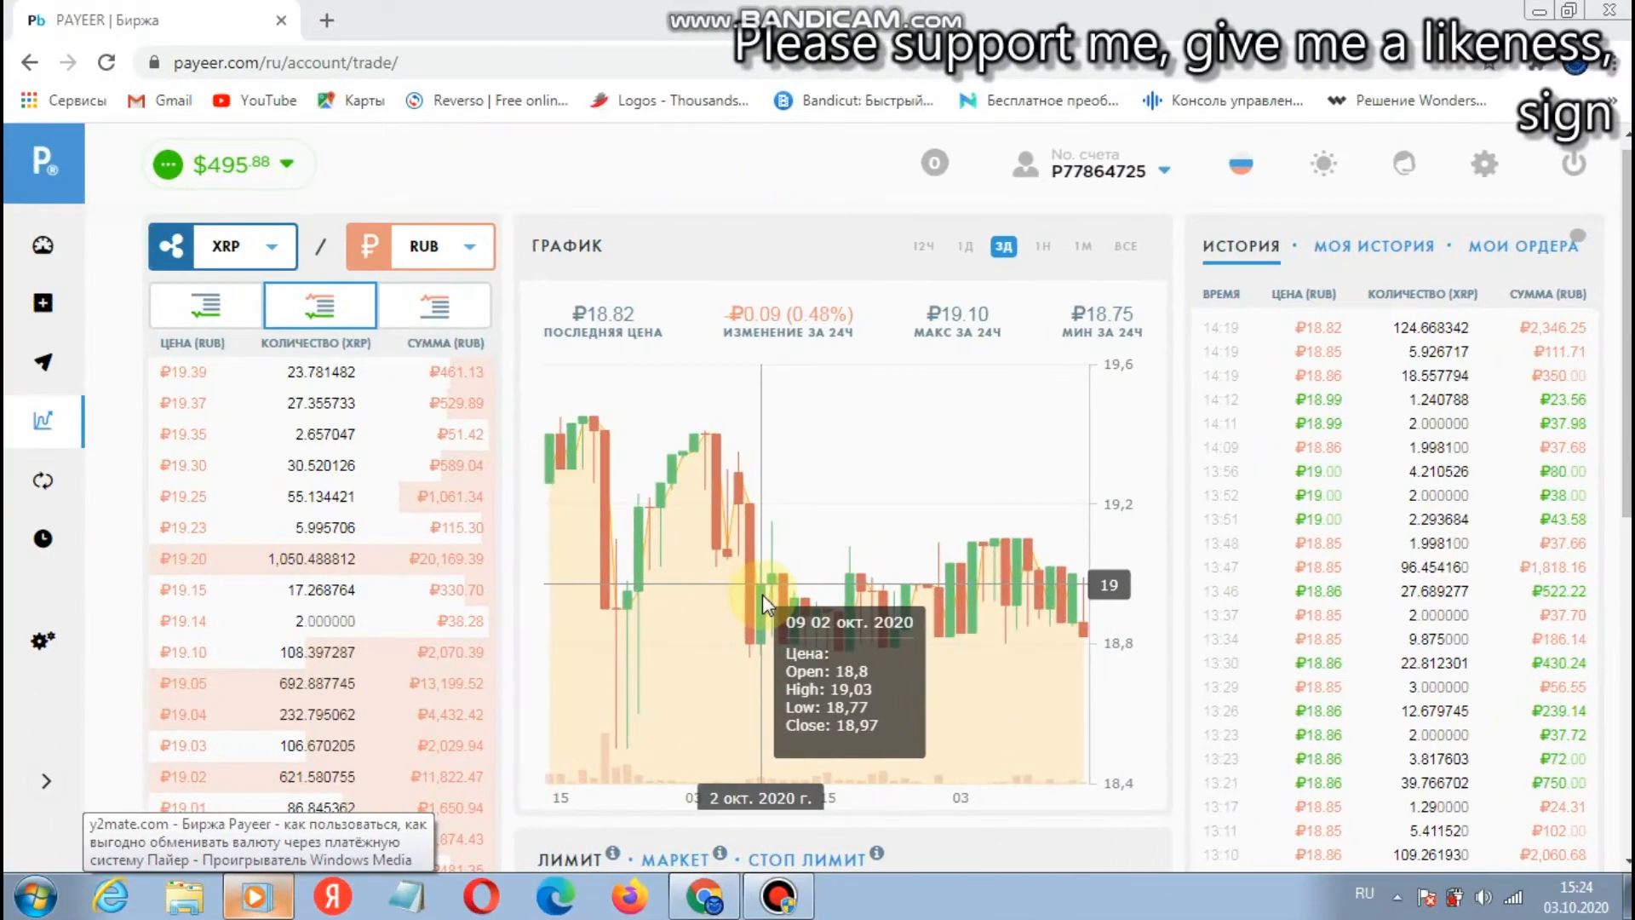
{"action": "mouse_move", "coordinate": [762, 604]}
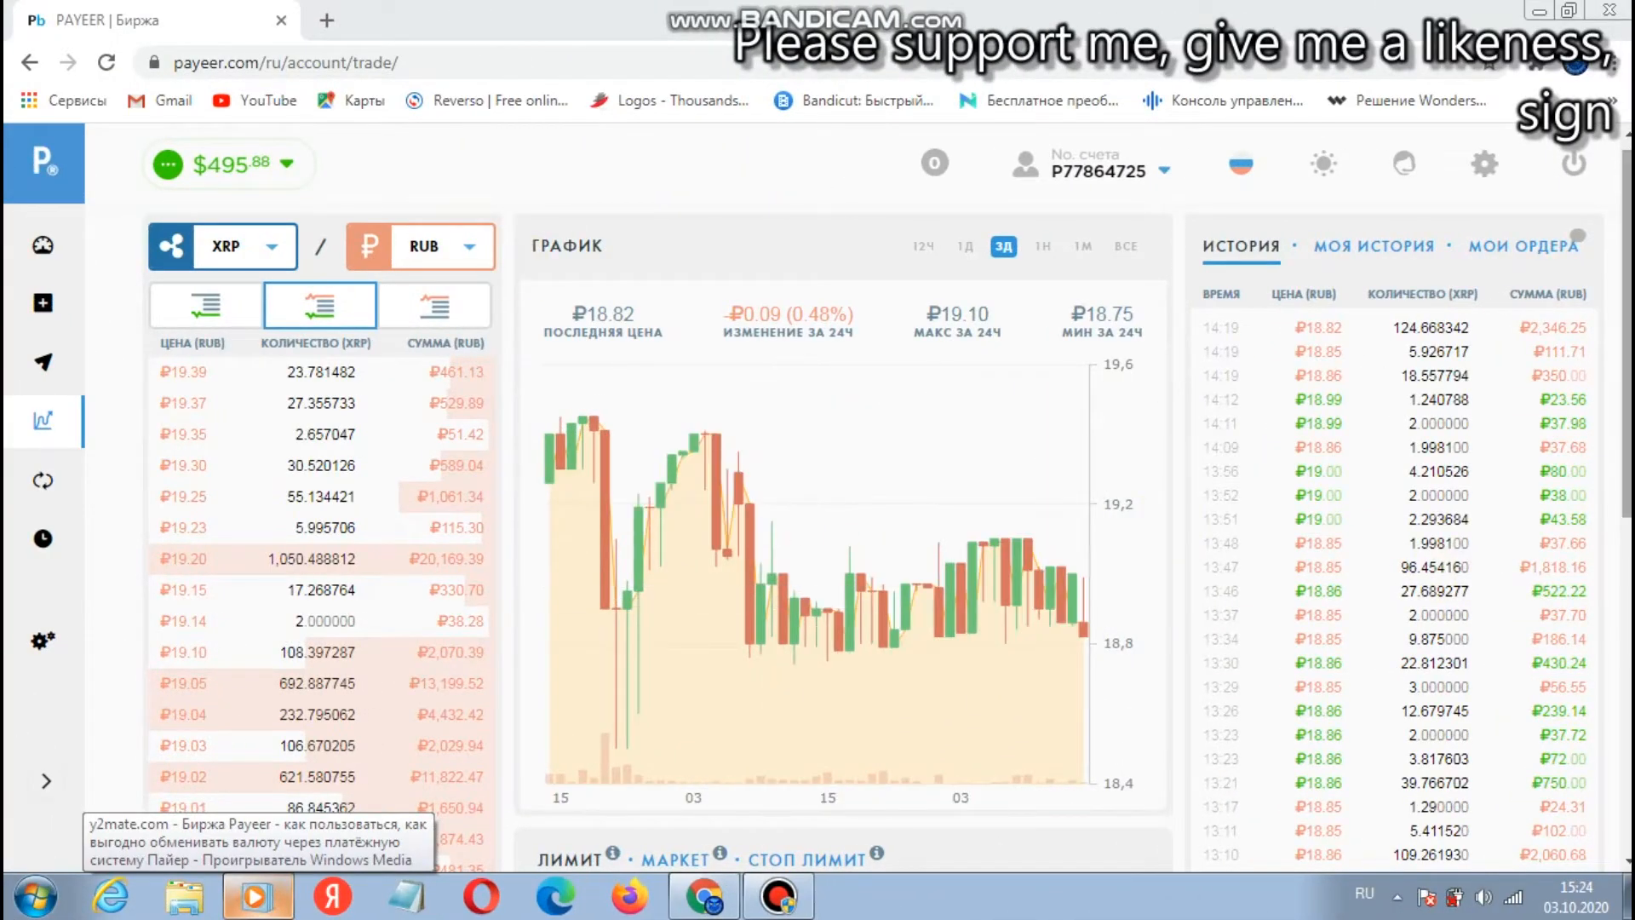
Step: Change the quote currency from RUB to USD to trade the XRP/USD pair
{"action": "scroll", "scroll_direction": "down", "scroll_amount": 3}
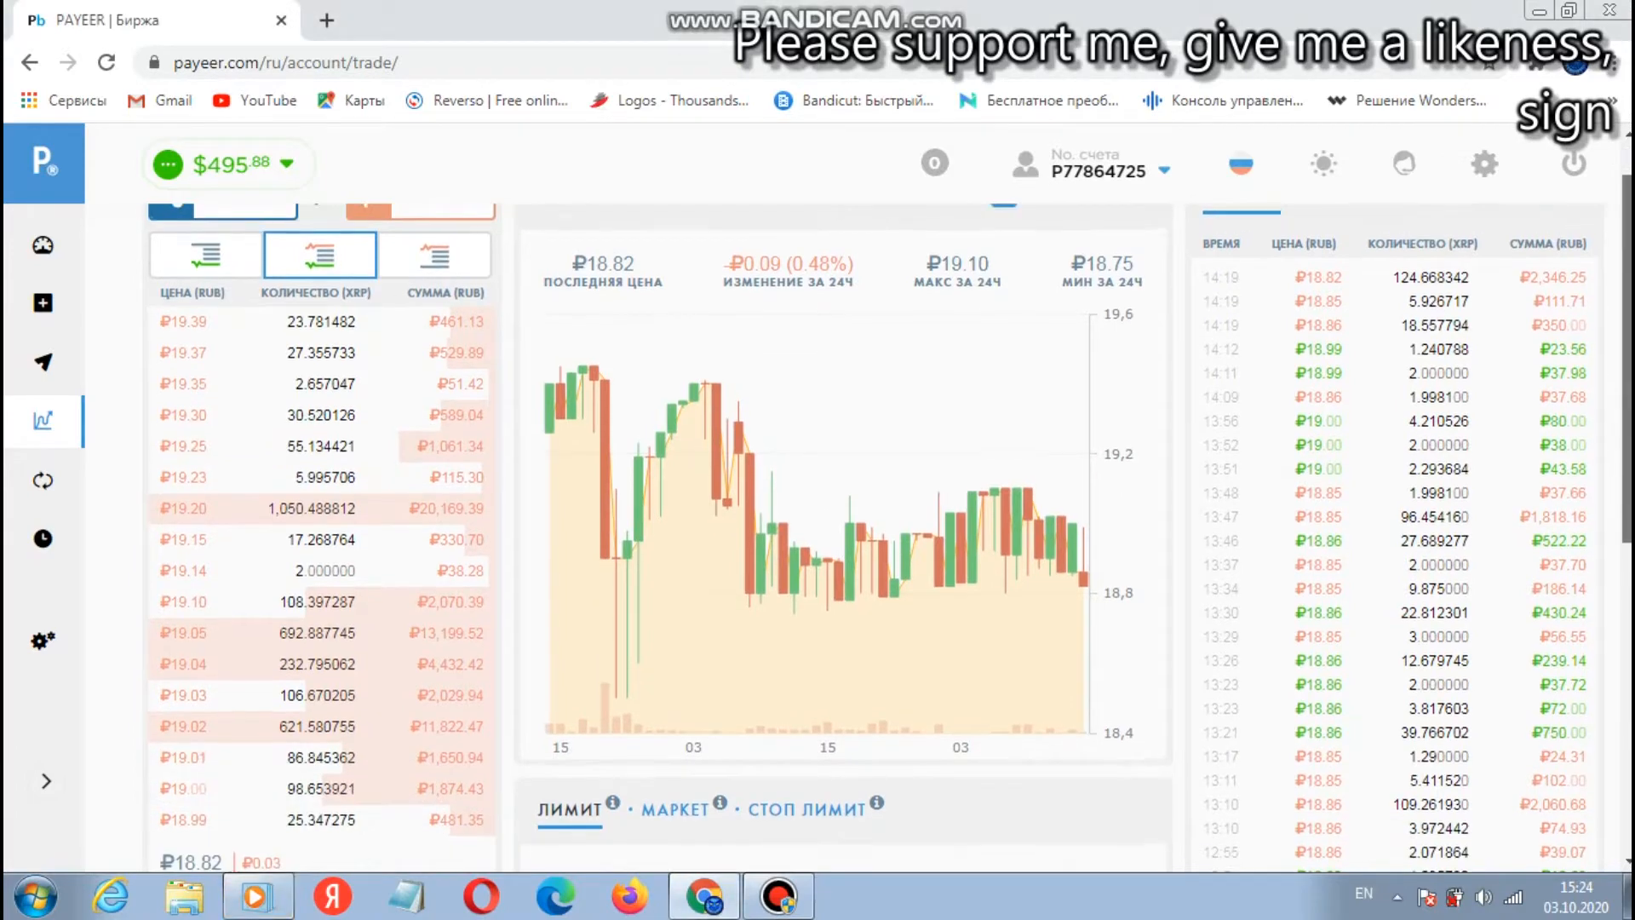
{"action": "left_click", "coordinate": [421, 259]}
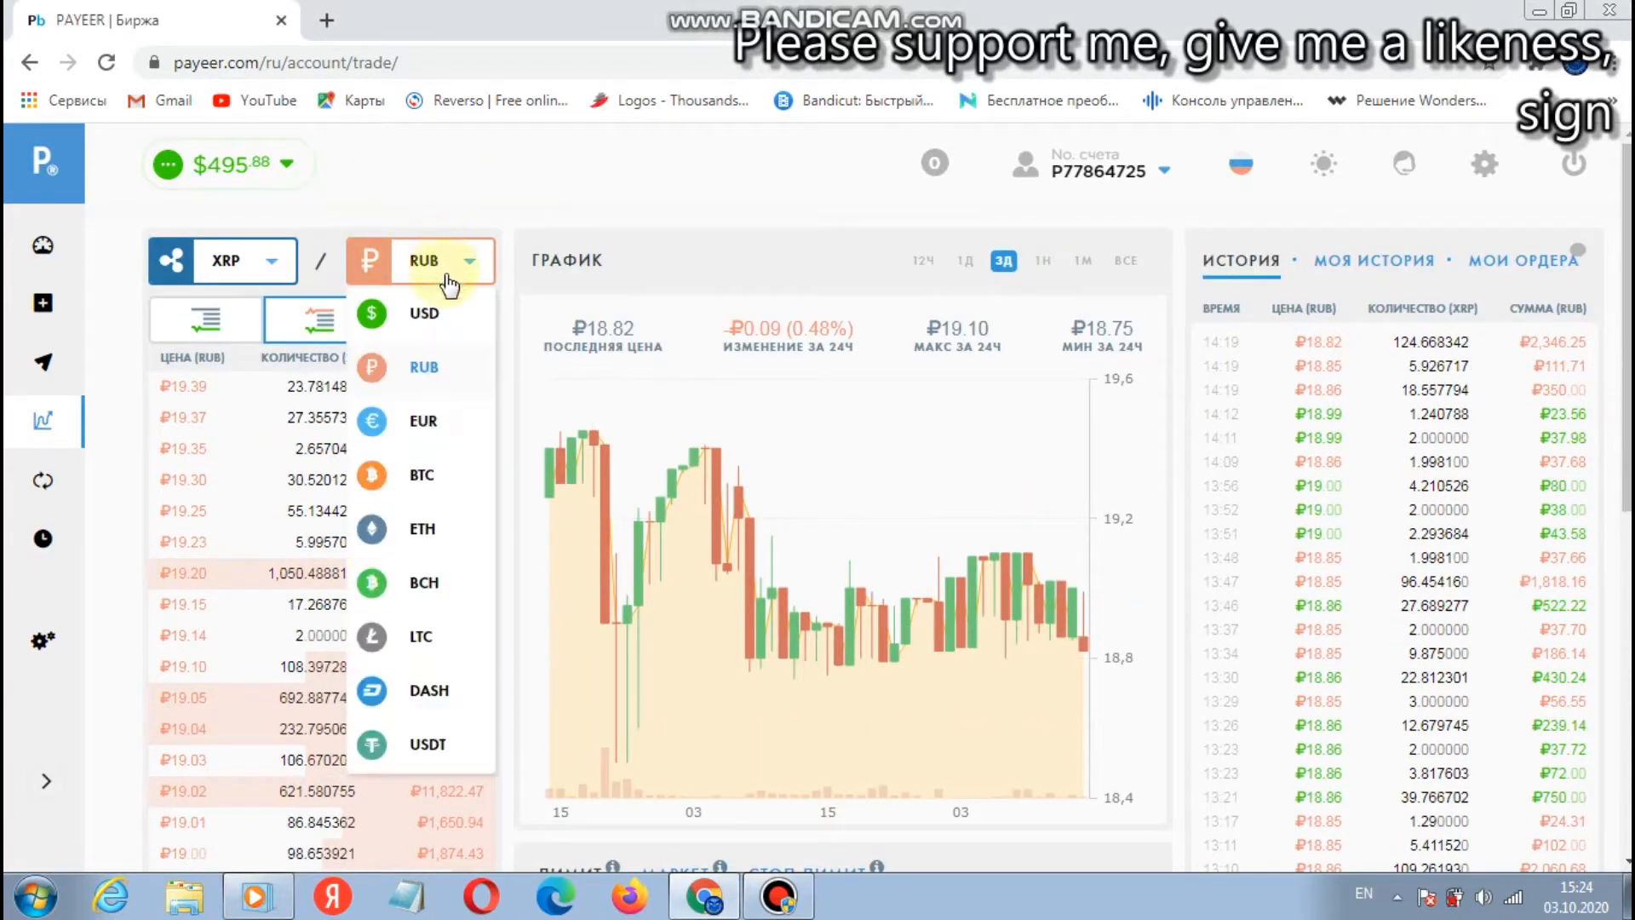
{"action": "left_click", "coordinate": [424, 314]}
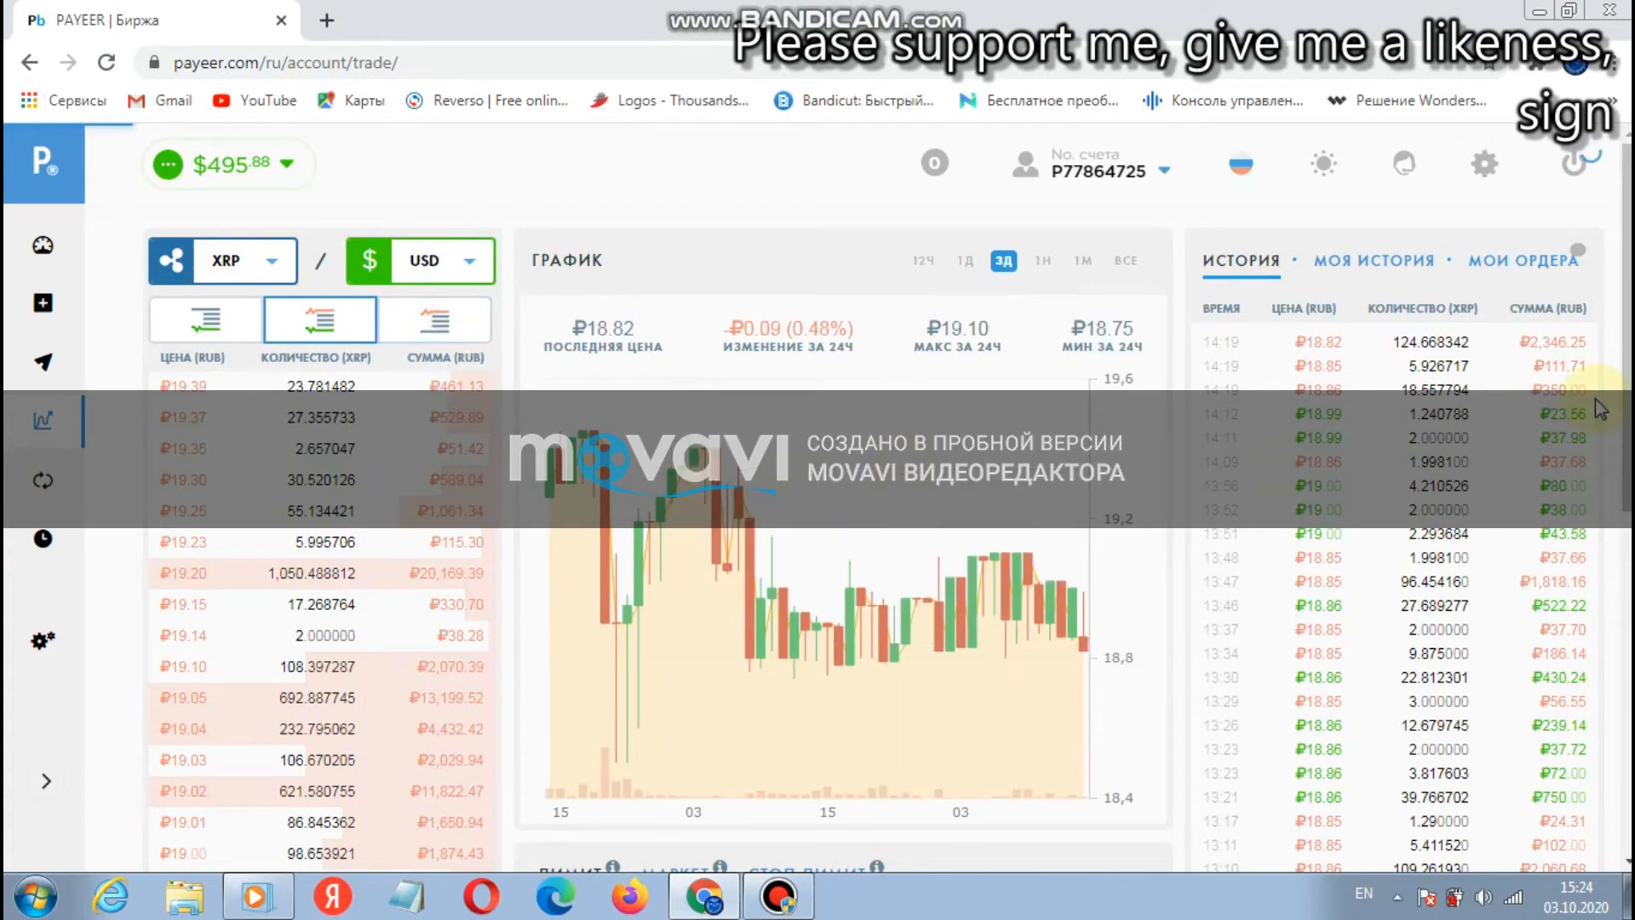
Step: Enter 2114.3915 XRP as the amount to sell in the Limit form, showing about 486.31 USD at 0.23
{"action": "left_click", "coordinate": [422, 259]}
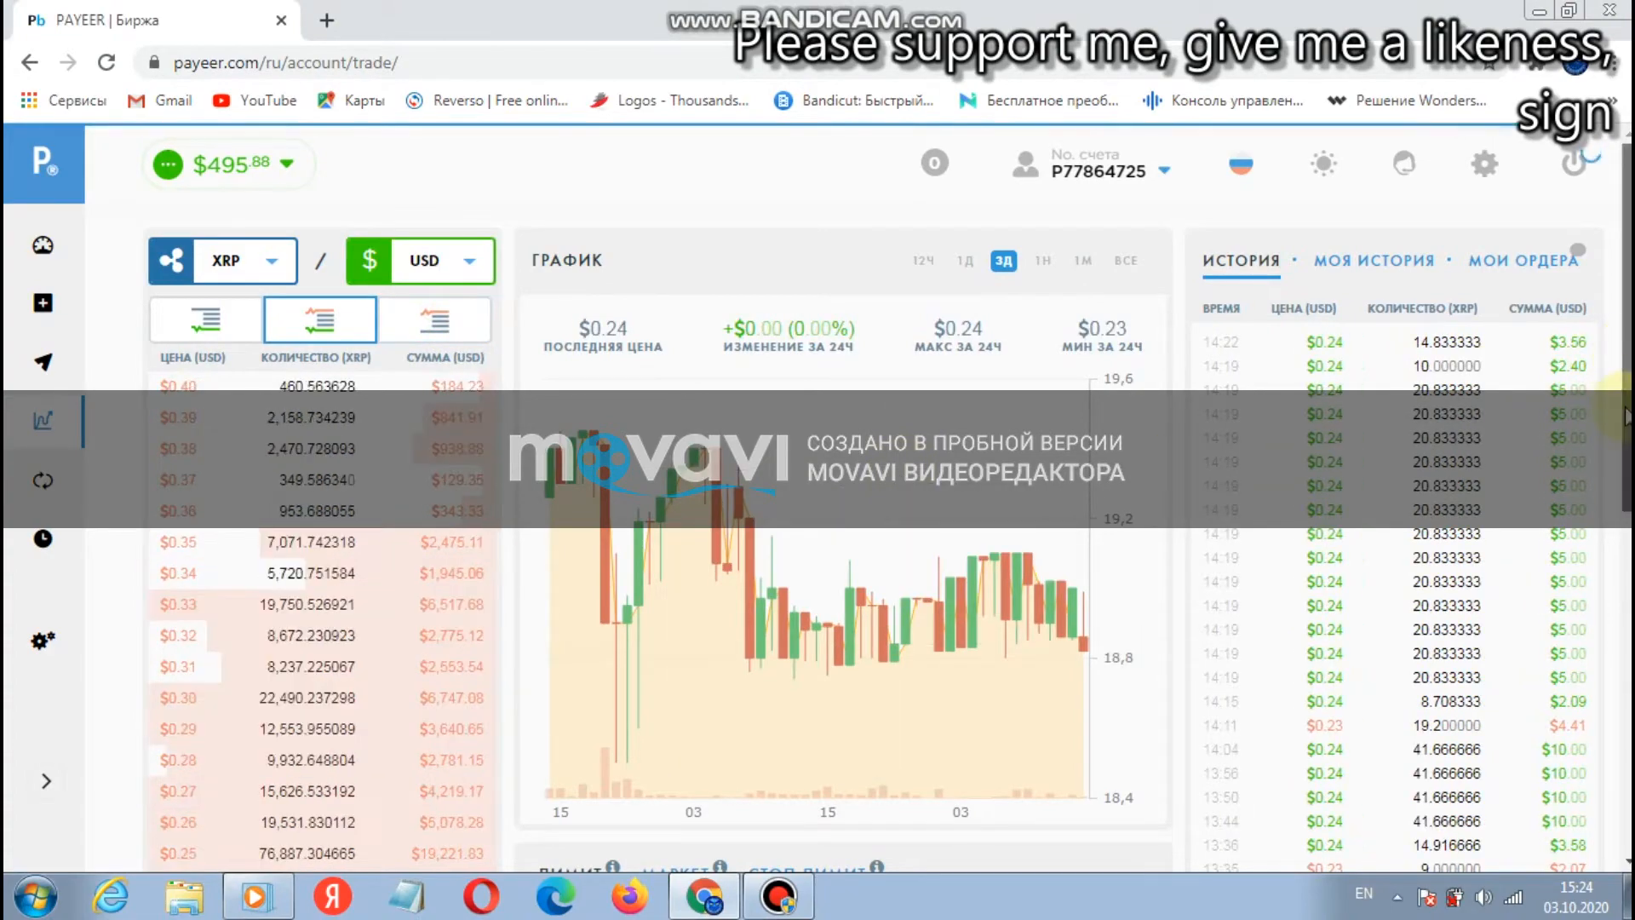
{"action": "scroll", "scroll_direction": "down", "scroll_amount": 3}
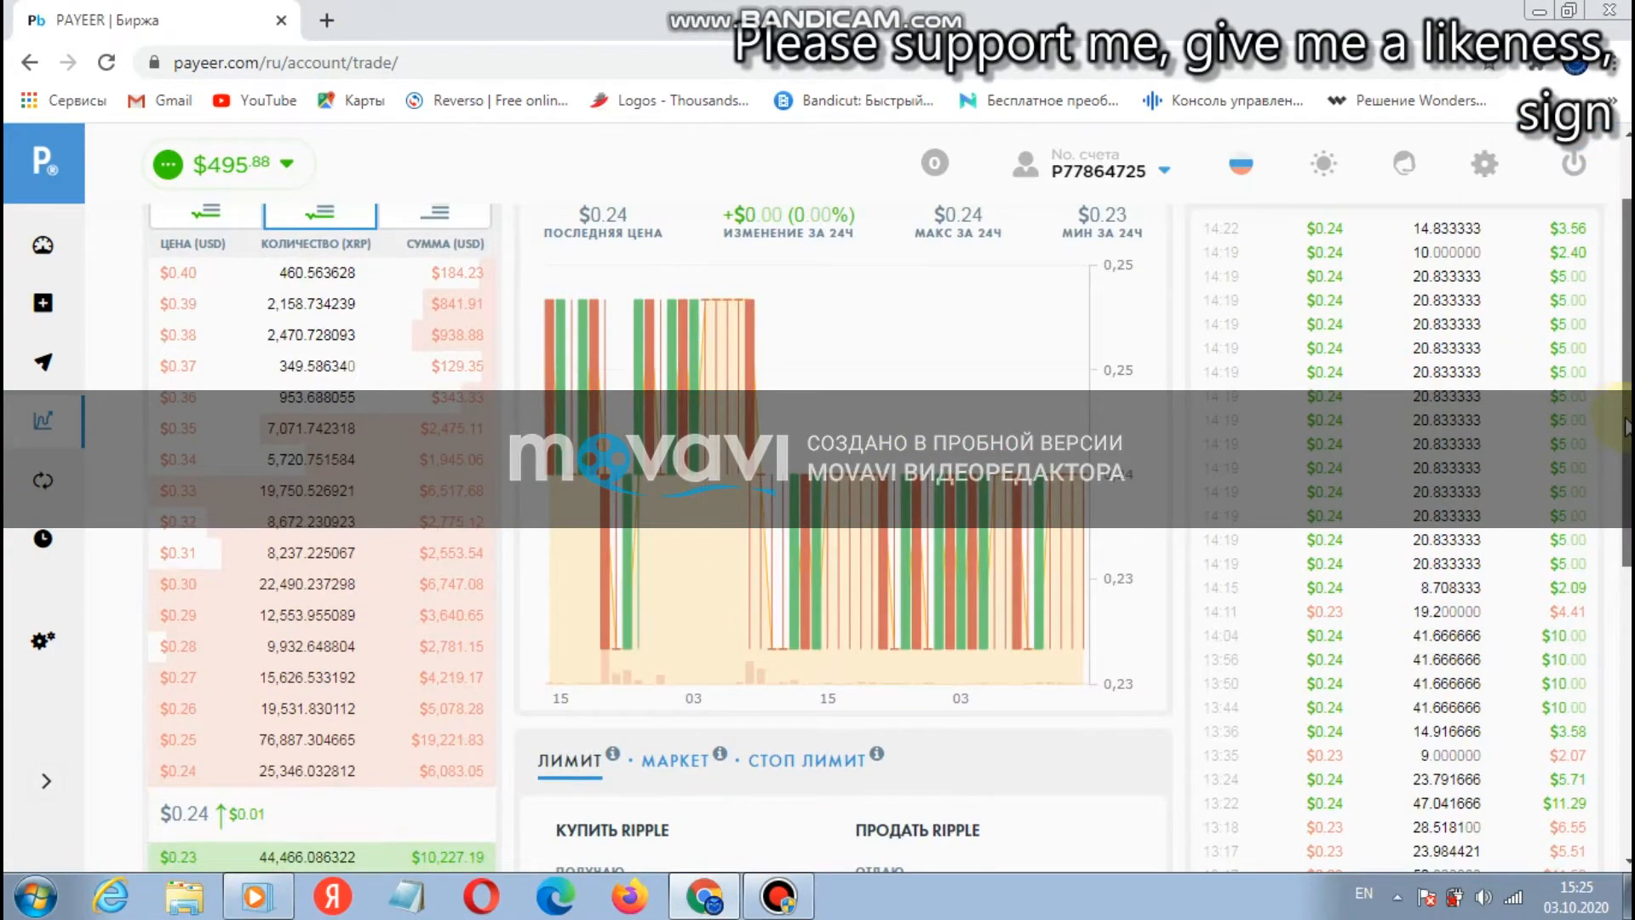
{"action": "scroll", "scroll_direction": "down", "scroll_amount": 3}
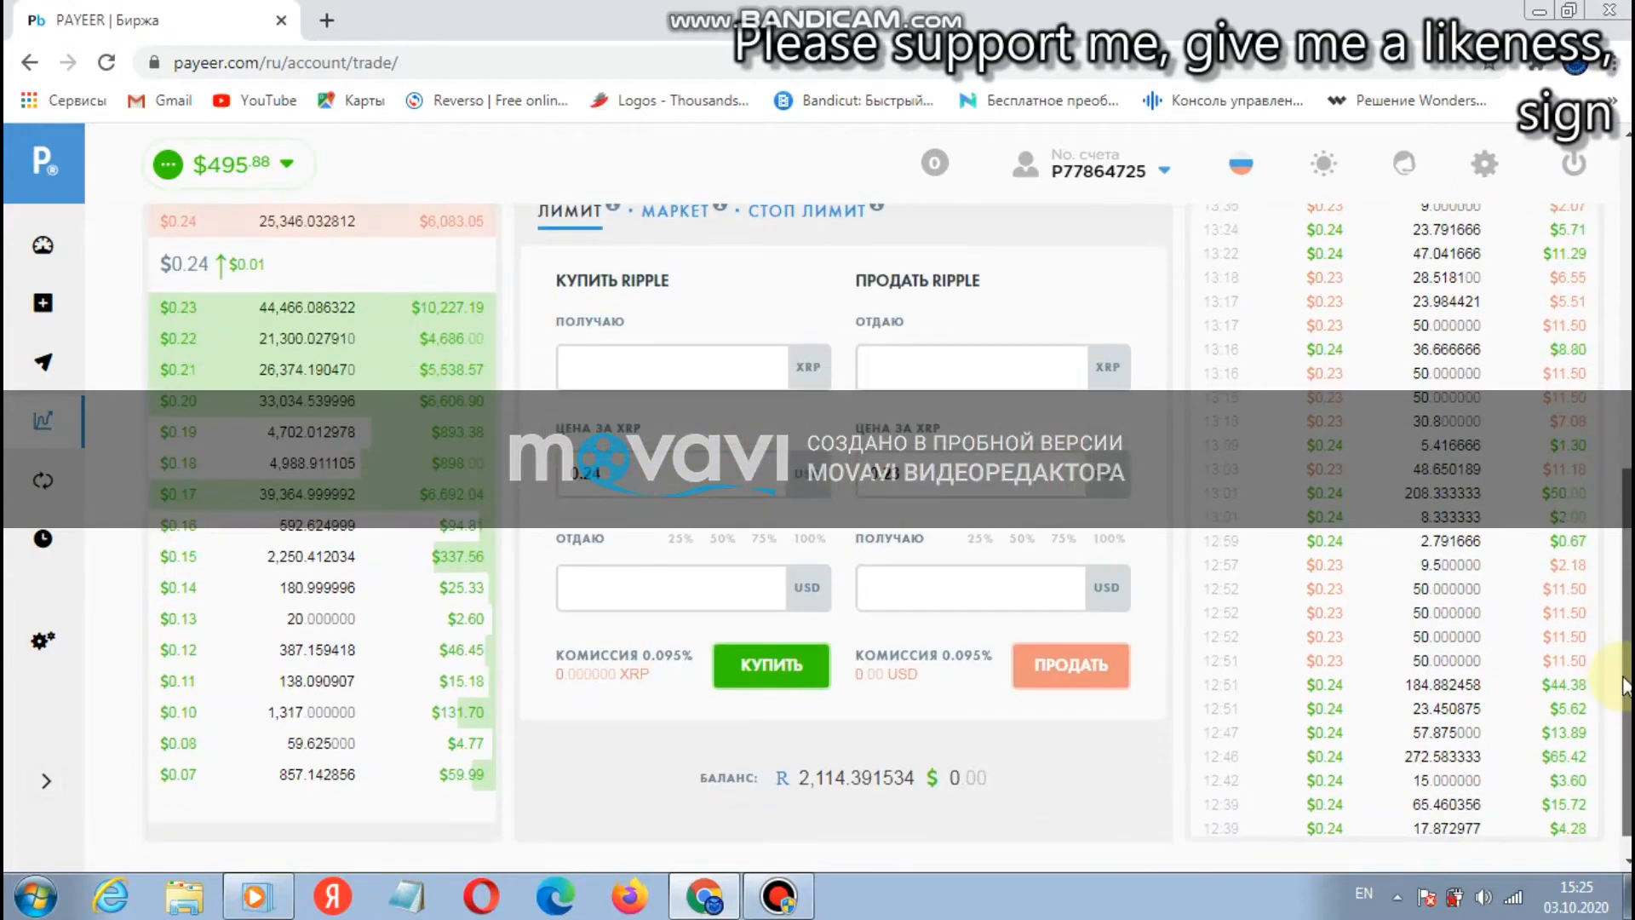
{"action": "left_click", "coordinate": [969, 365]}
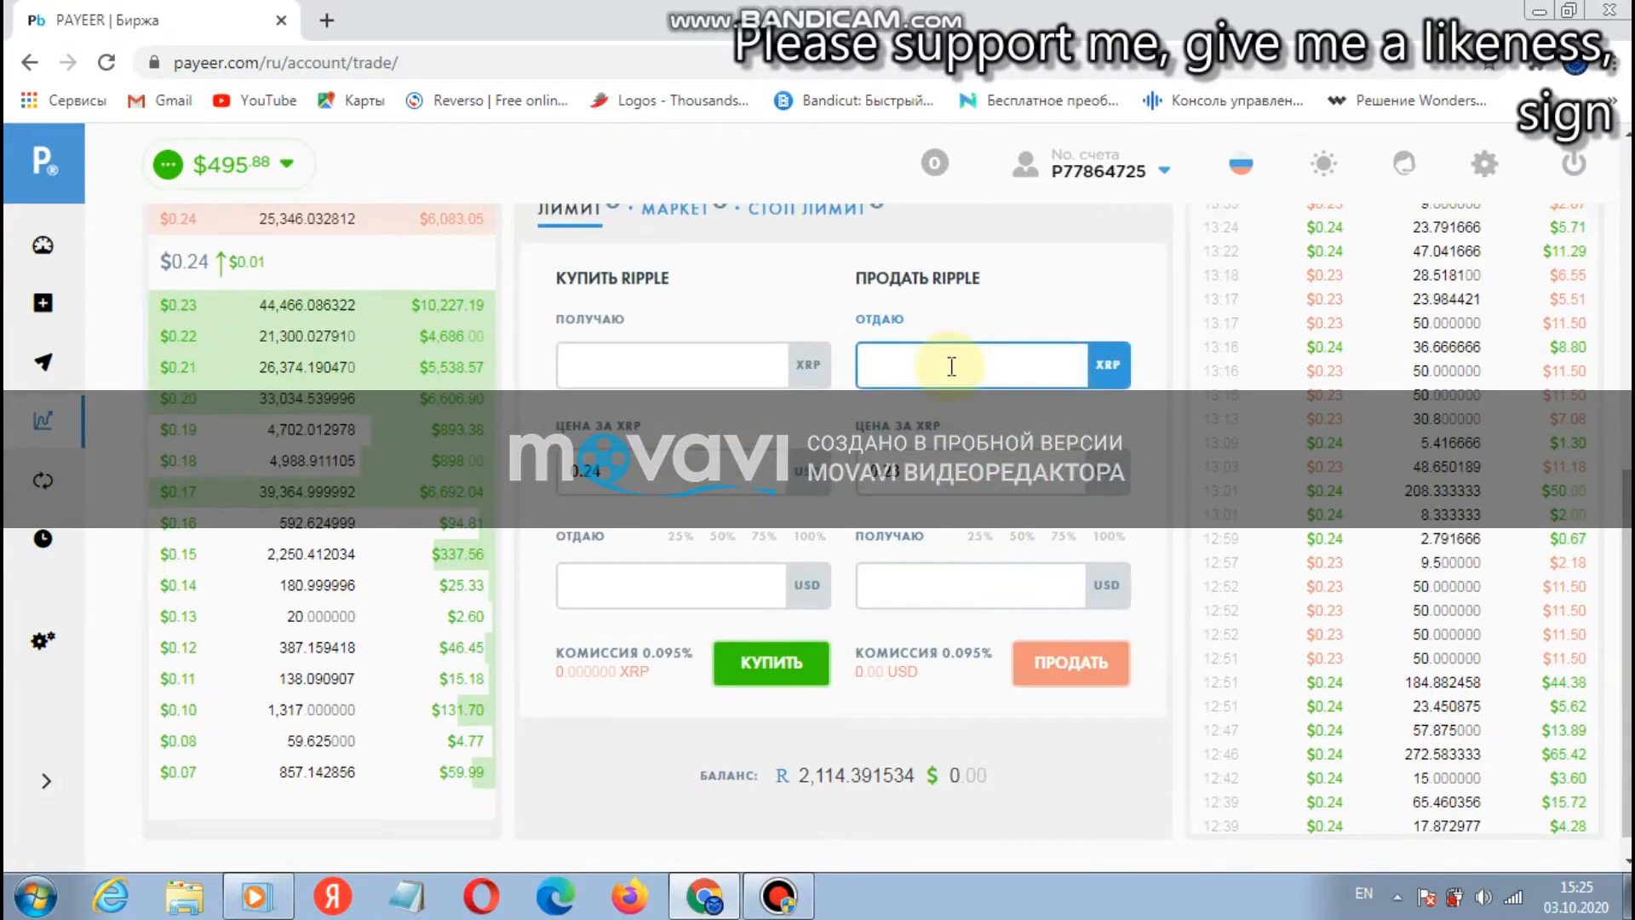
{"action": "left_click", "coordinate": [970, 365]}
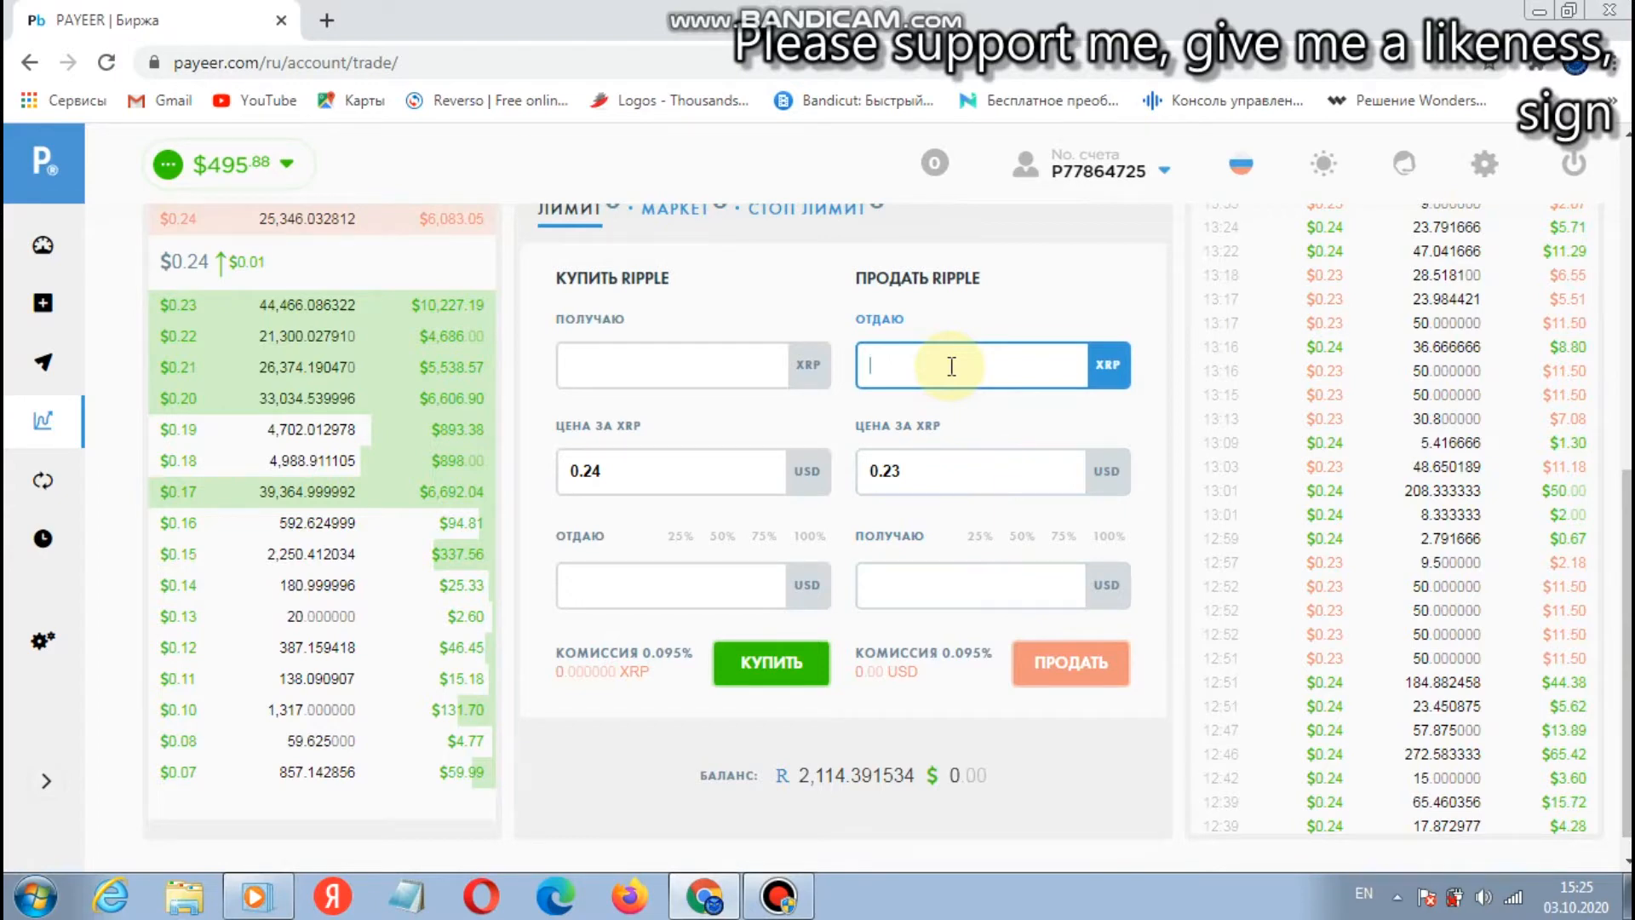
{"action": "type", "text": "211"}
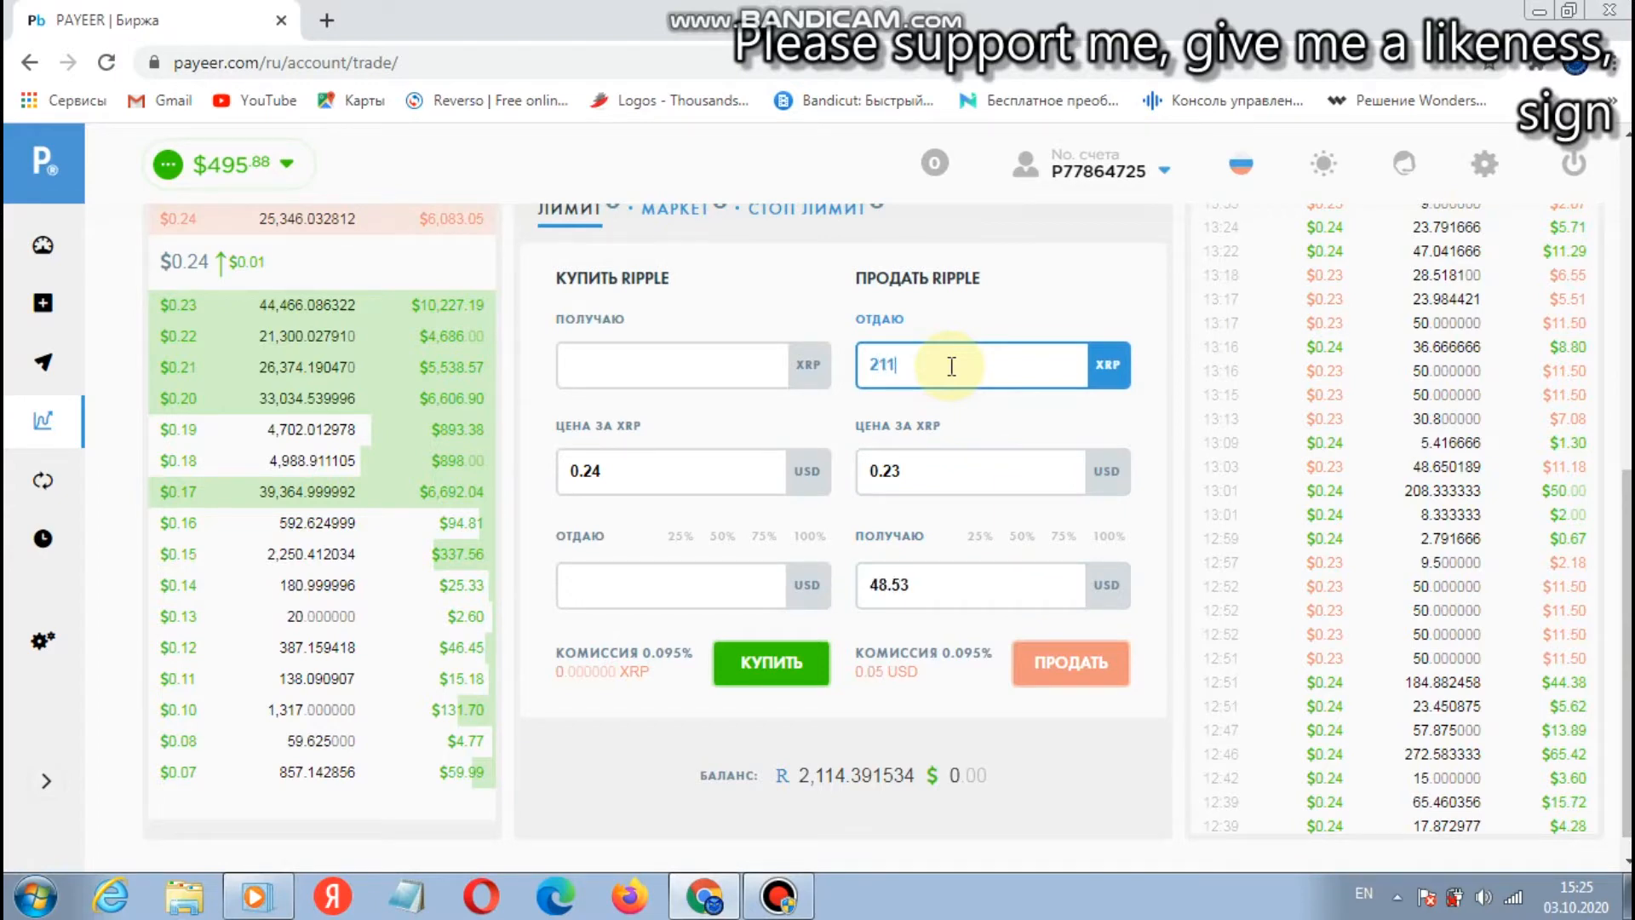
{"action": "type", "text": "4"}
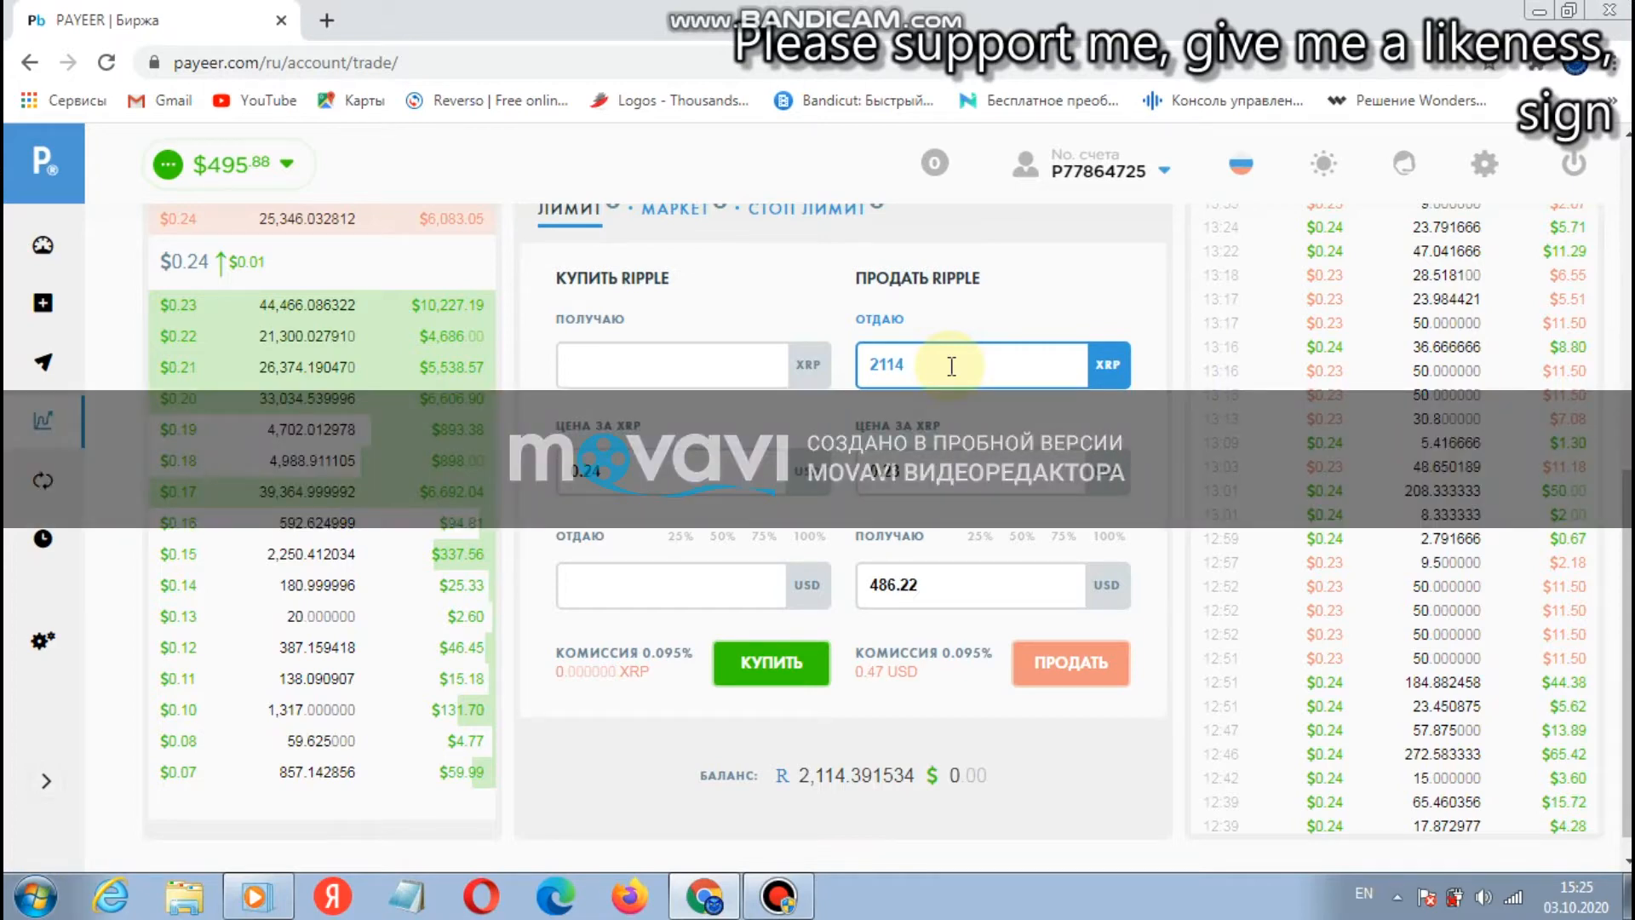
{"action": "type", "text": "."}
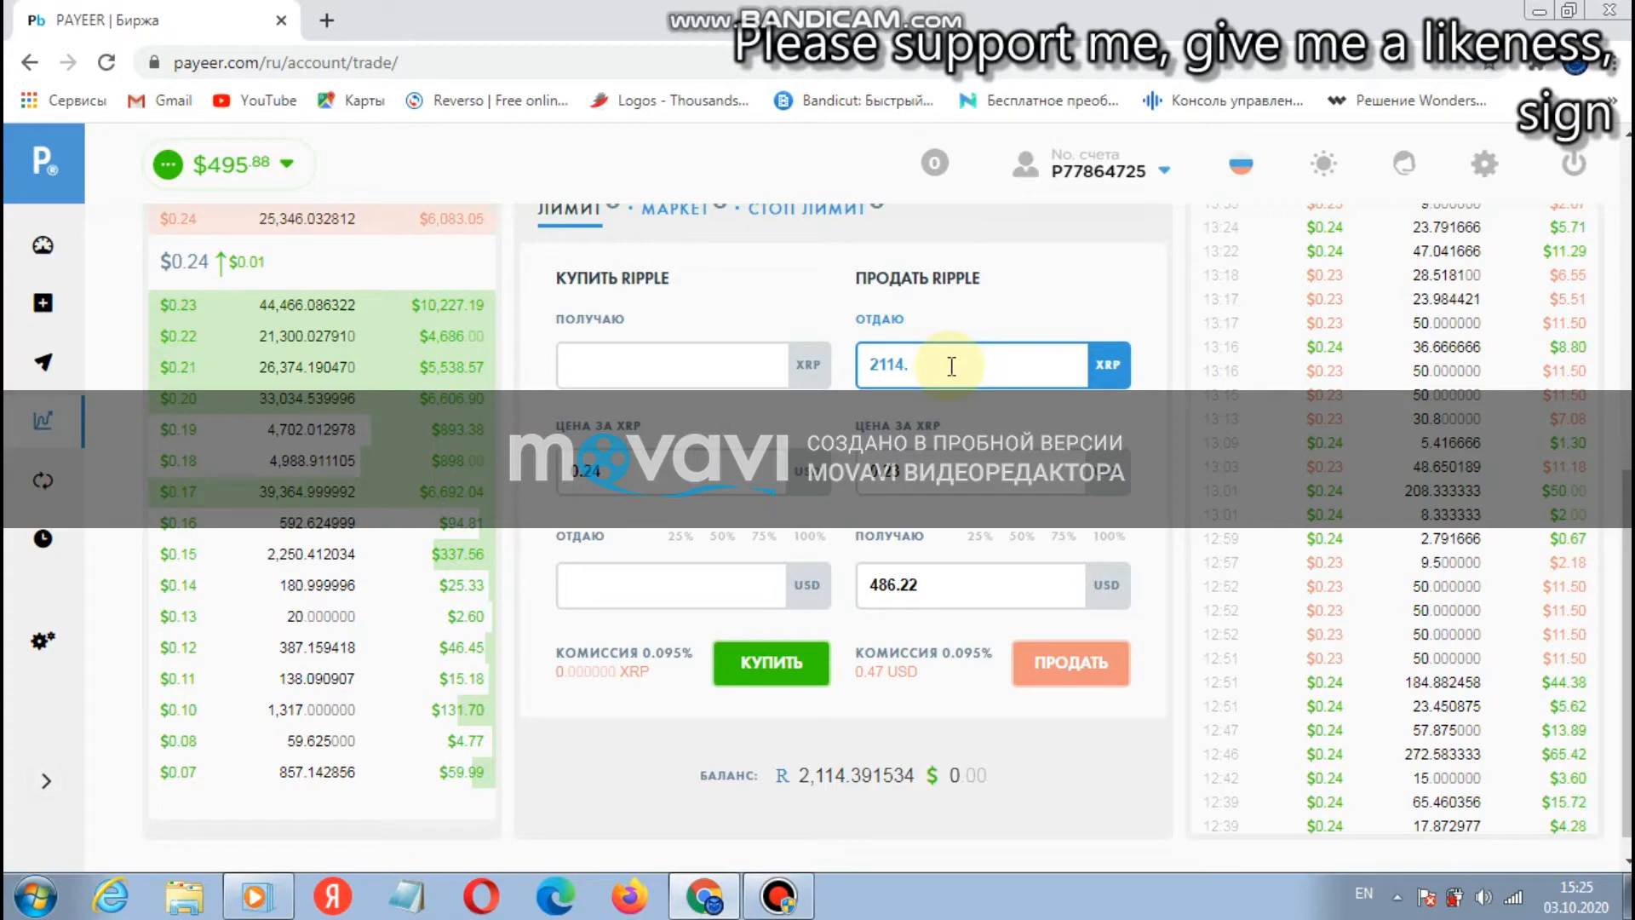
{"action": "type", "text": "3"}
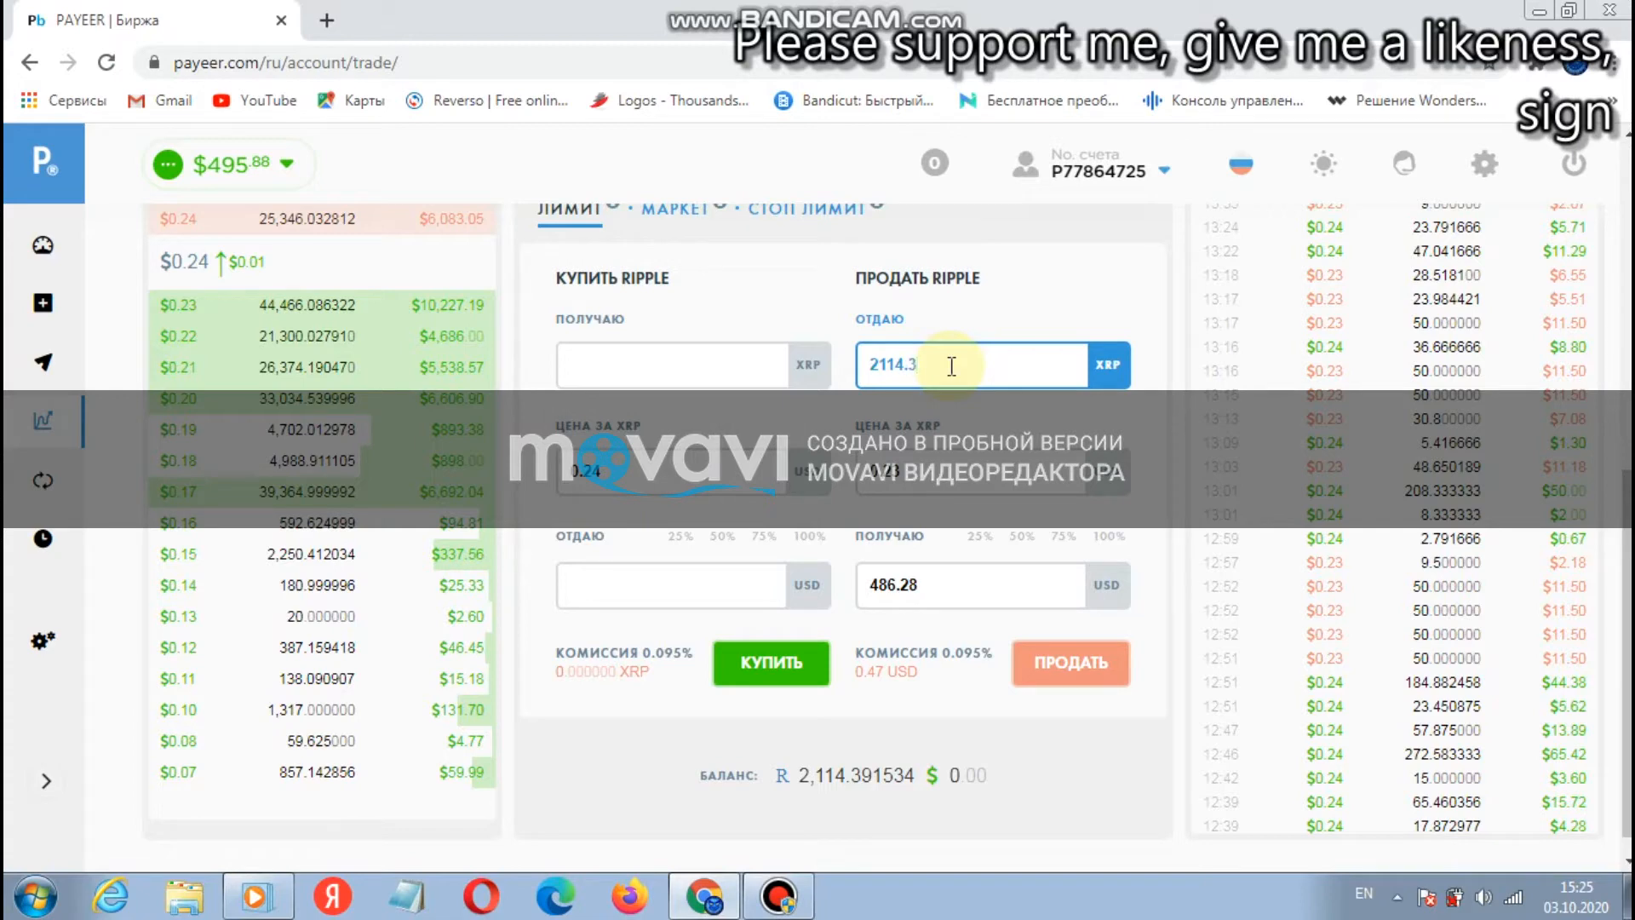
{"action": "type", "text": "9"}
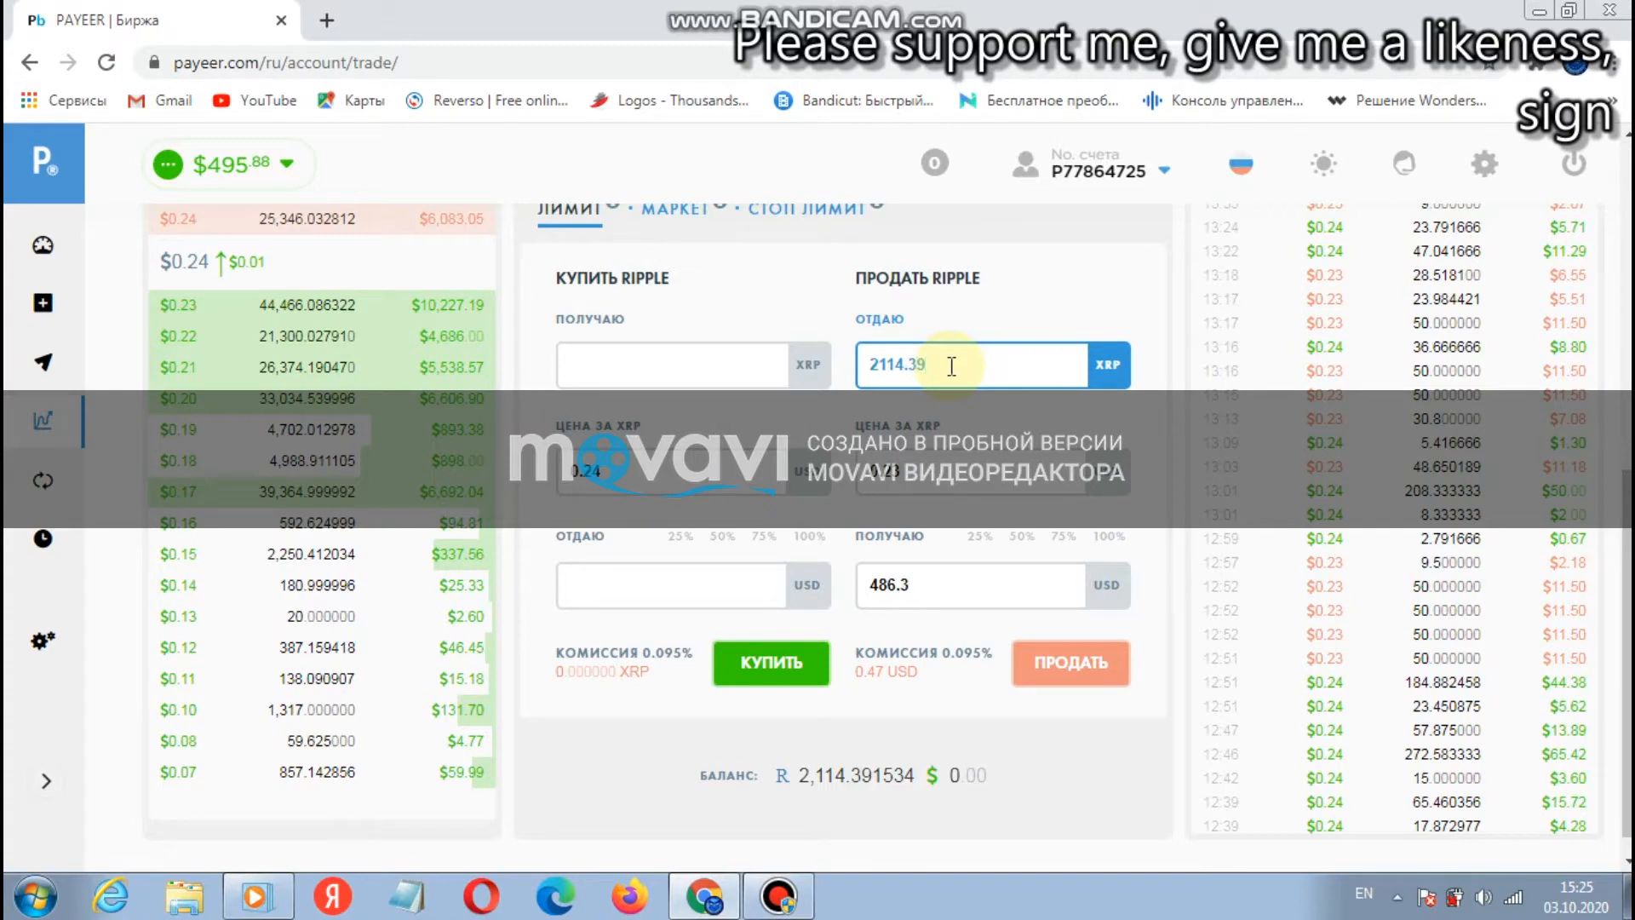
{"action": "type", "text": "1534"}
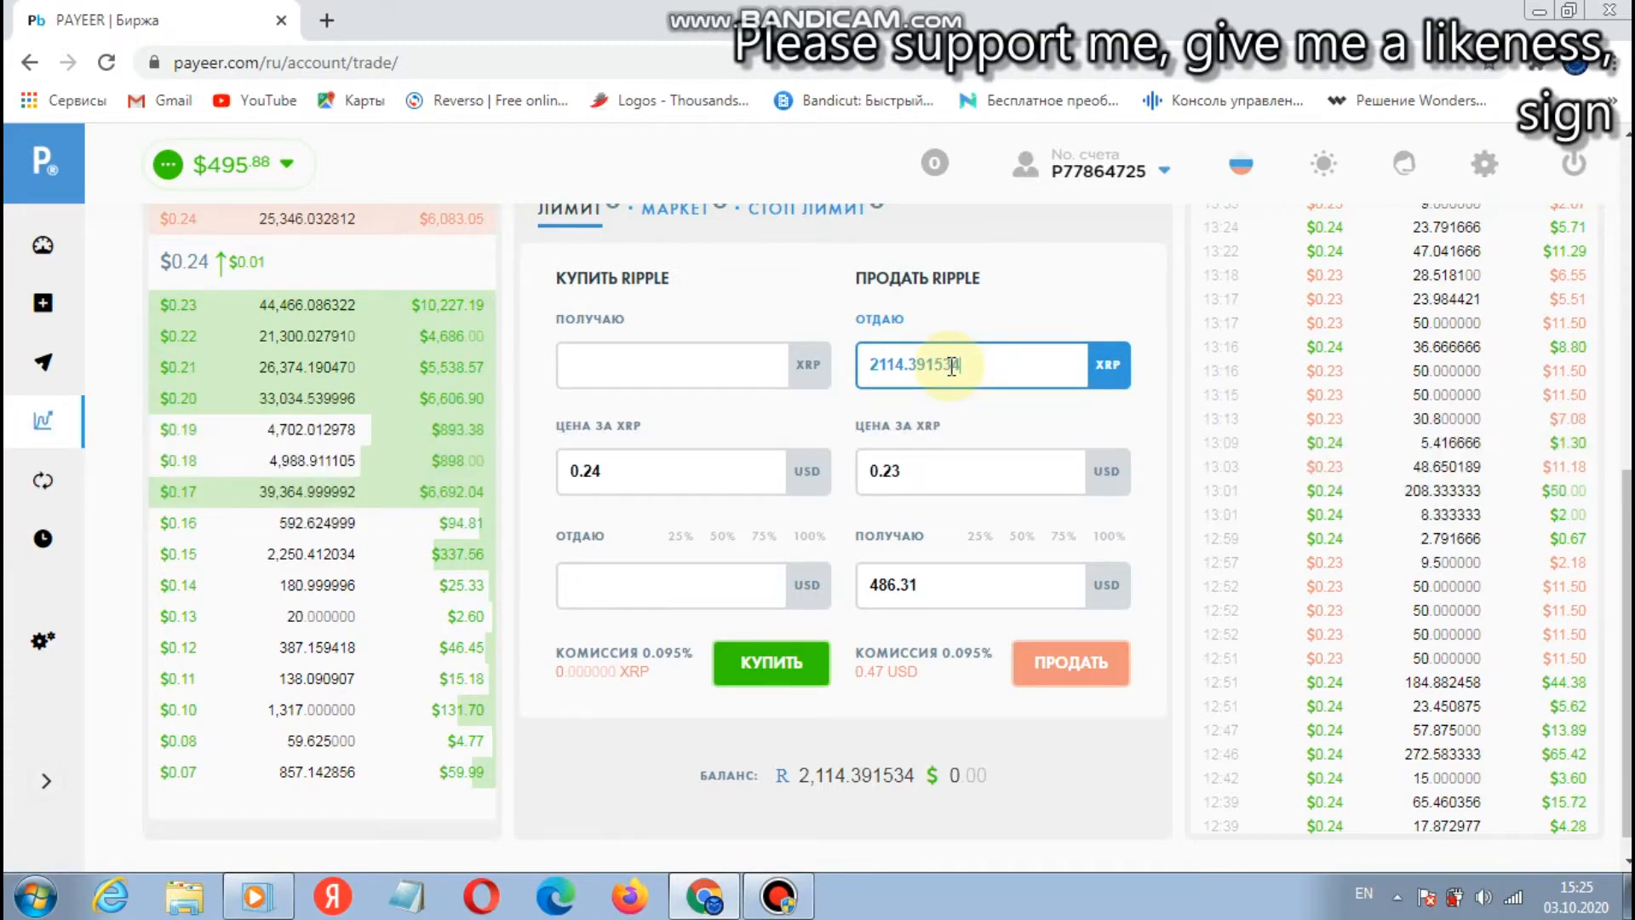
Step: Set the sell price to 0.24 USD per XRP, submit the order for 507.45 USD and close the success notice
{"action": "left_click", "coordinate": [968, 470]}
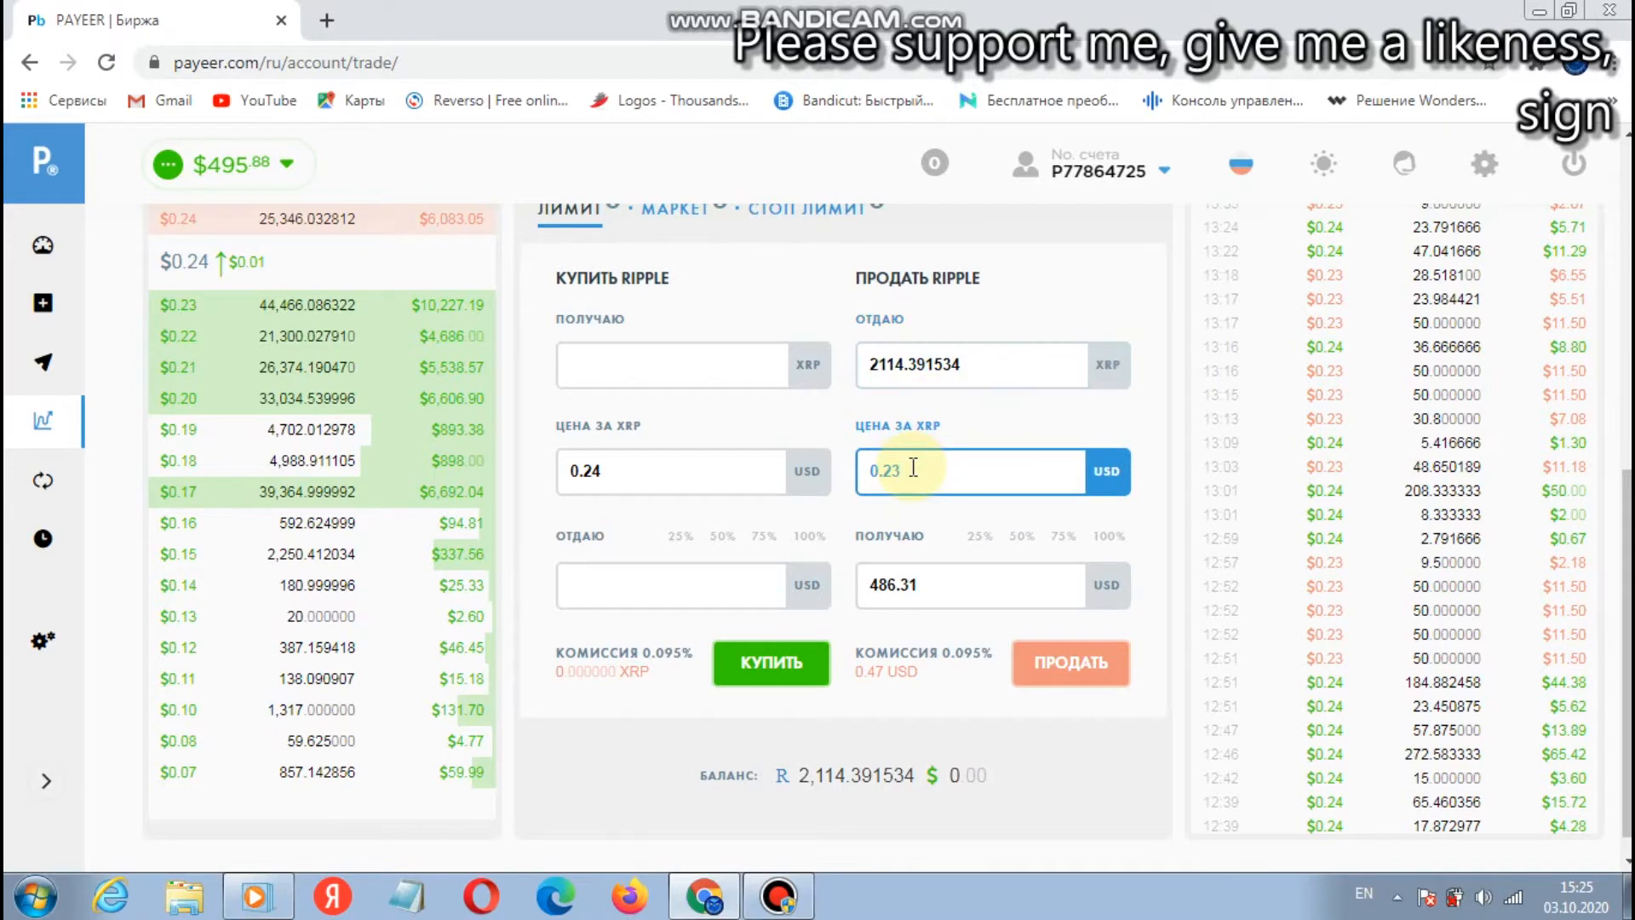
{"action": "type", "text": "0.24"}
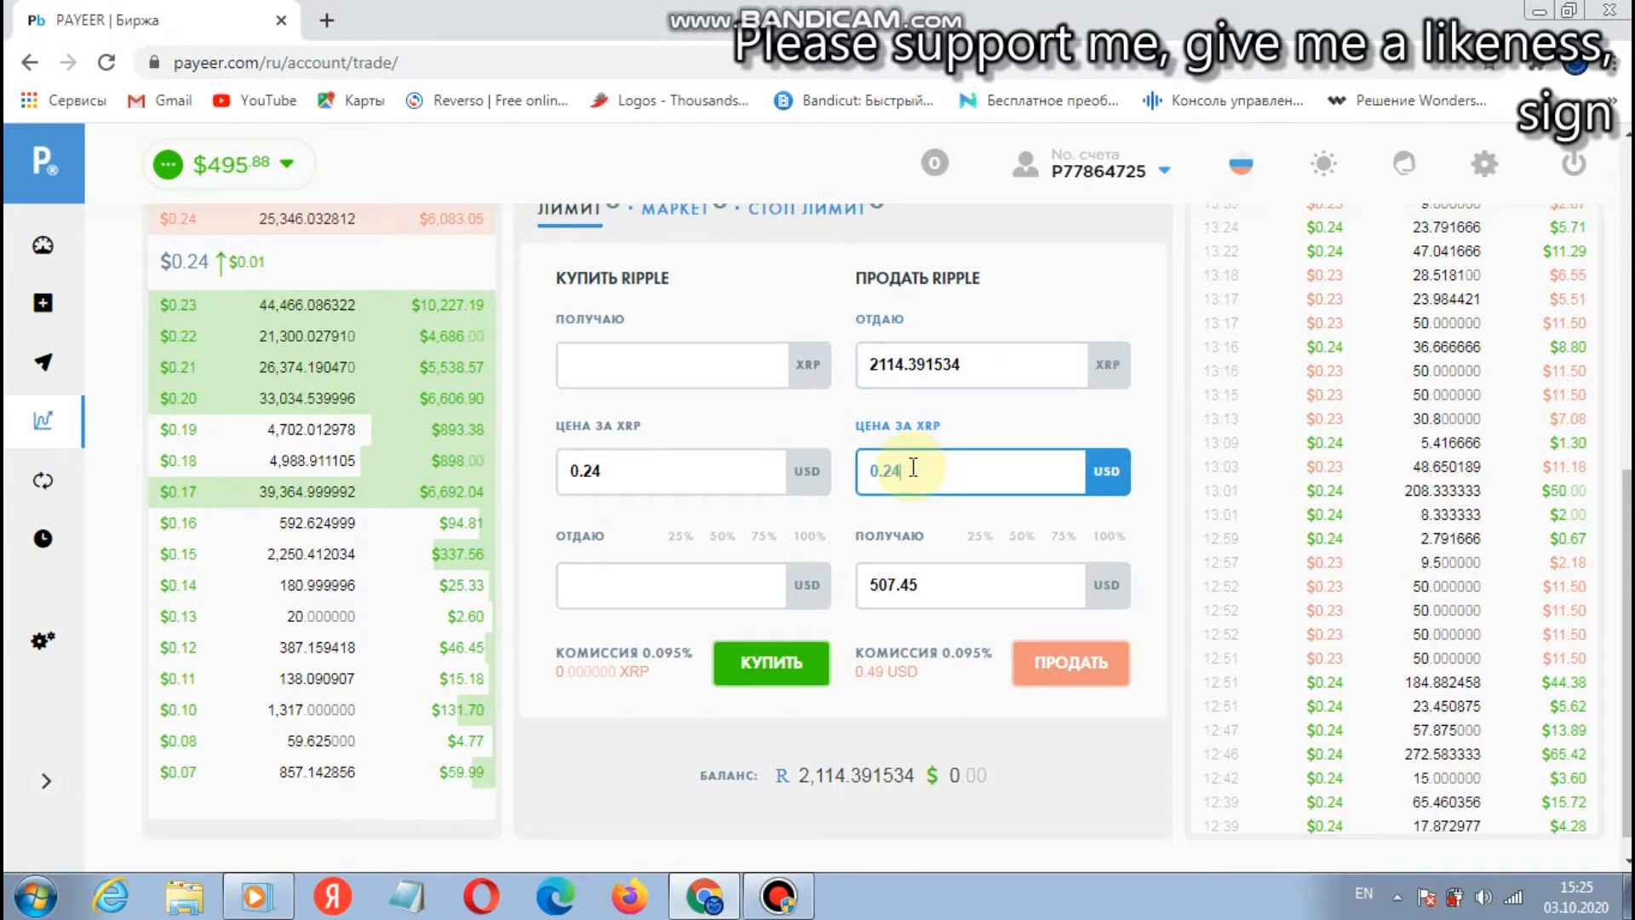
{"action": "mouse_move", "coordinate": [1043, 714]}
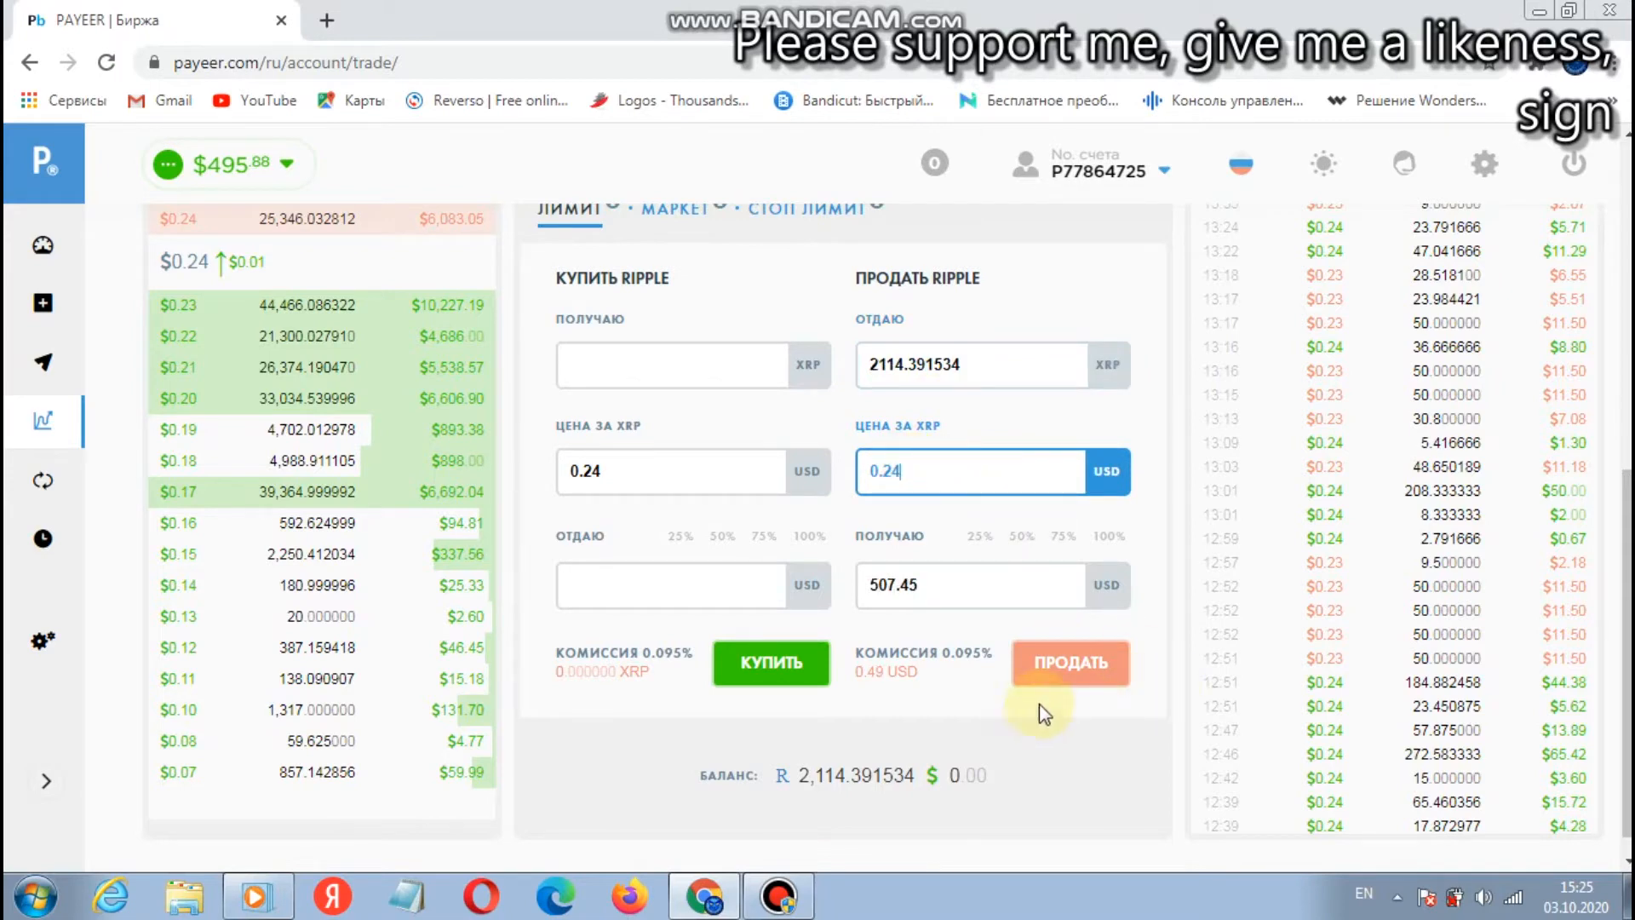
{"action": "mouse_move", "coordinate": [1069, 662]}
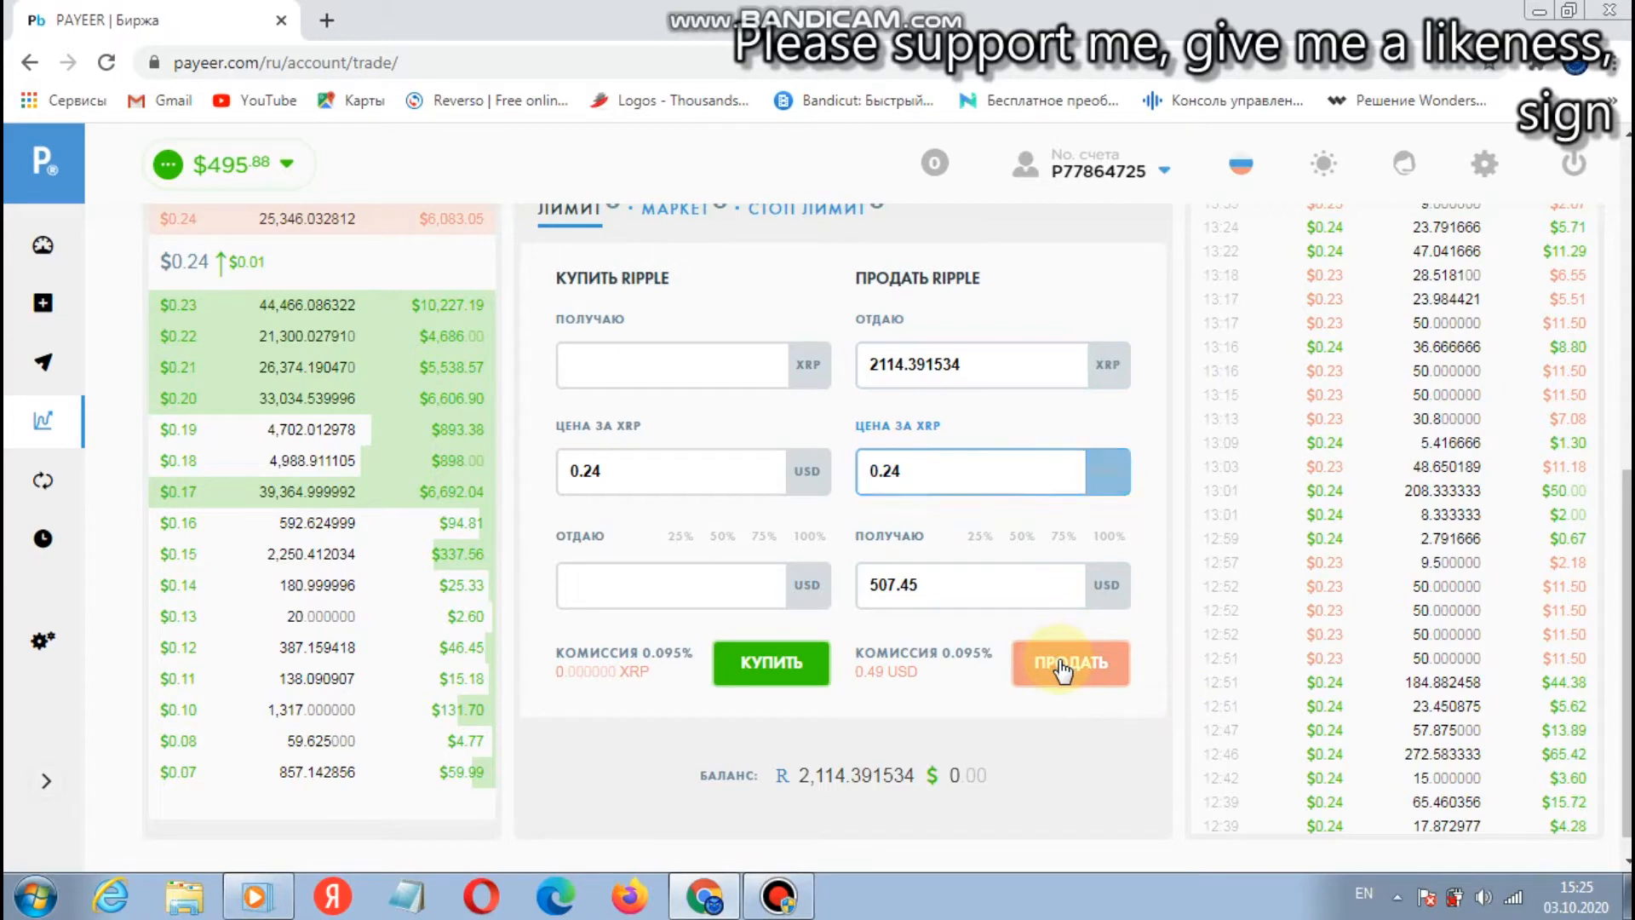
{"action": "left_click", "coordinate": [1069, 662]}
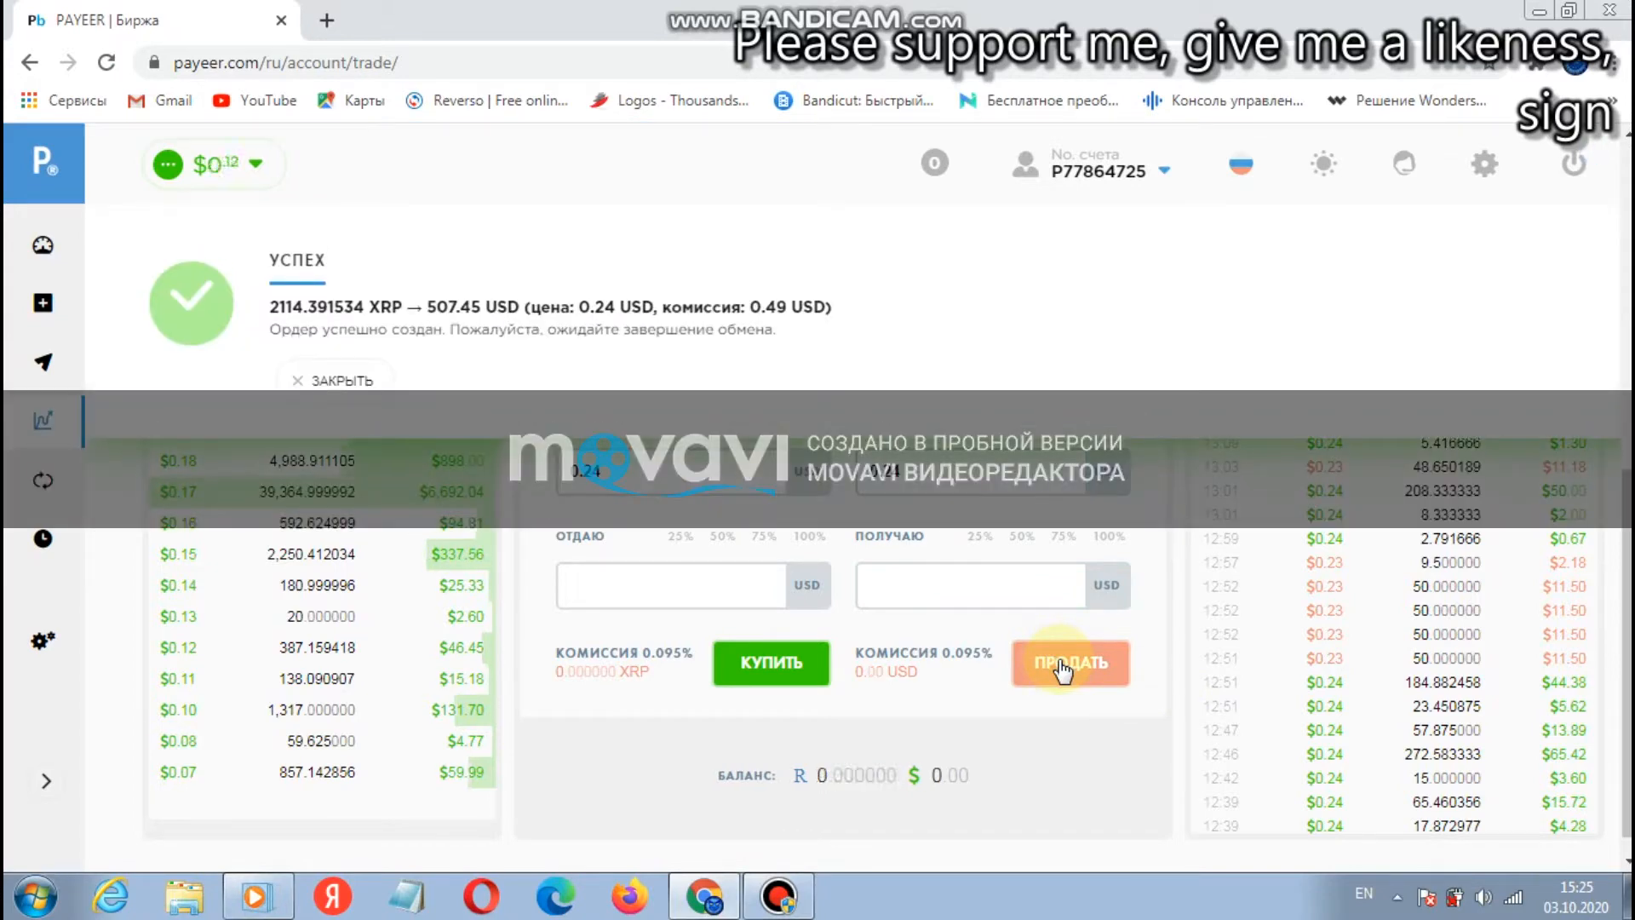
{"action": "mouse_move", "coordinate": [481, 290]}
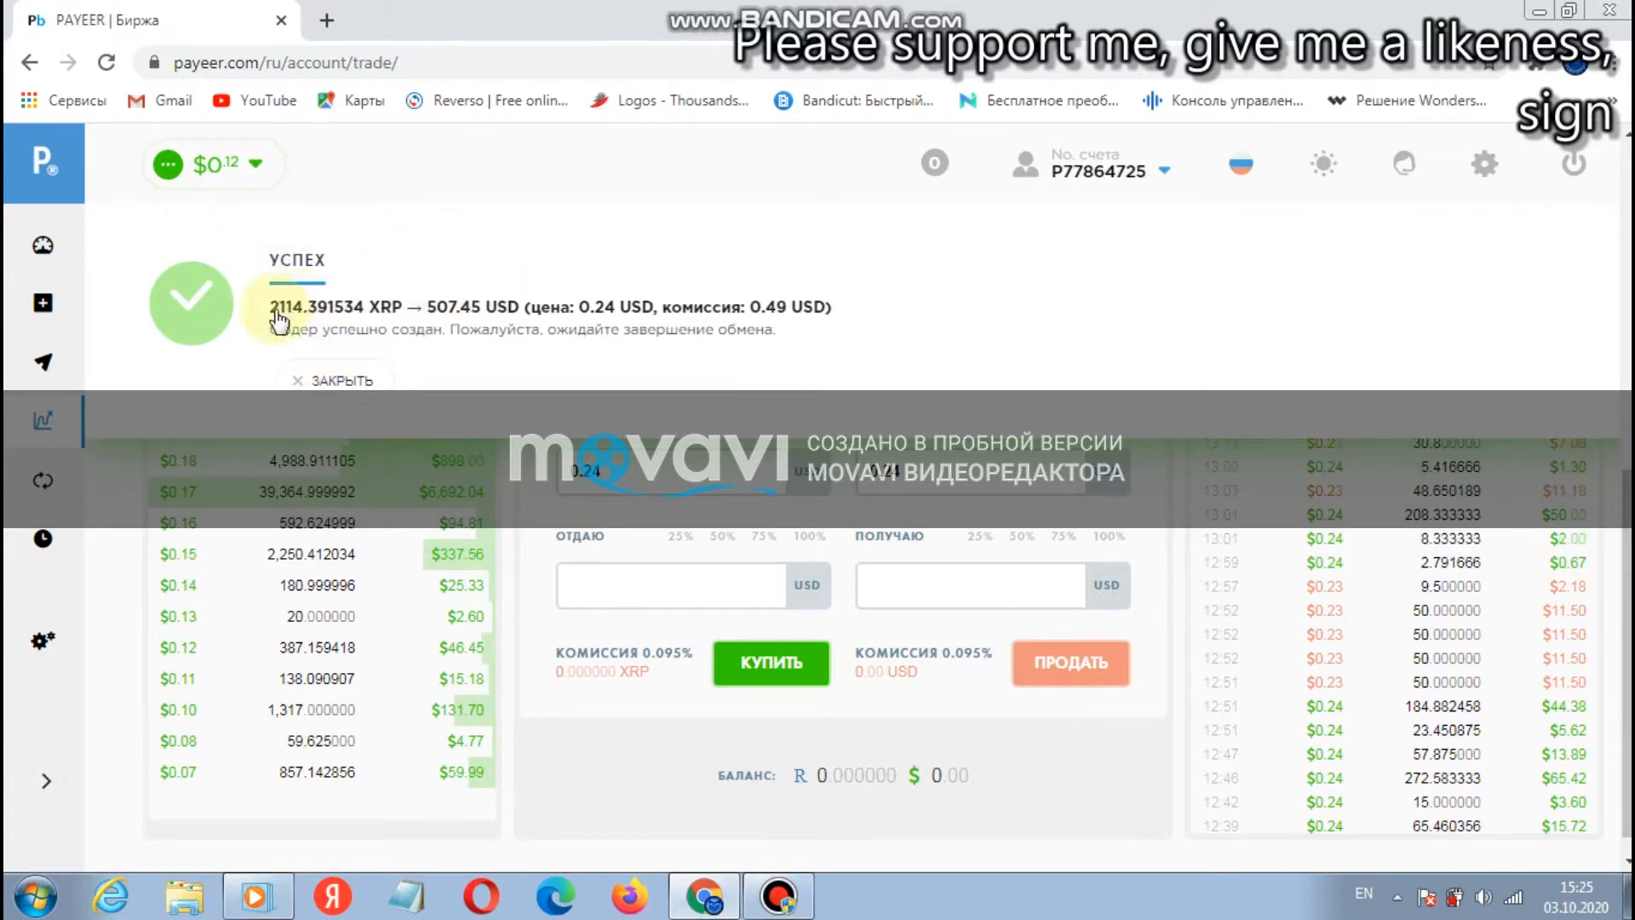
{"action": "left_click", "coordinate": [334, 378]}
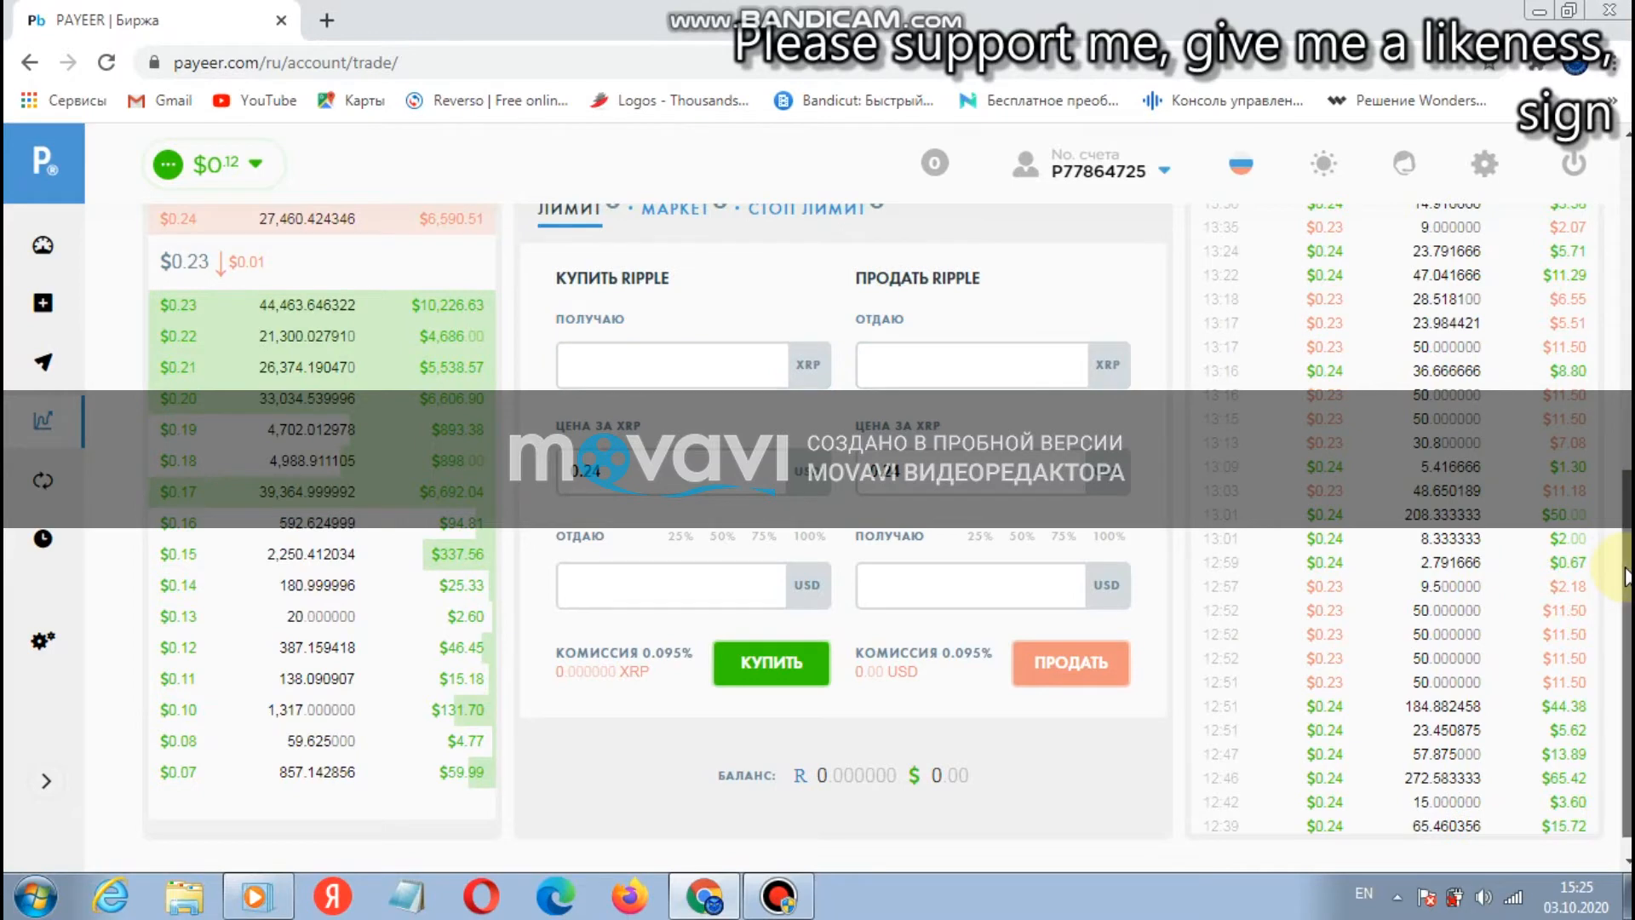
{"action": "scroll", "scroll_direction": "up", "scroll_amount": 3}
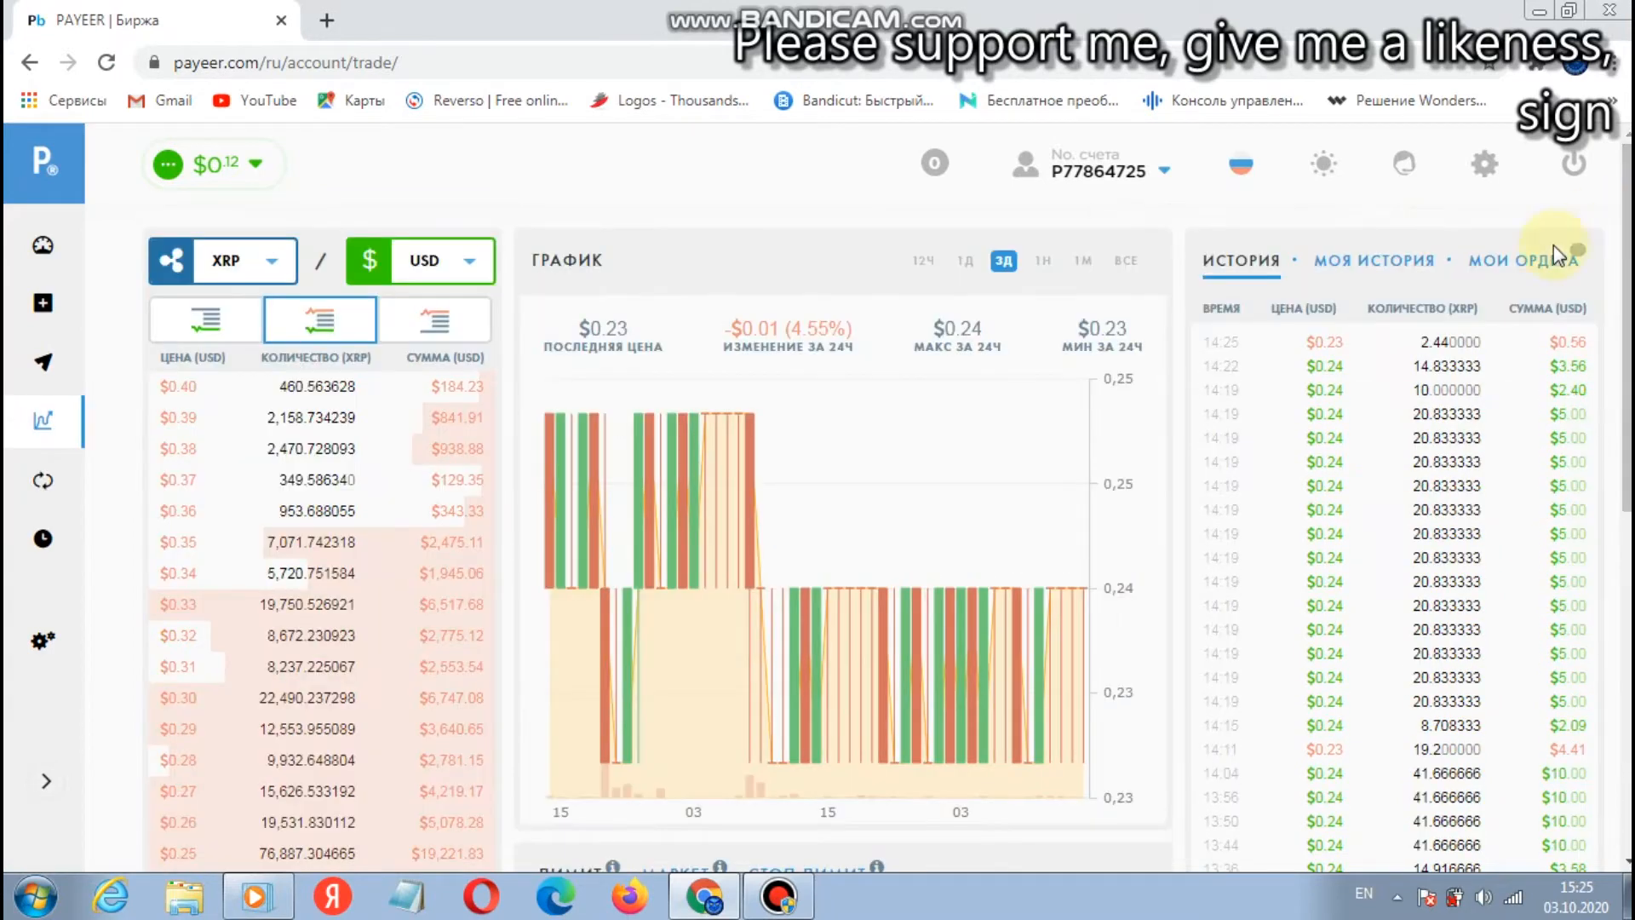
{"action": "mouse_move", "coordinate": [1143, 641]}
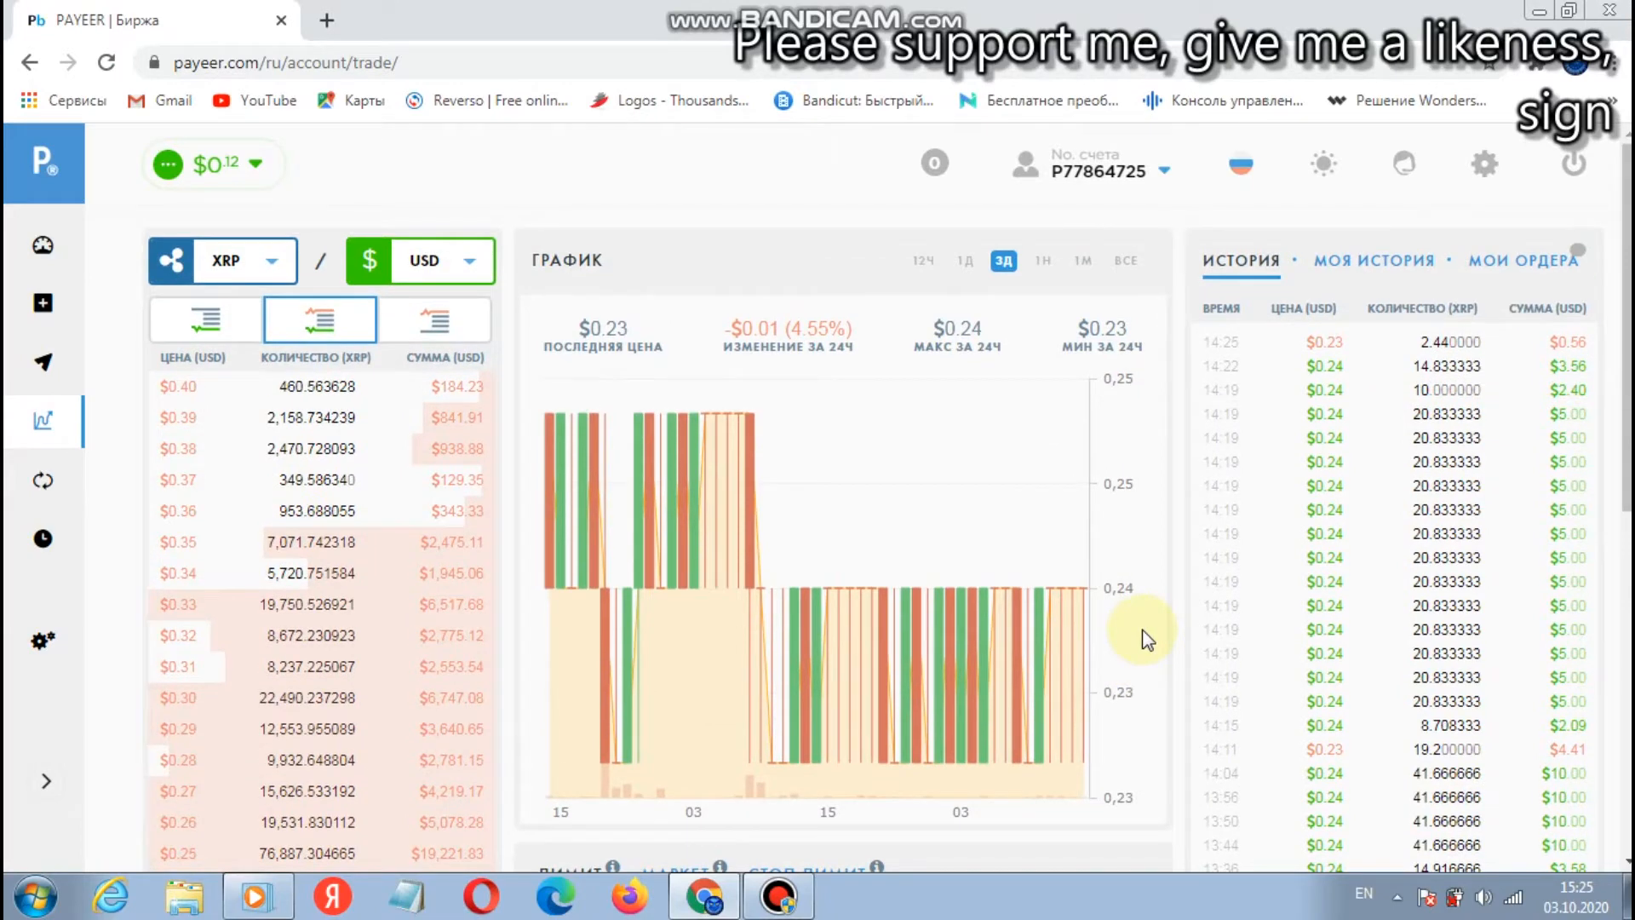
{"action": "mouse_move", "coordinate": [923, 271]}
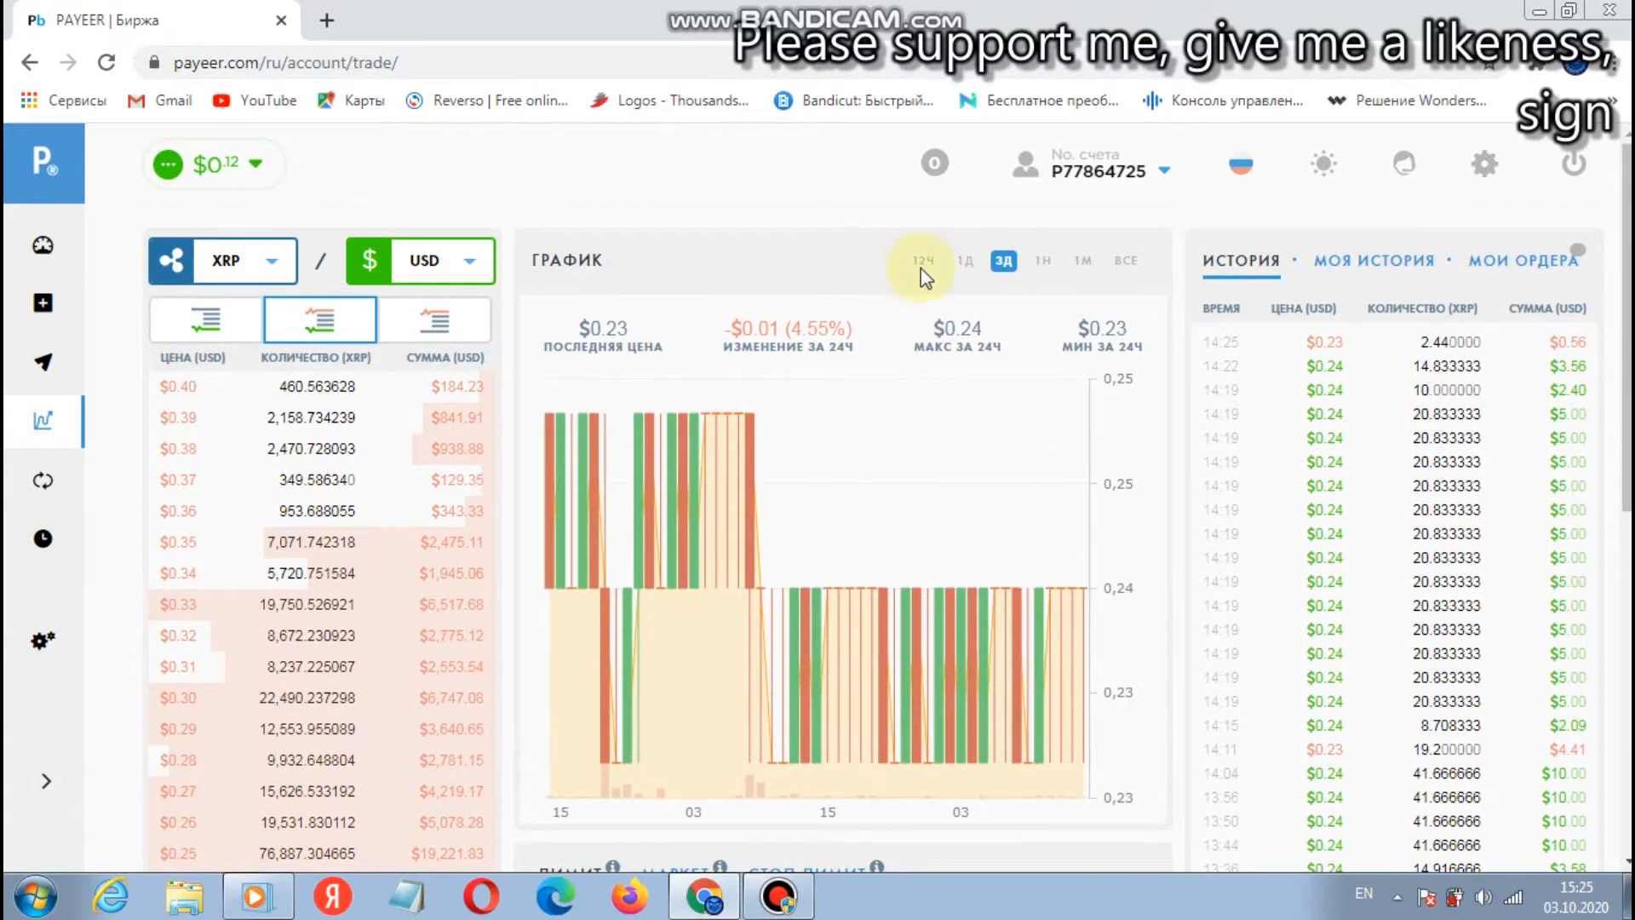
{"action": "left_click", "coordinate": [922, 261]}
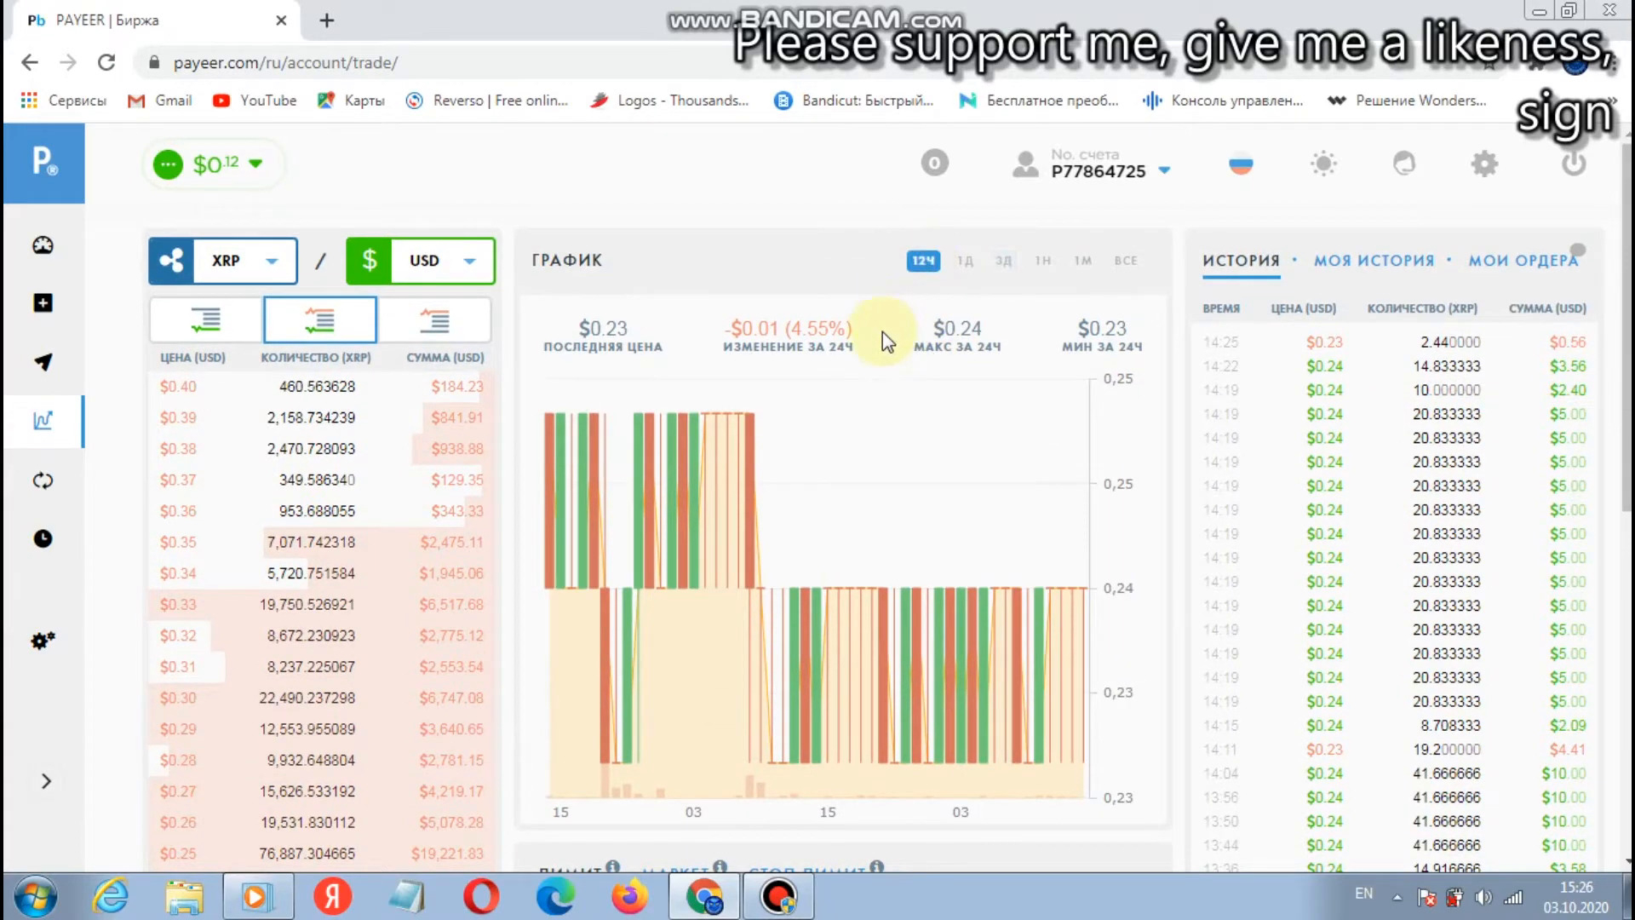
{"action": "left_click", "coordinate": [962, 261]}
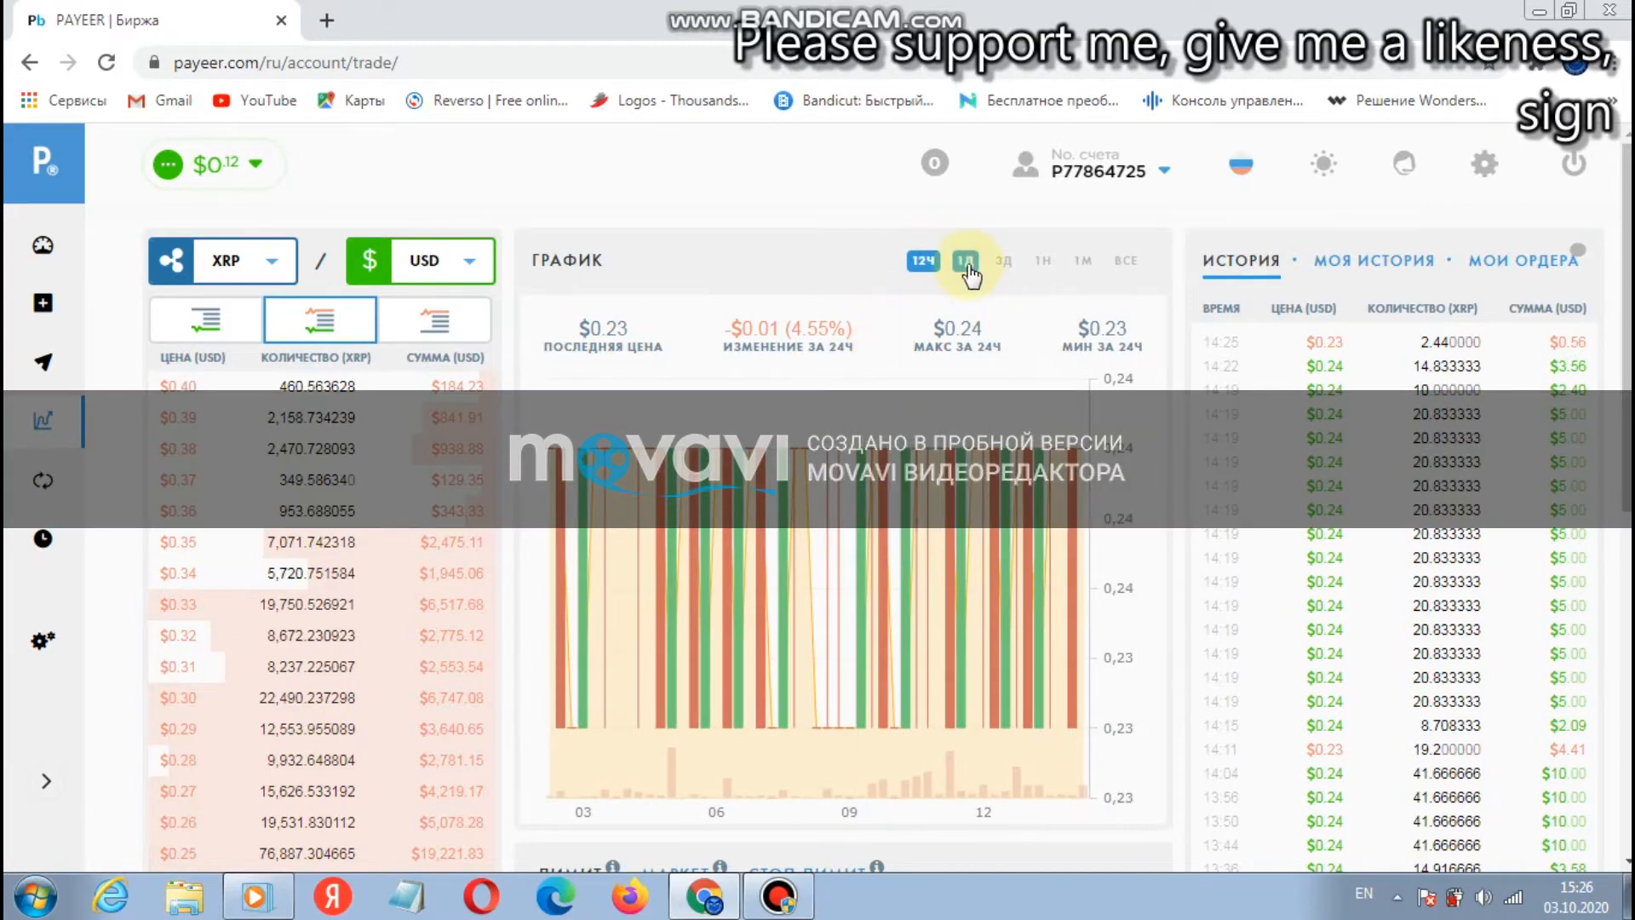
{"action": "left_click", "coordinate": [1003, 261]}
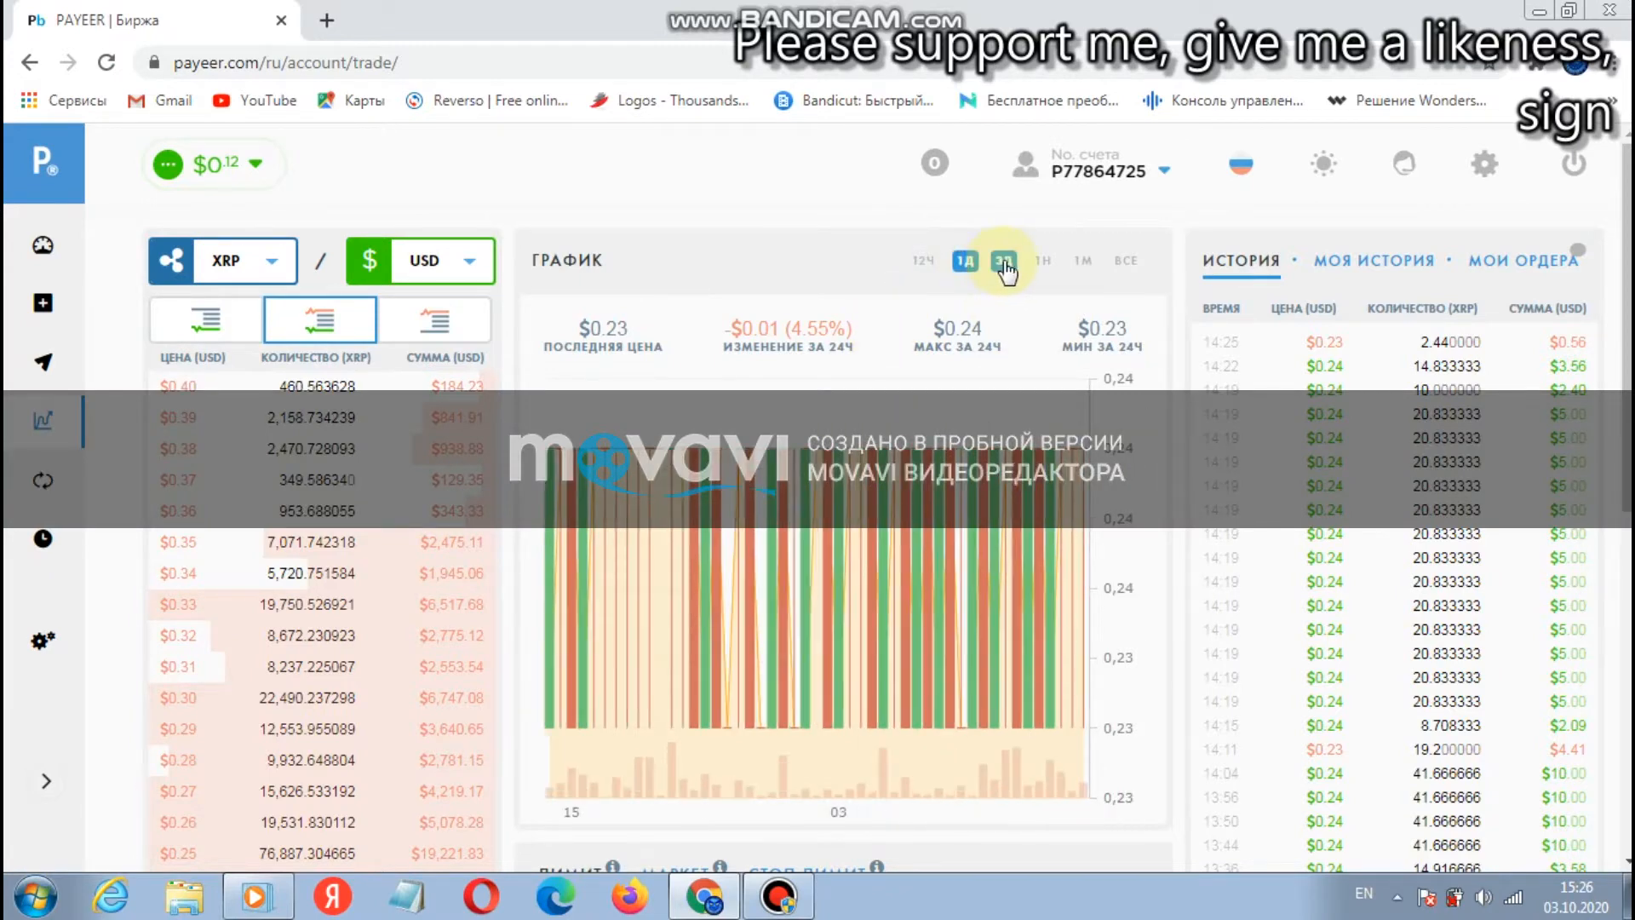
{"action": "left_click", "coordinate": [1003, 261]}
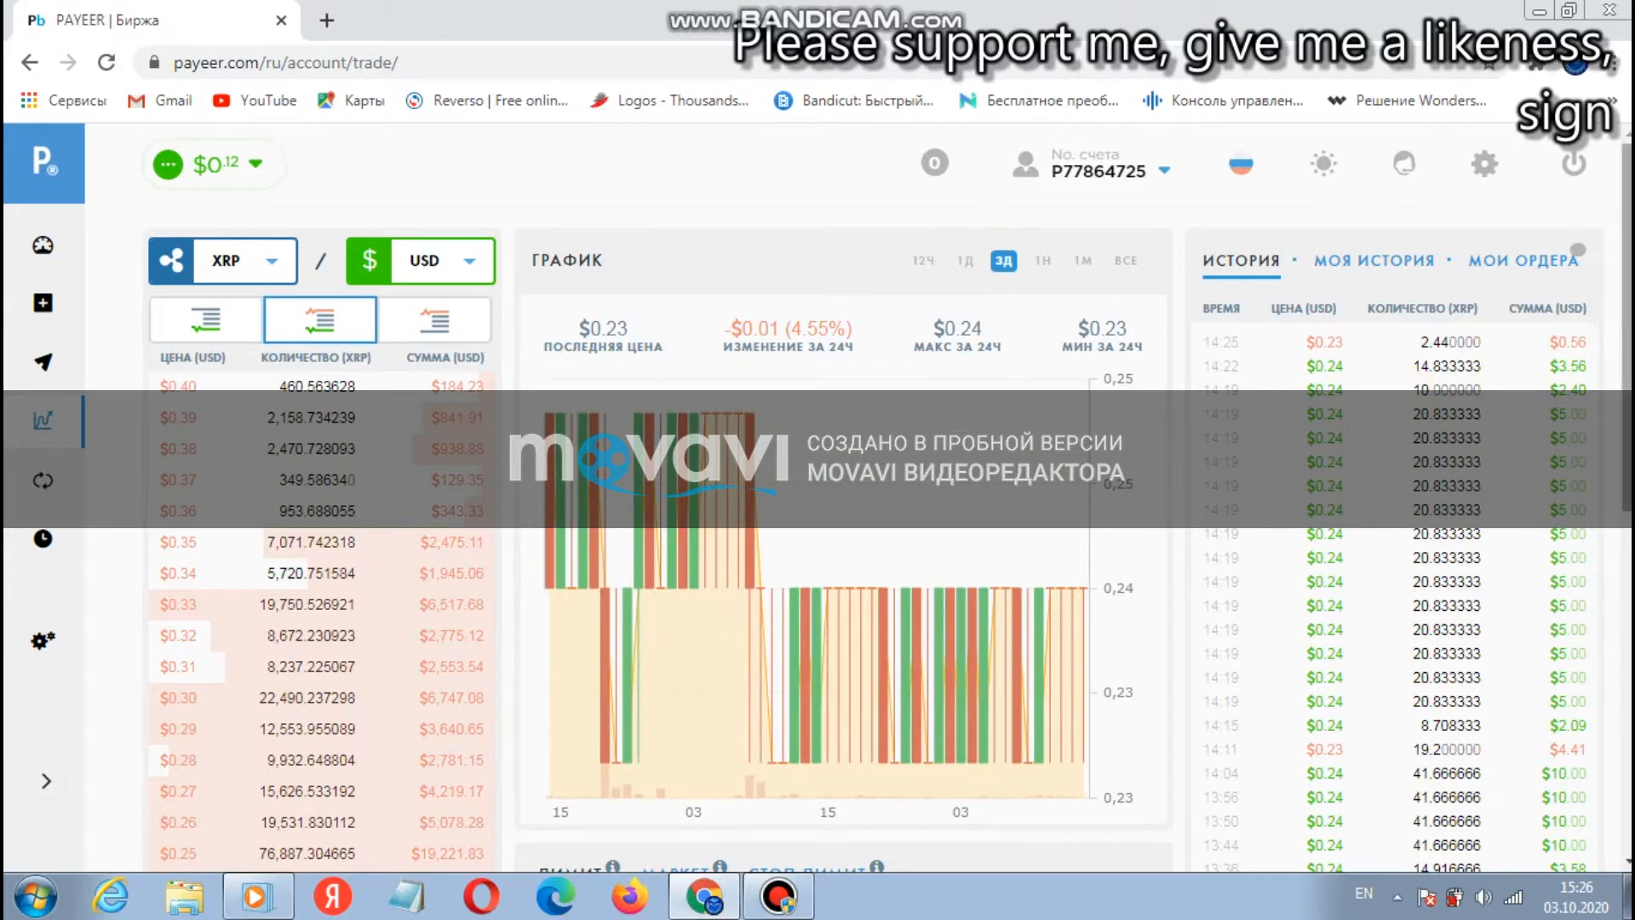
{"action": "scroll", "scroll_direction": "down", "scroll_amount": 3}
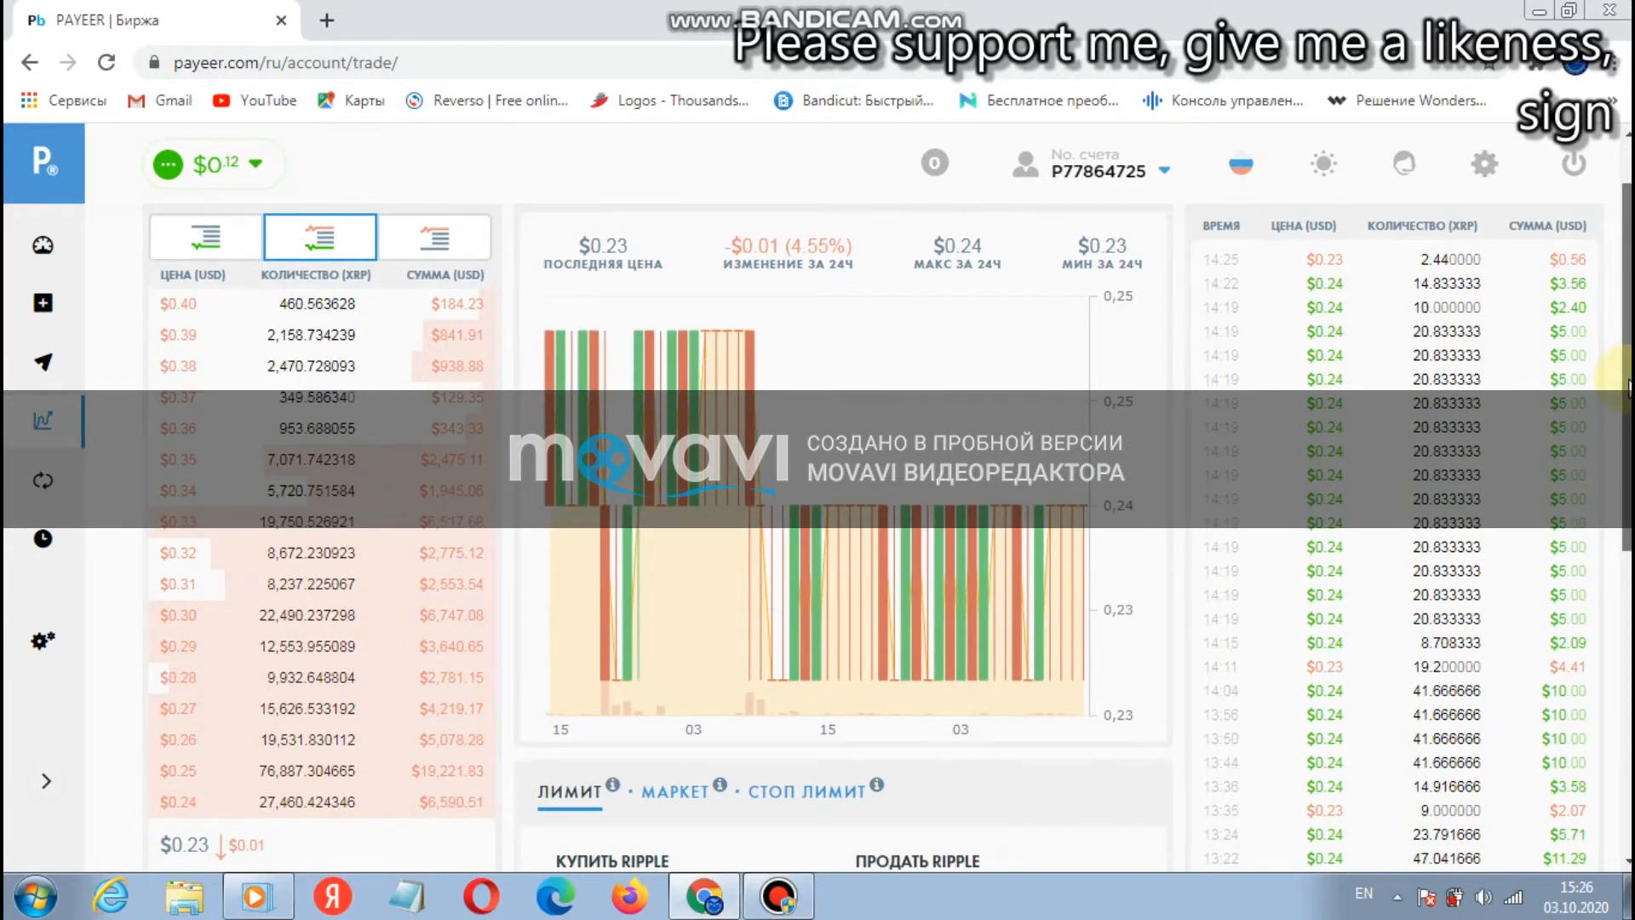
{"action": "scroll", "scroll_direction": "down", "scroll_amount": 3}
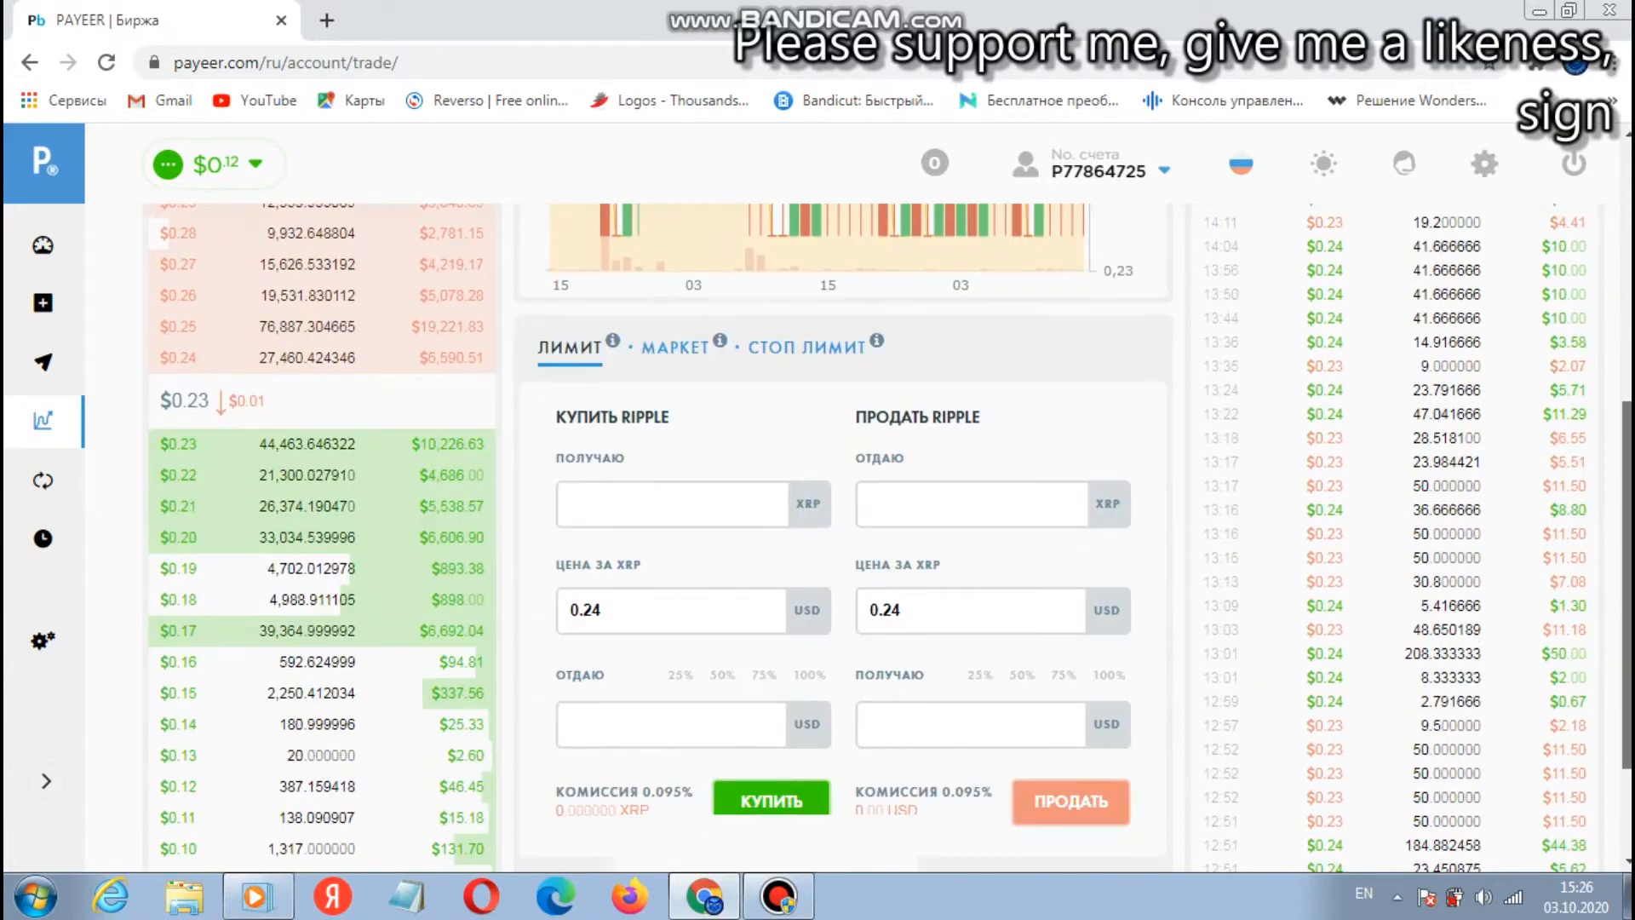
{"action": "scroll", "scroll_direction": "down", "scroll_amount": 3}
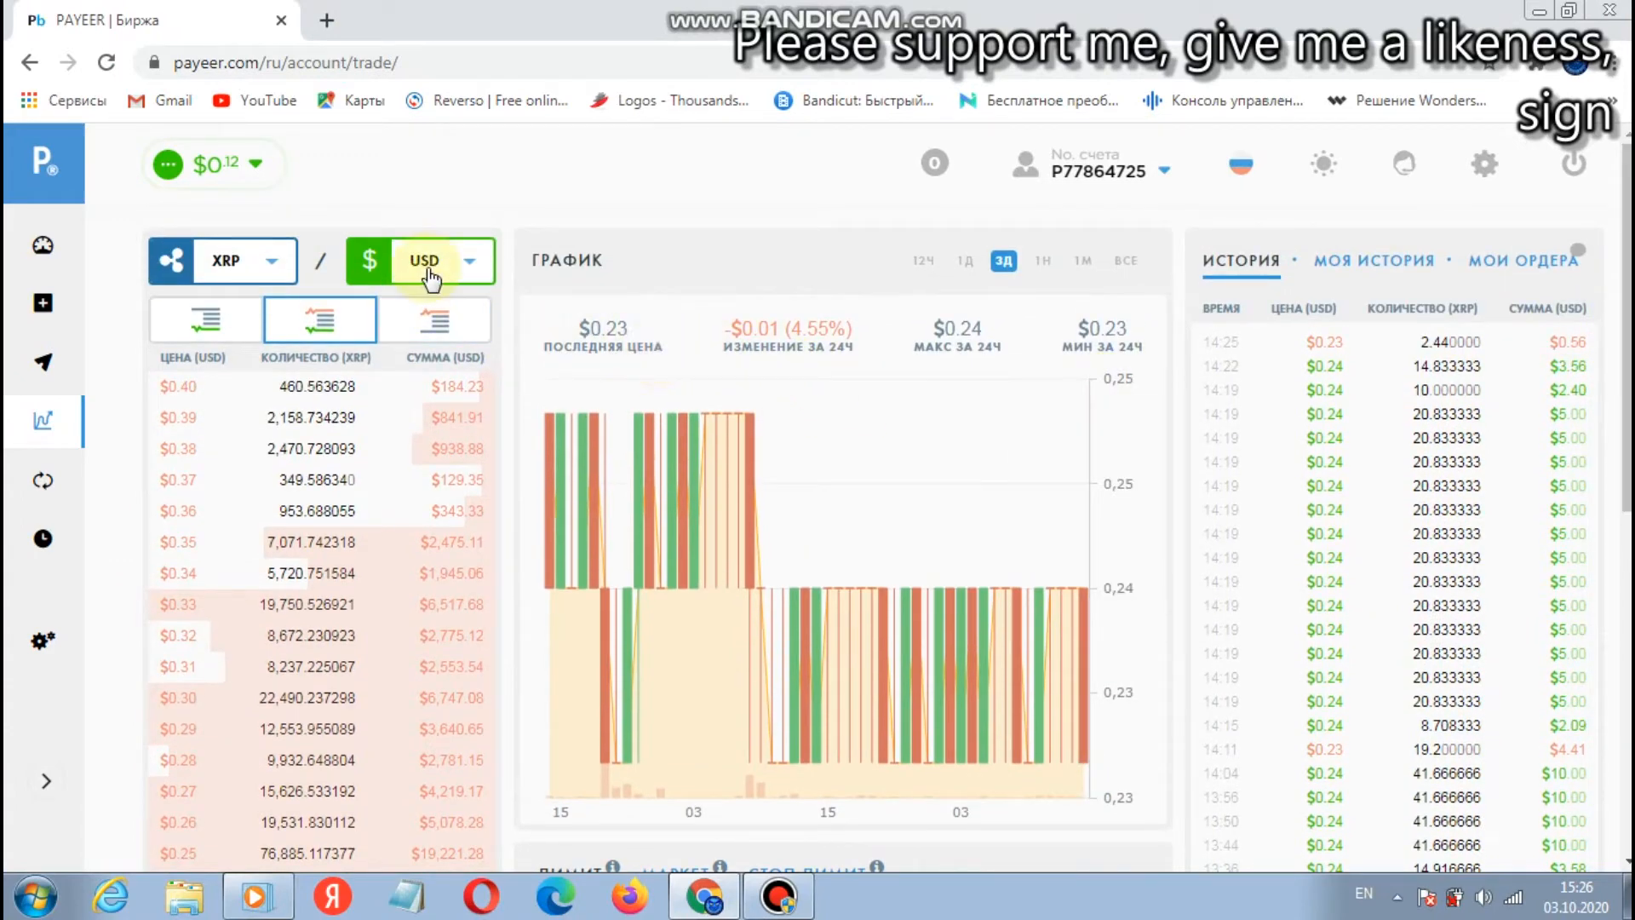
Step: Price the market in RUB instead of USD while keeping XRP as the base currency
{"action": "left_click", "coordinate": [470, 261]}
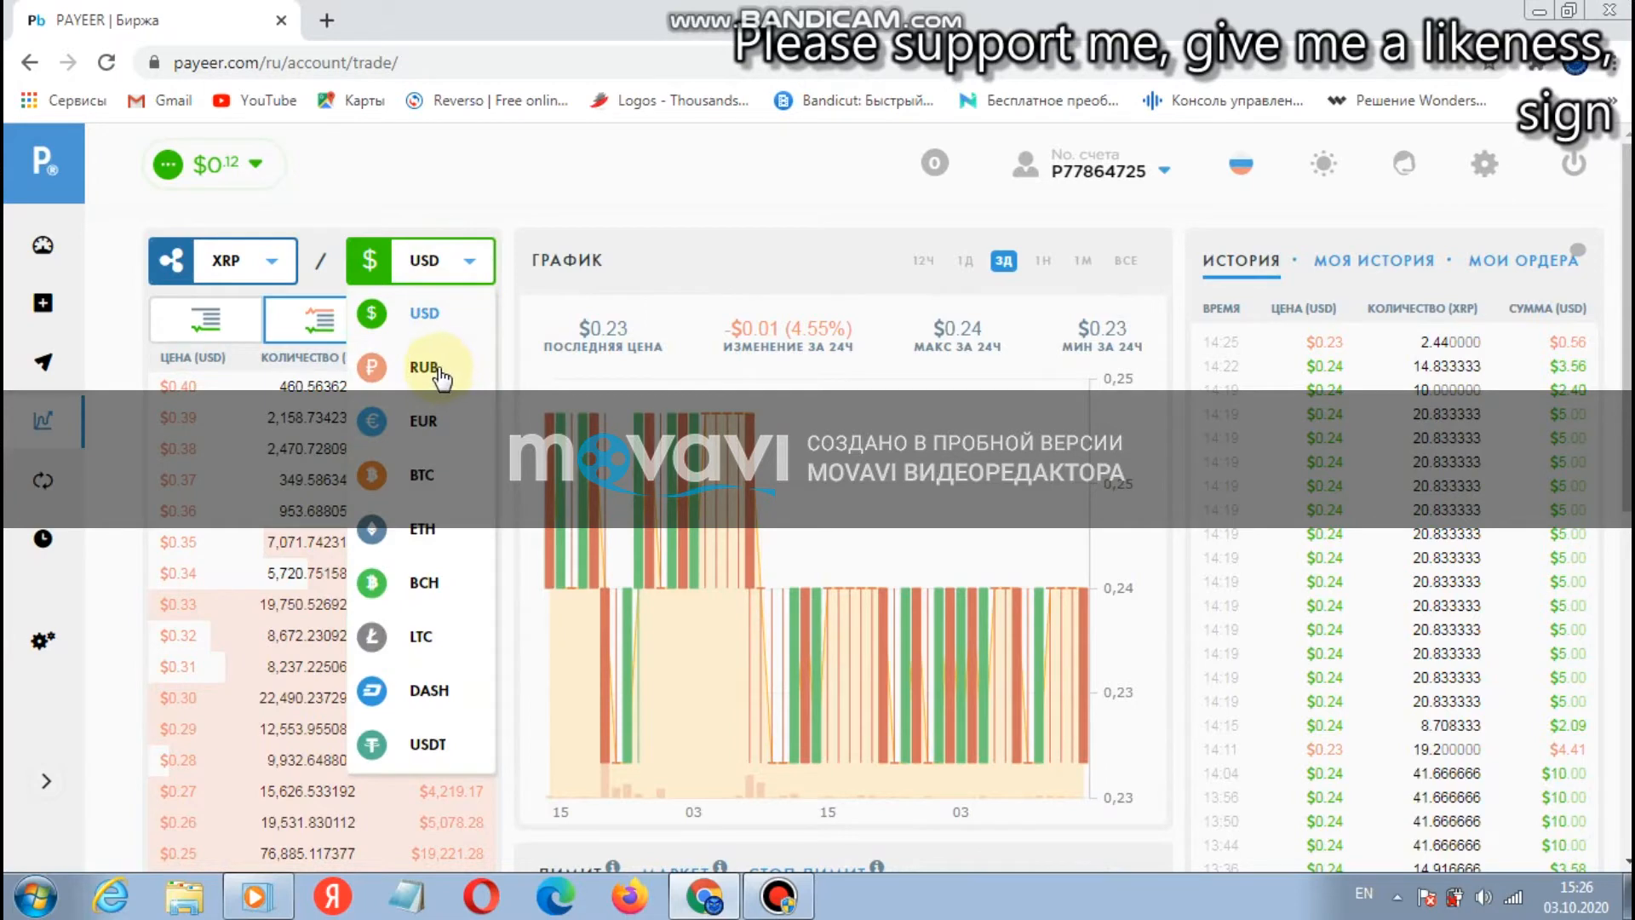
{"action": "left_click", "coordinate": [426, 366]}
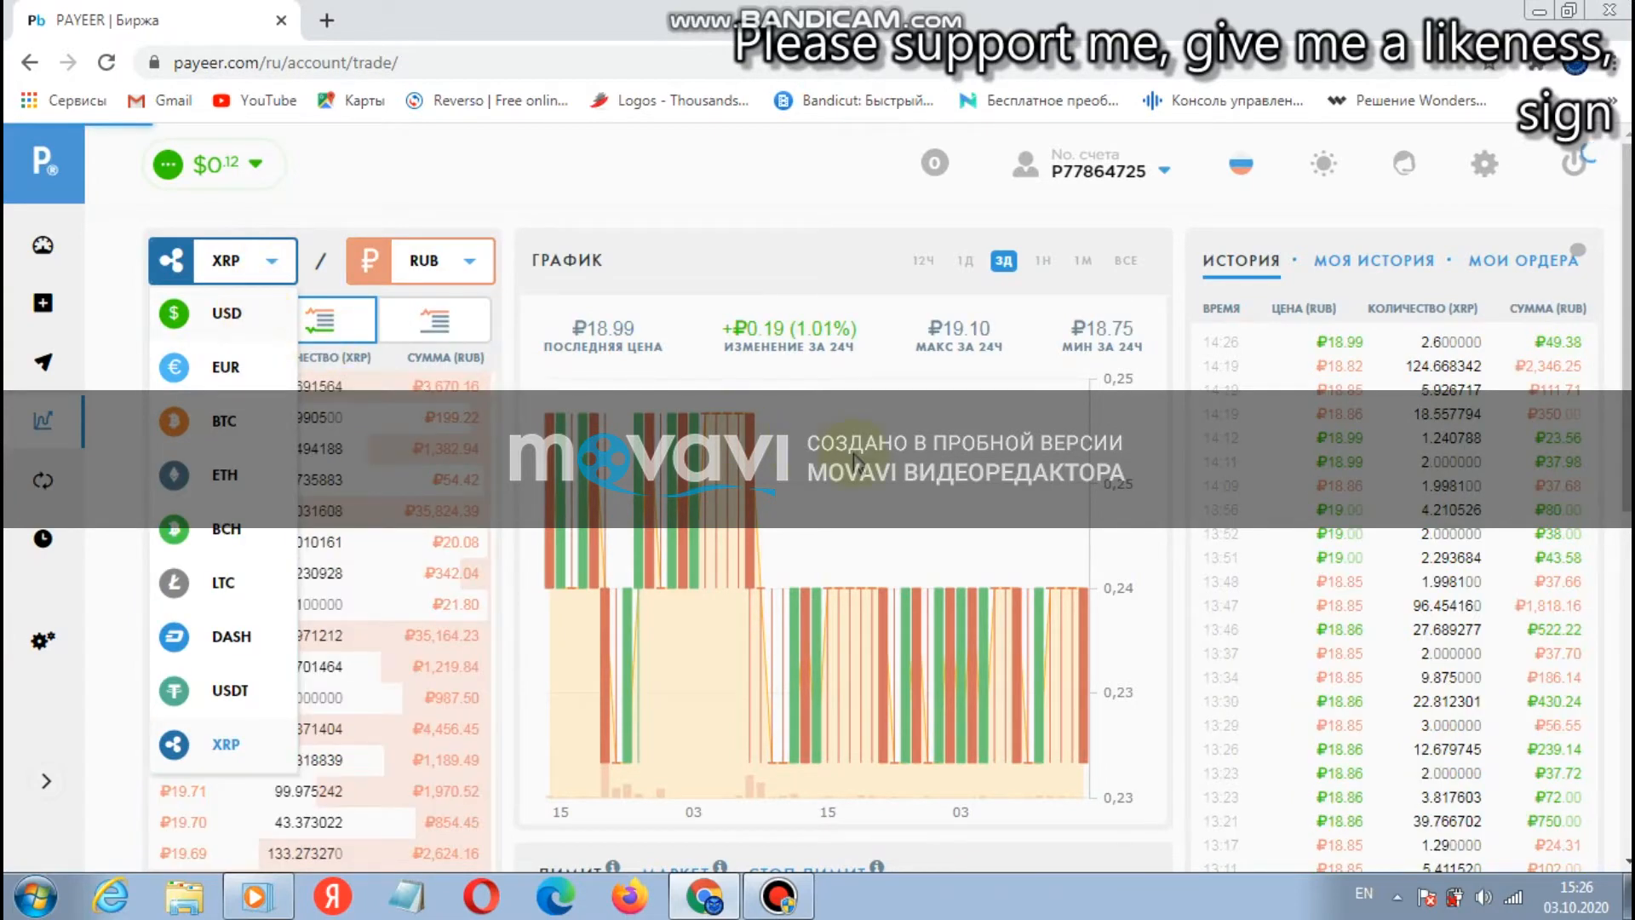
{"action": "left_click", "coordinate": [205, 318]}
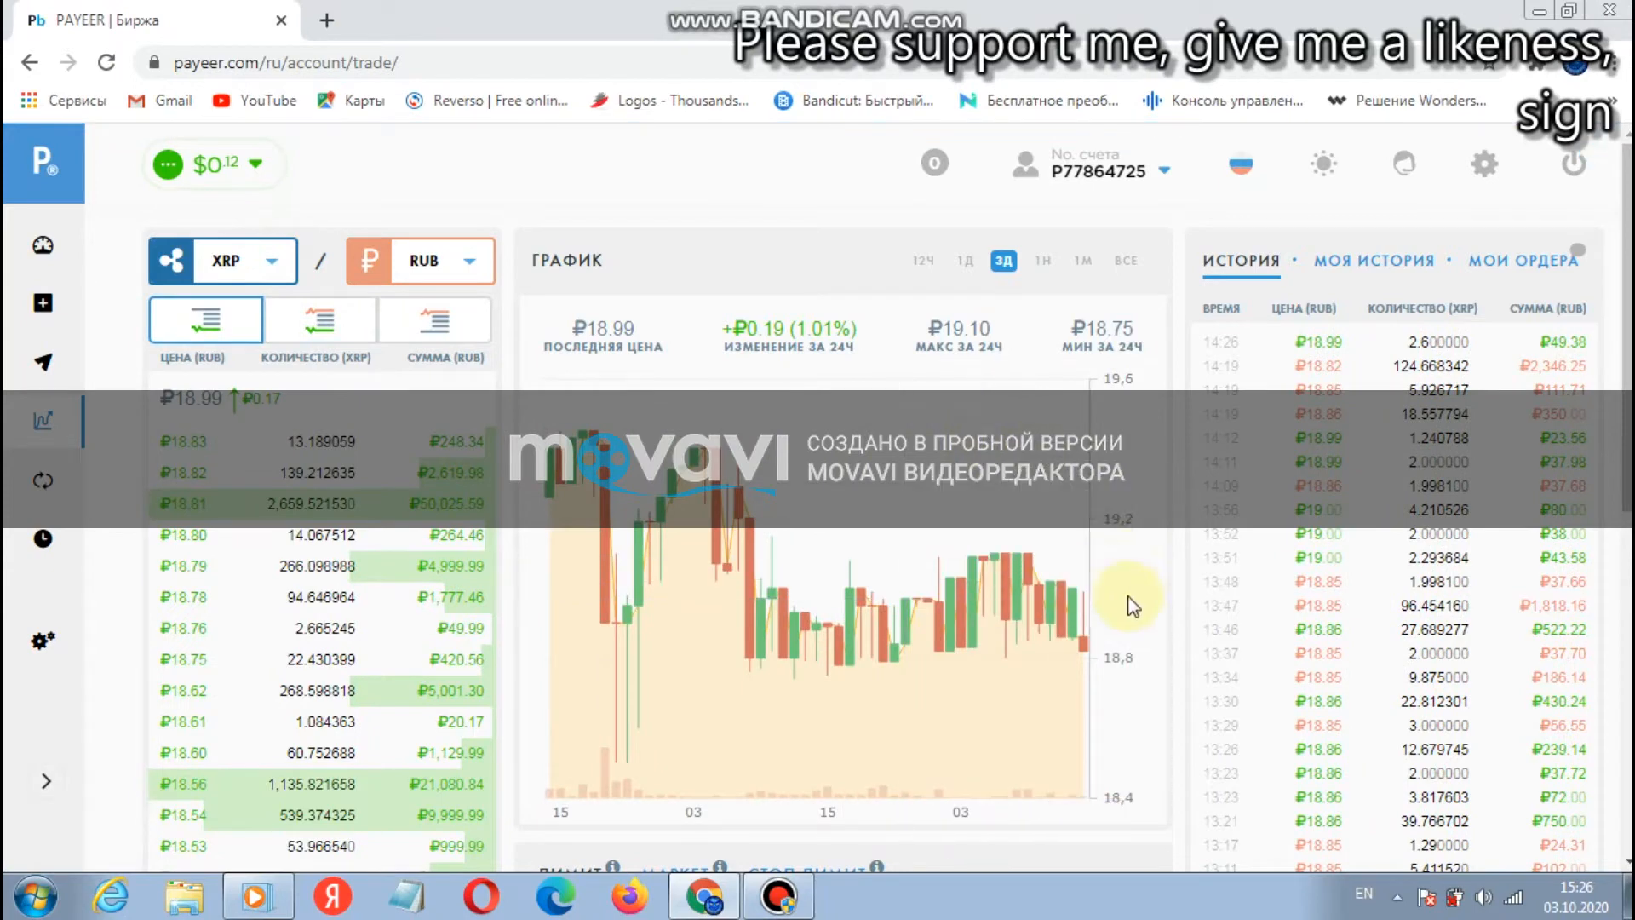
{"action": "mouse_move", "coordinate": [592, 657]}
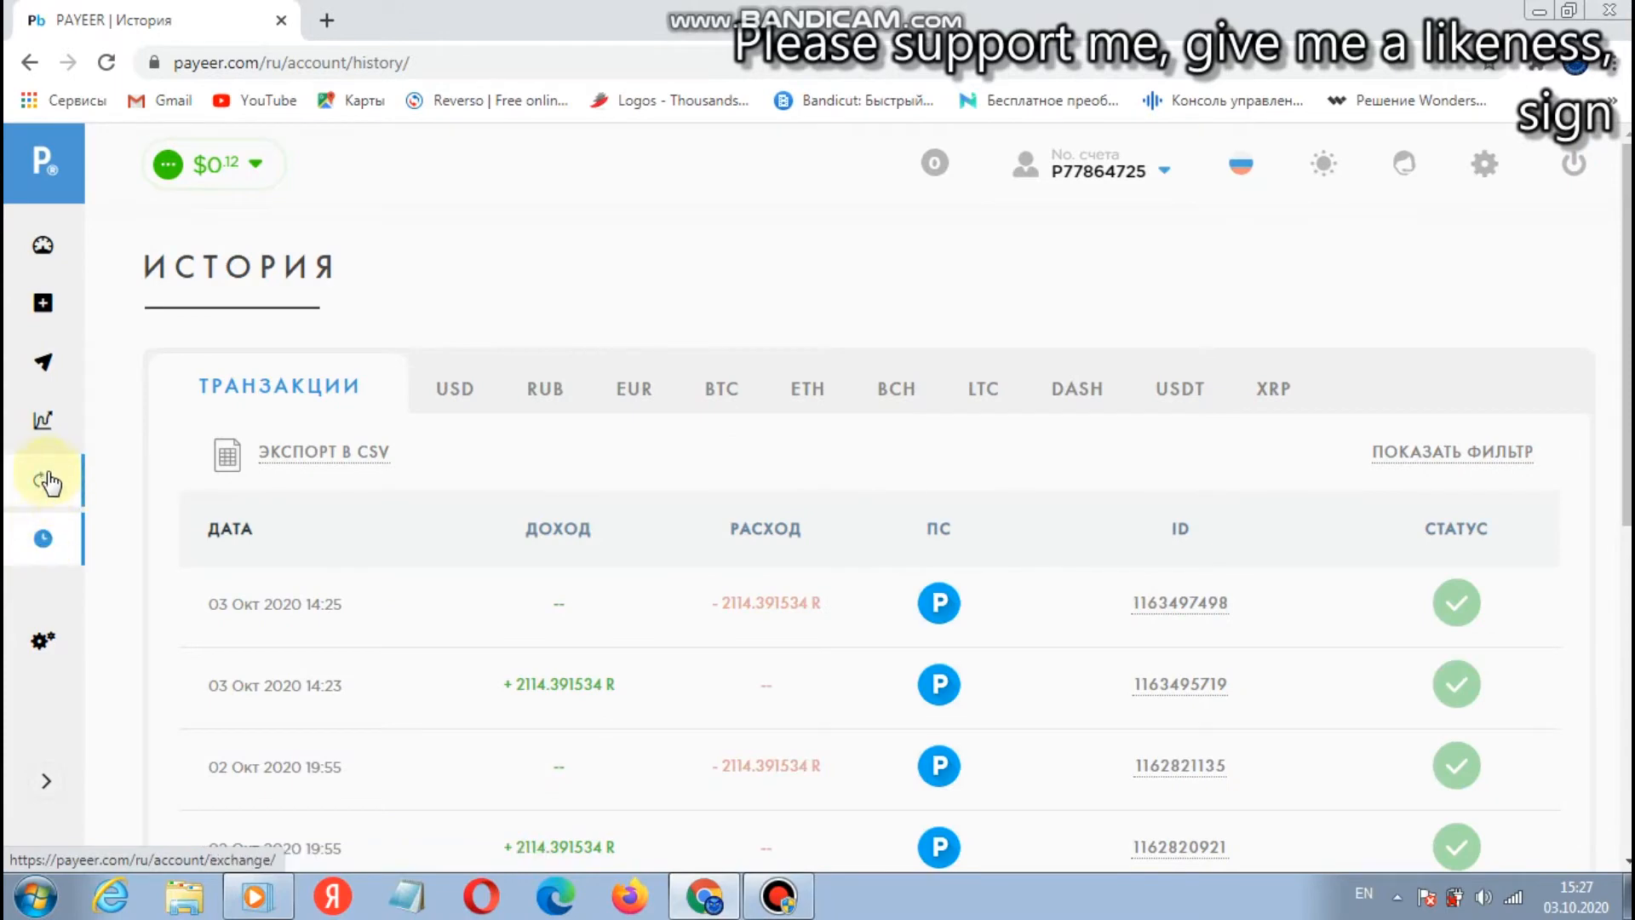
Step: Visit the funds transfer page, show the available payment systems, then return to the exchange
{"action": "left_click", "coordinate": [42, 361]}
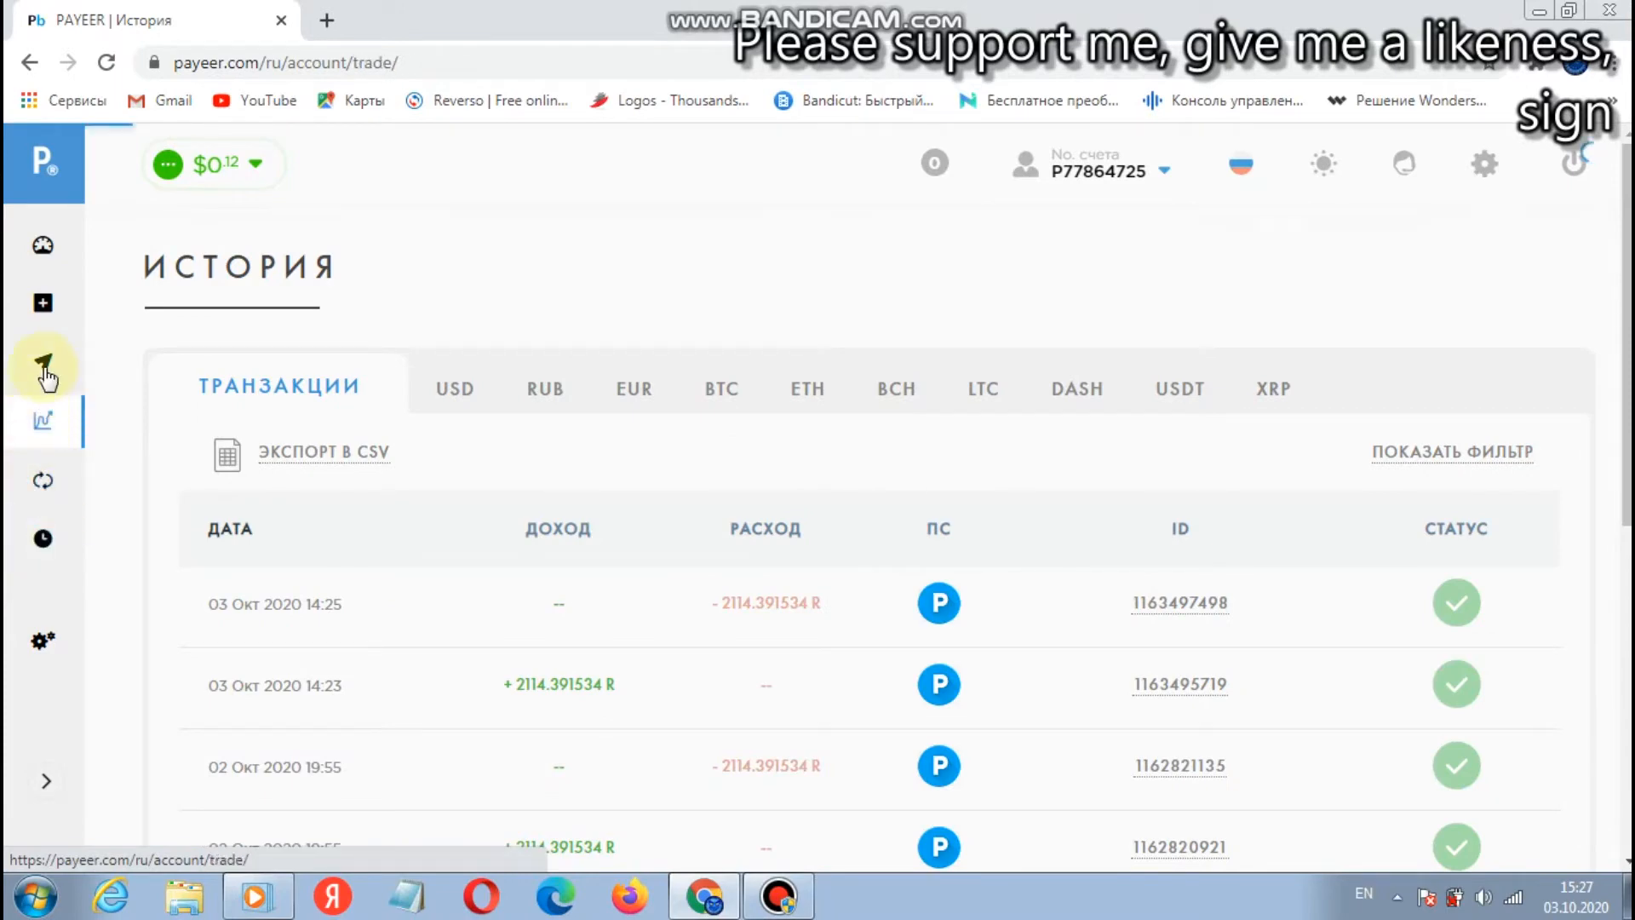
{"action": "left_click", "coordinate": [42, 368]}
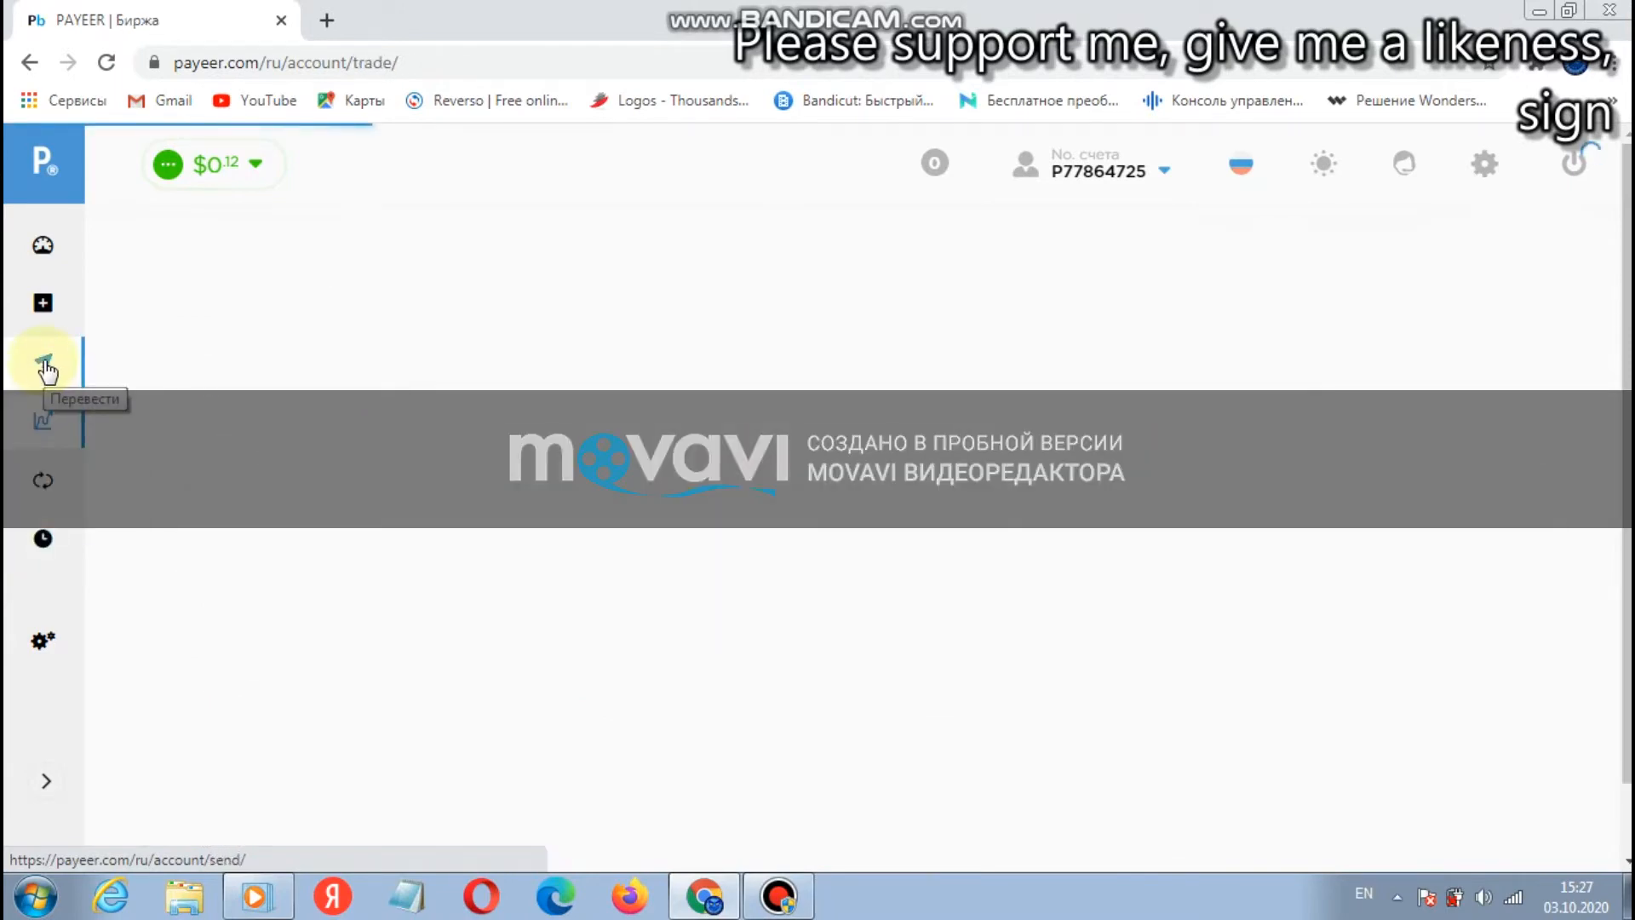
{"action": "left_click", "coordinate": [43, 361]}
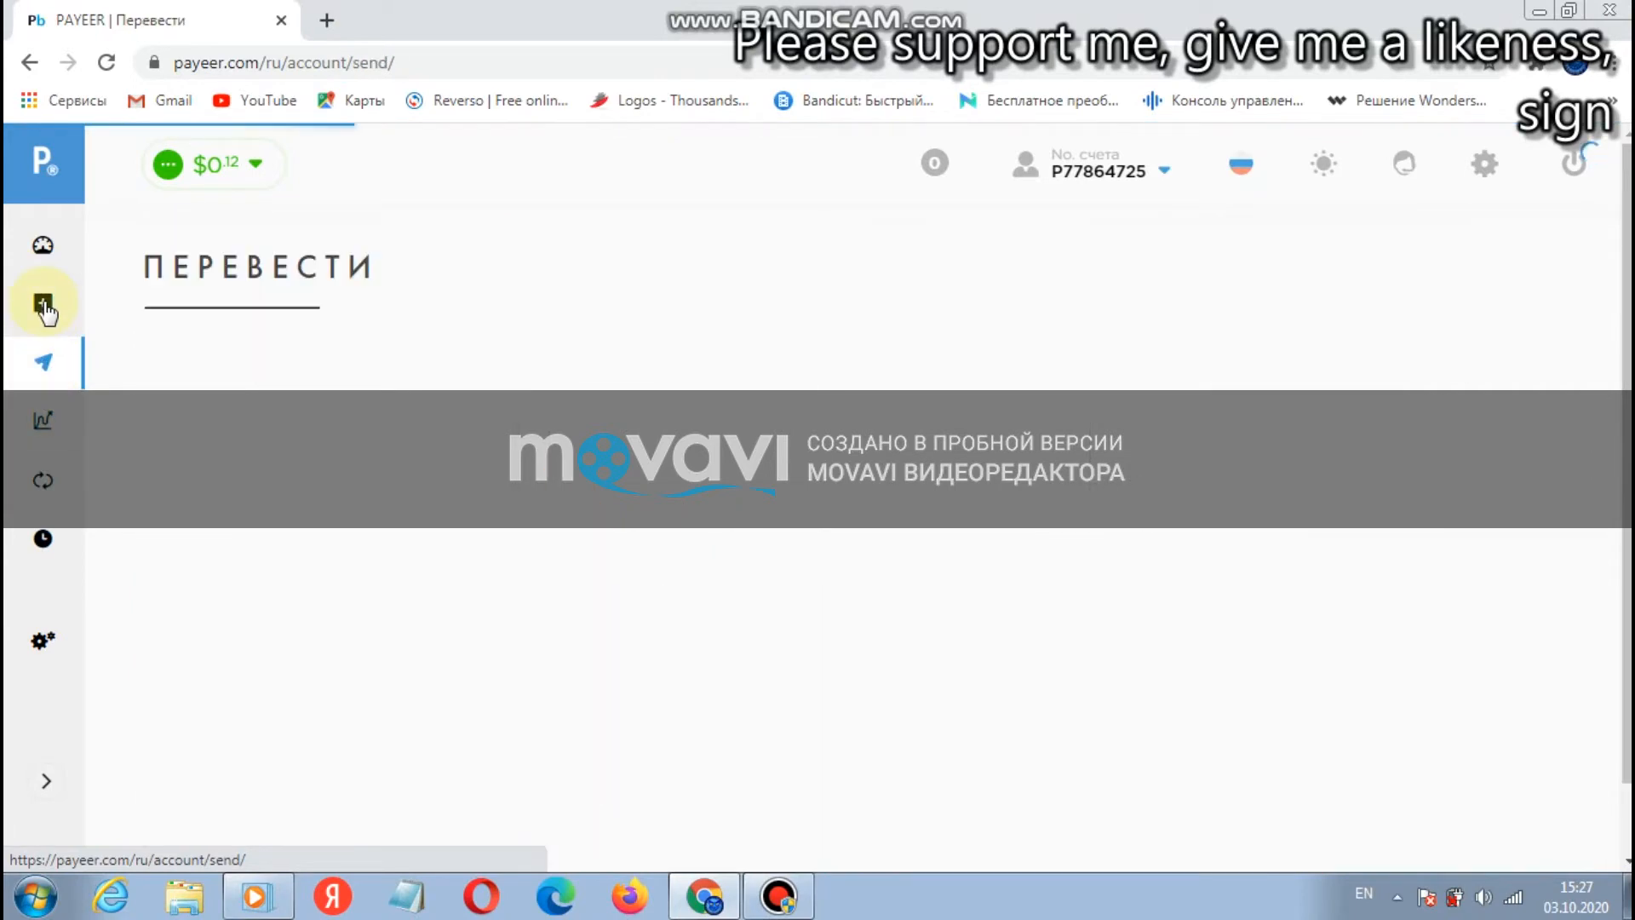
{"action": "left_click", "coordinate": [44, 247]}
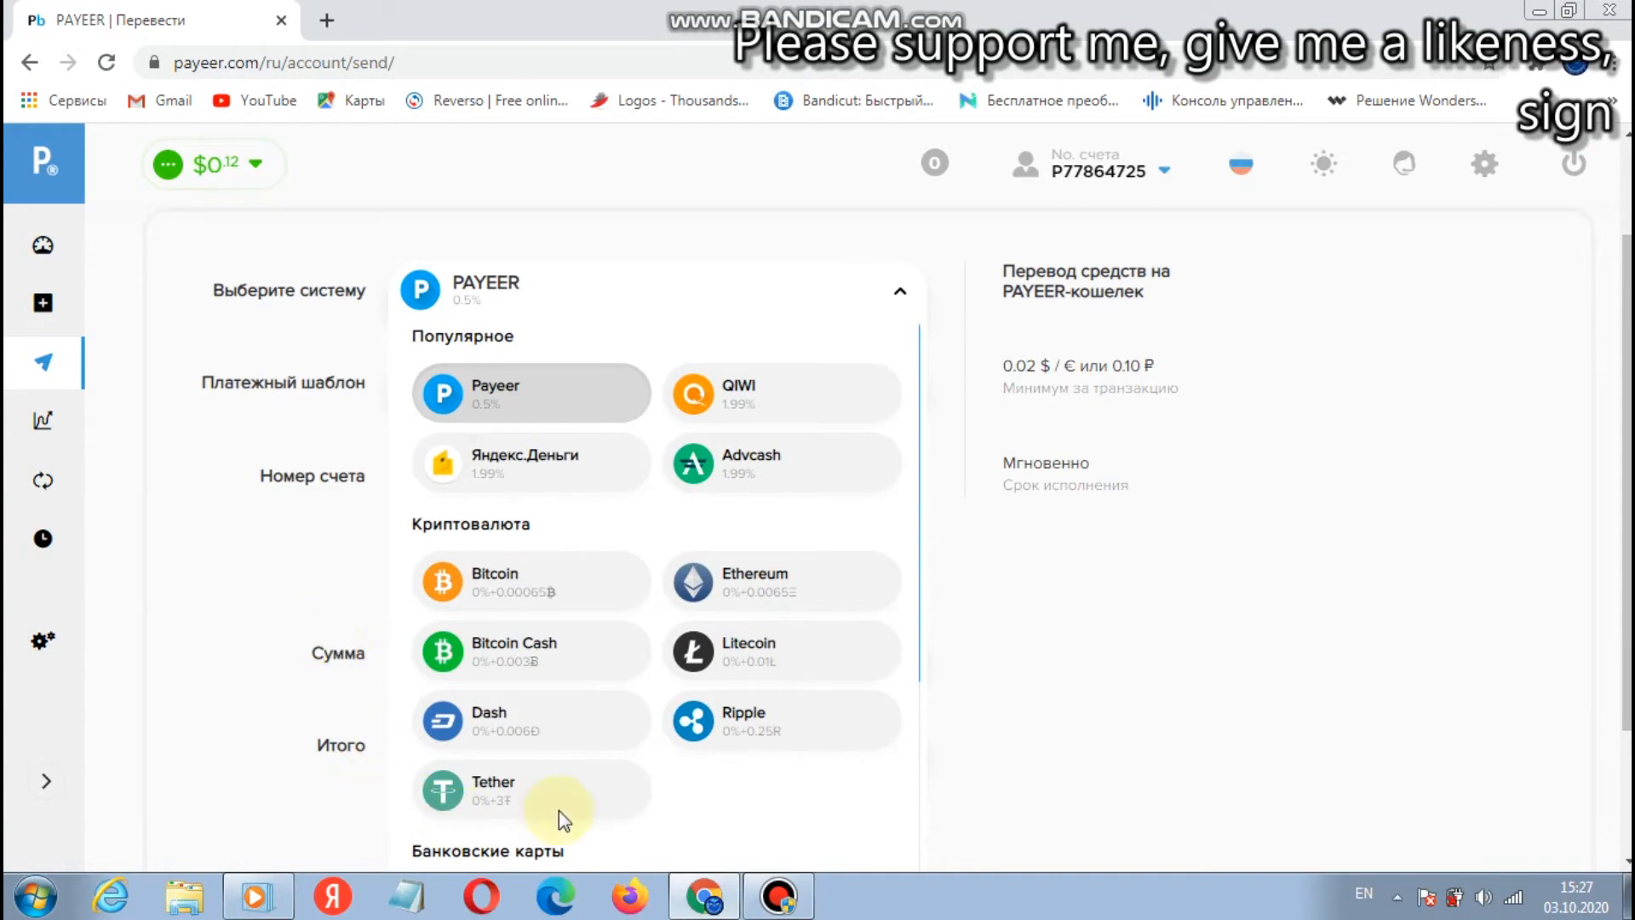
{"action": "mouse_move", "coordinate": [702, 559]}
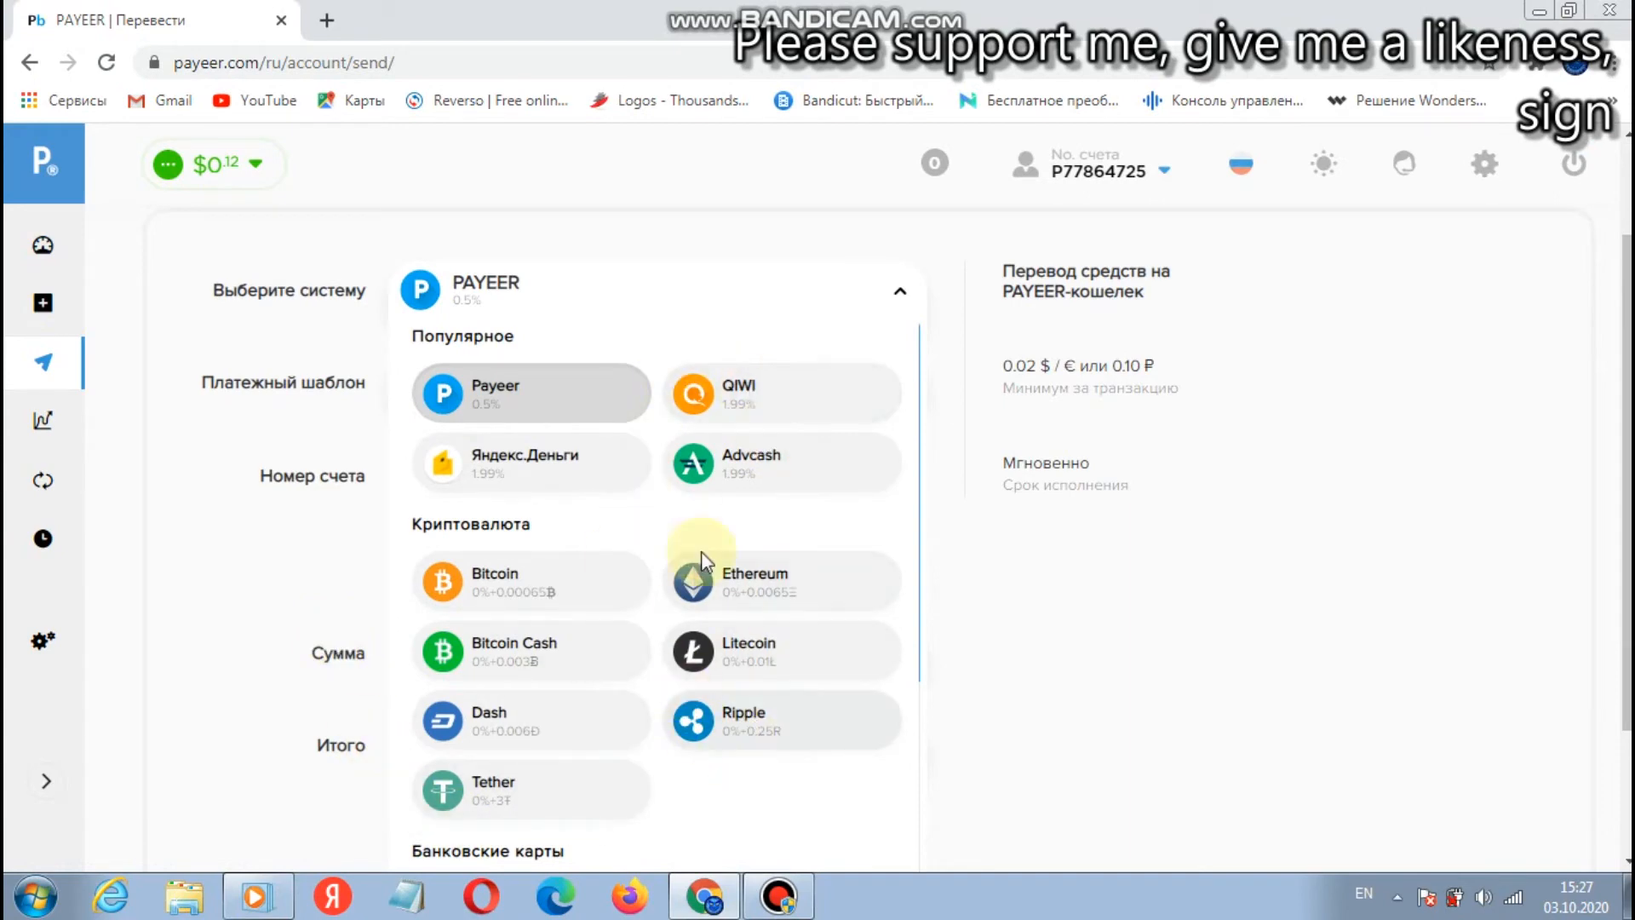
{"action": "mouse_move", "coordinate": [41, 361]}
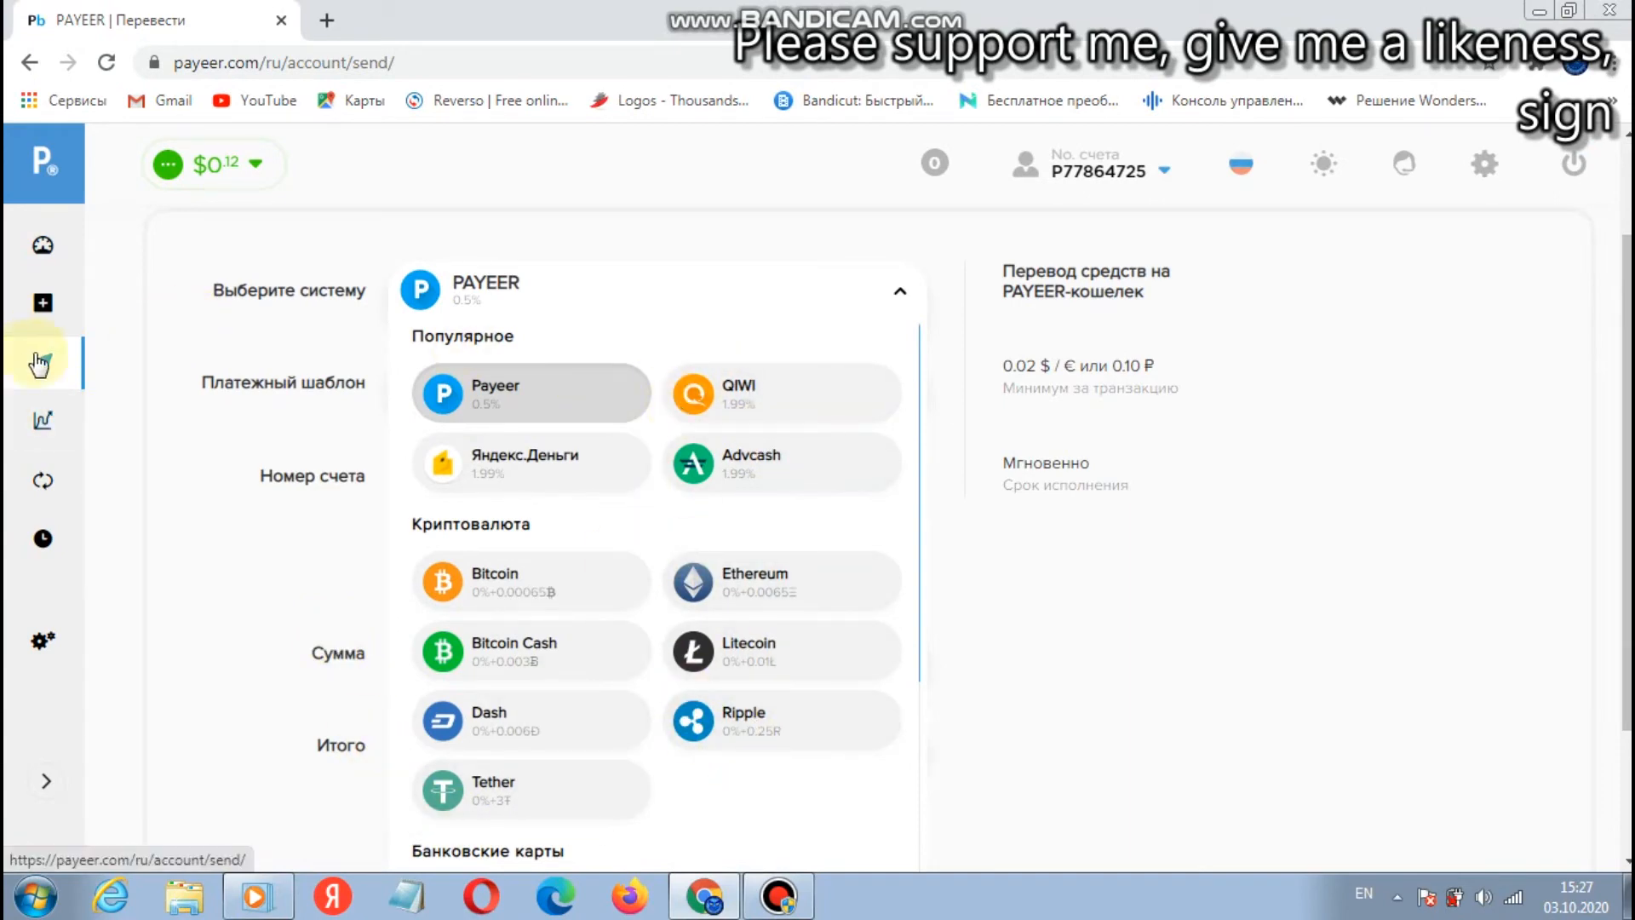
{"action": "mouse_move", "coordinate": [41, 422]}
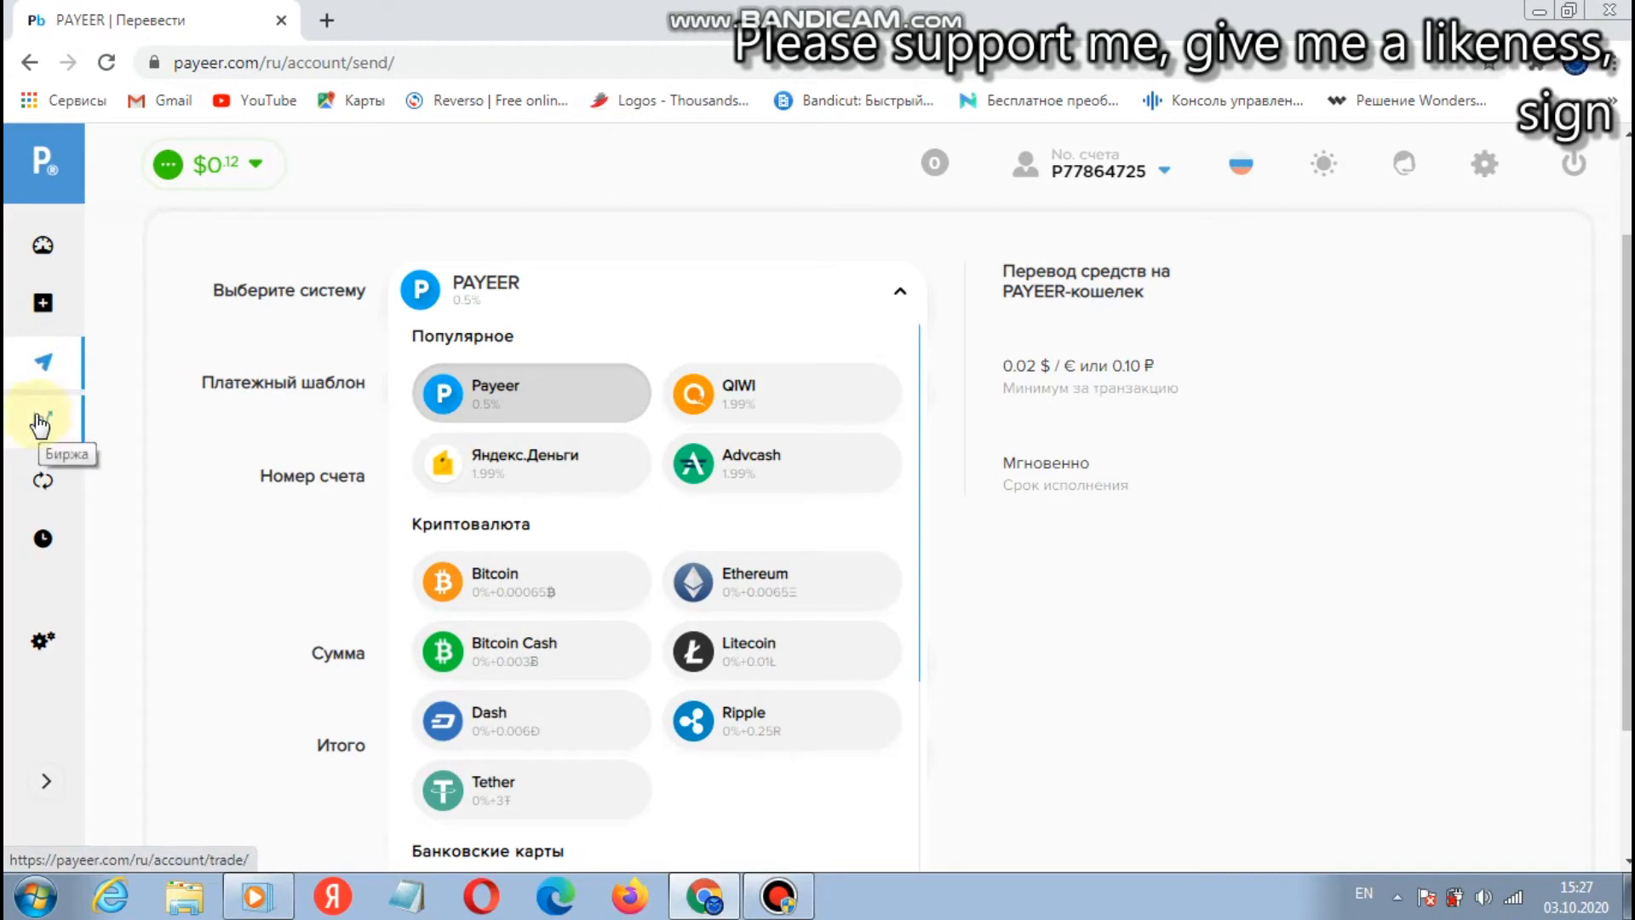
{"action": "left_click", "coordinate": [42, 423]}
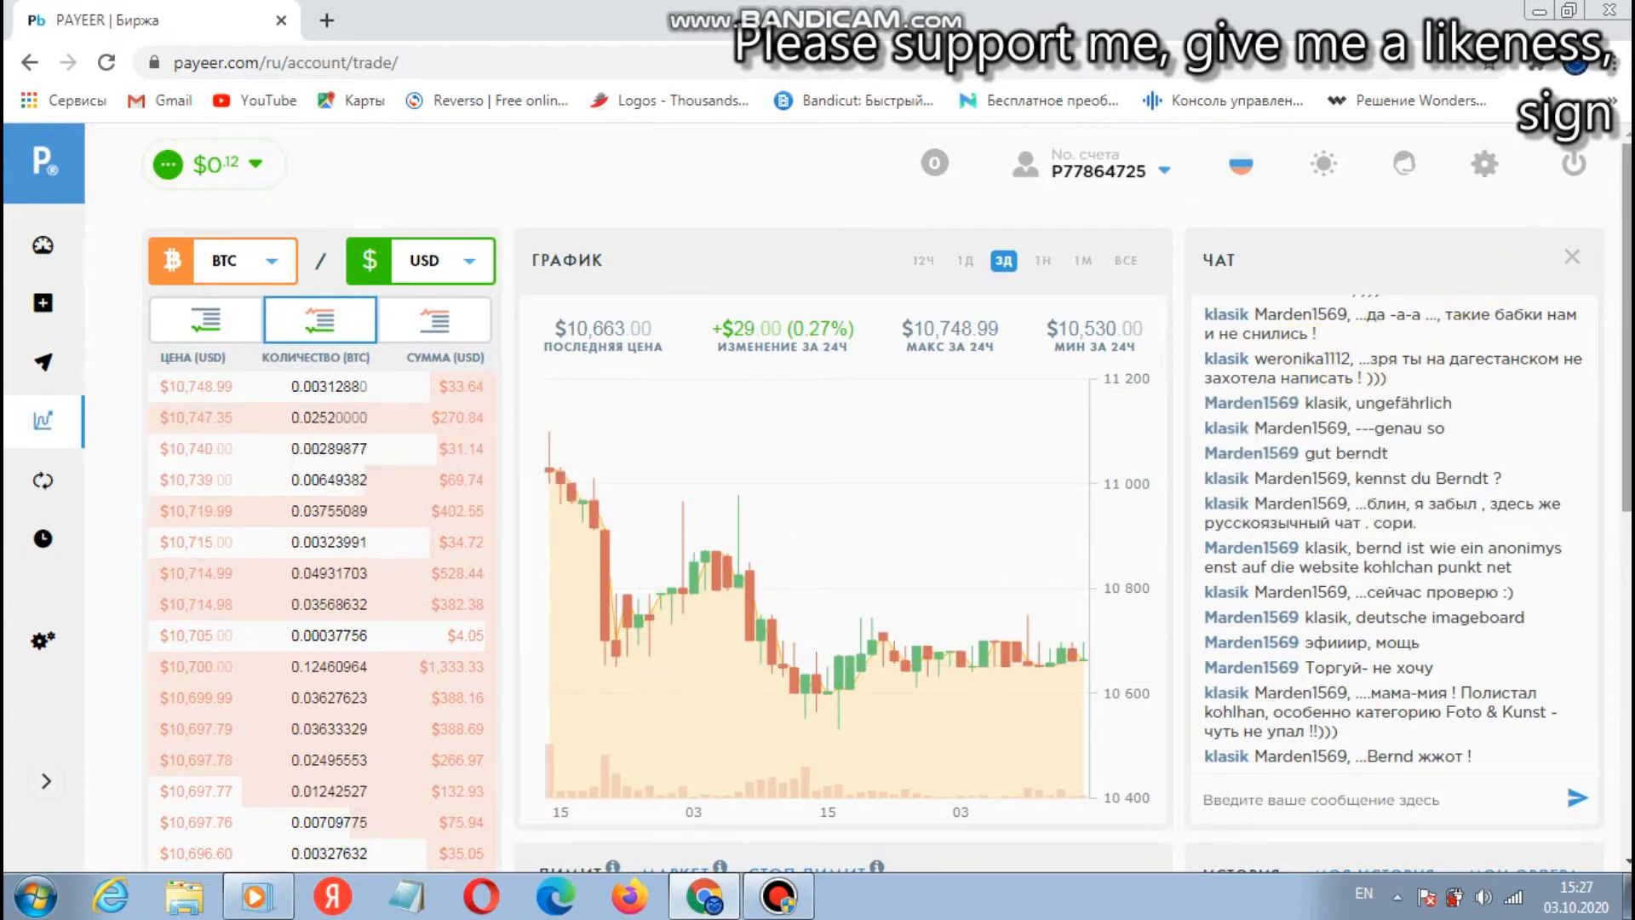
Step: Scroll down the BTC/USD market and show its recent trade history (История)
{"action": "scroll", "scroll_direction": "down", "scroll_amount": 3}
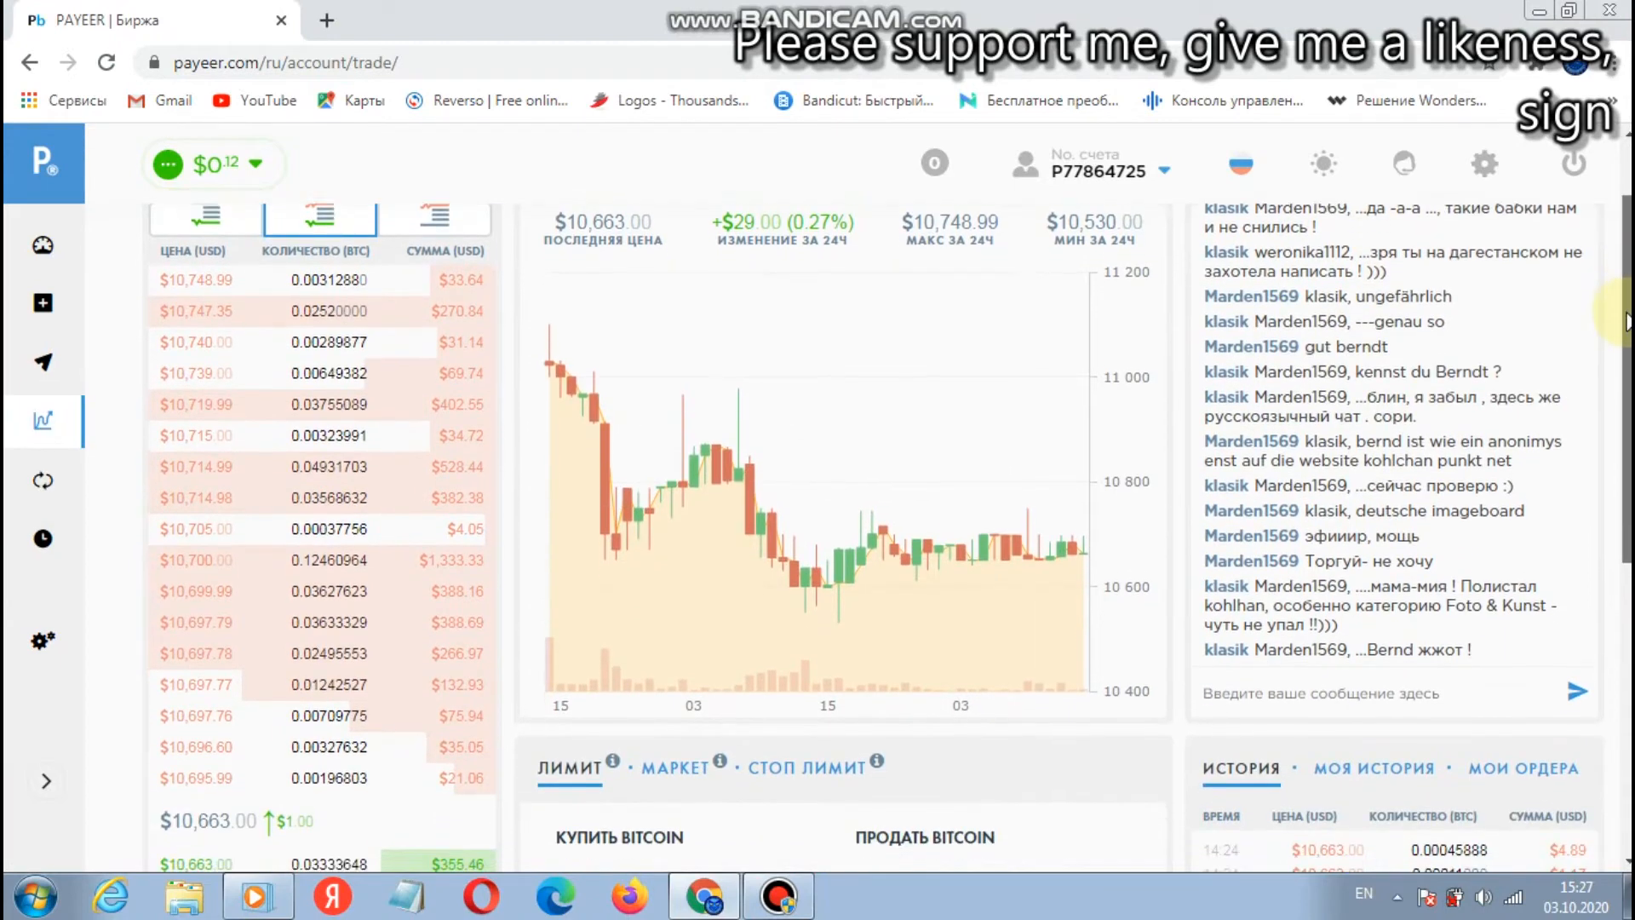
{"action": "scroll", "scroll_direction": "down", "scroll_amount": 3}
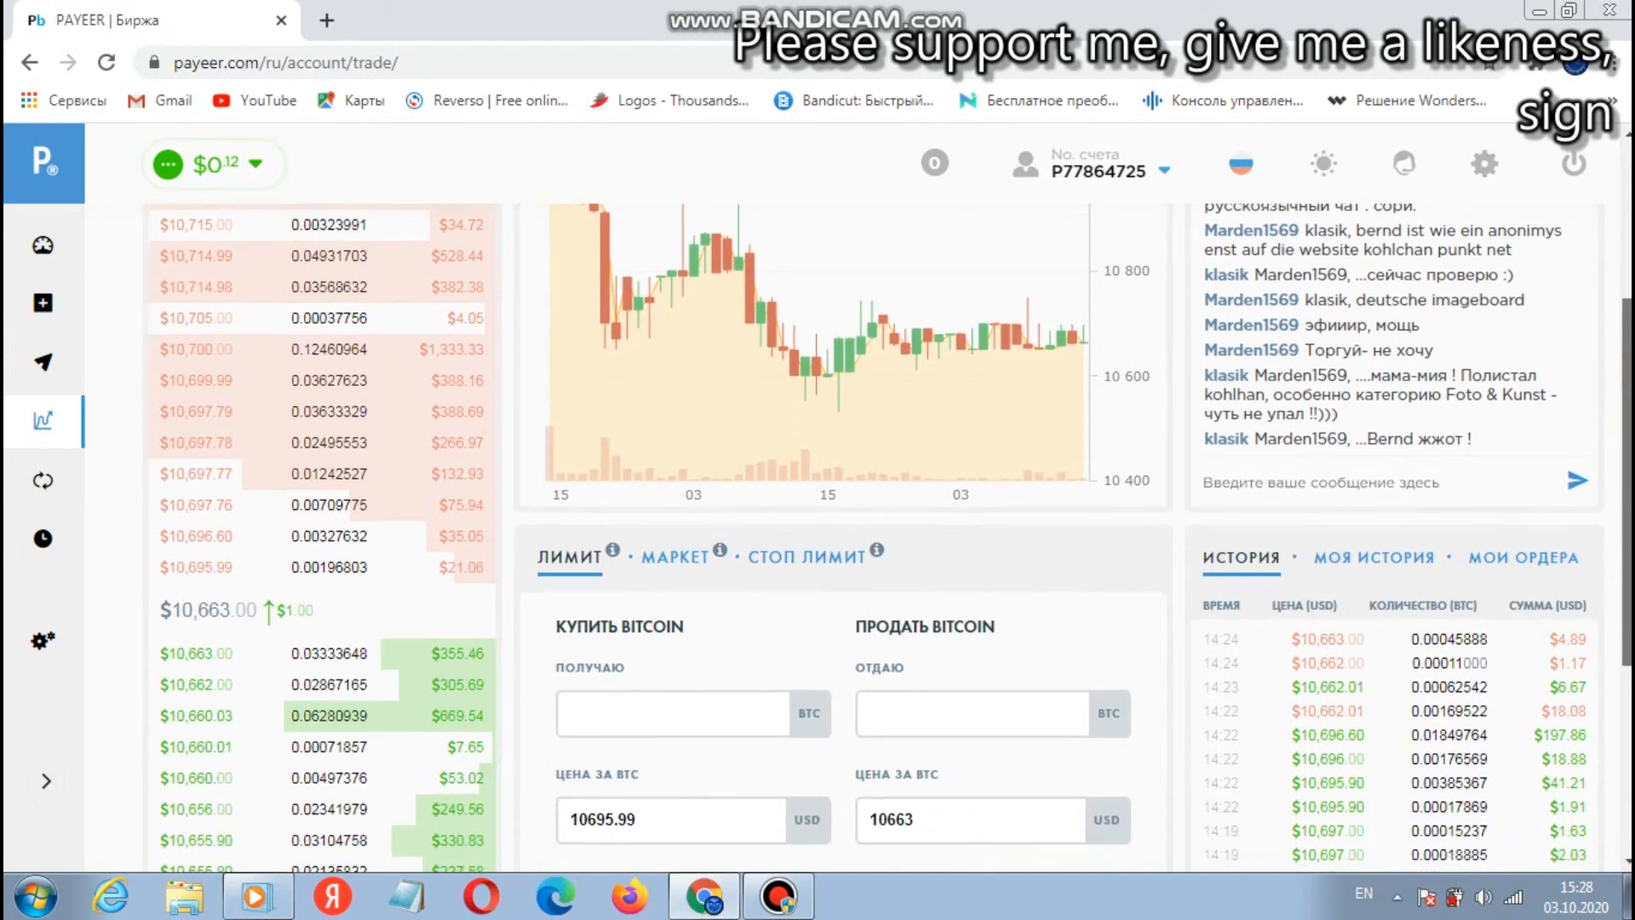
{"action": "scroll", "scroll_direction": "down", "scroll_amount": 3}
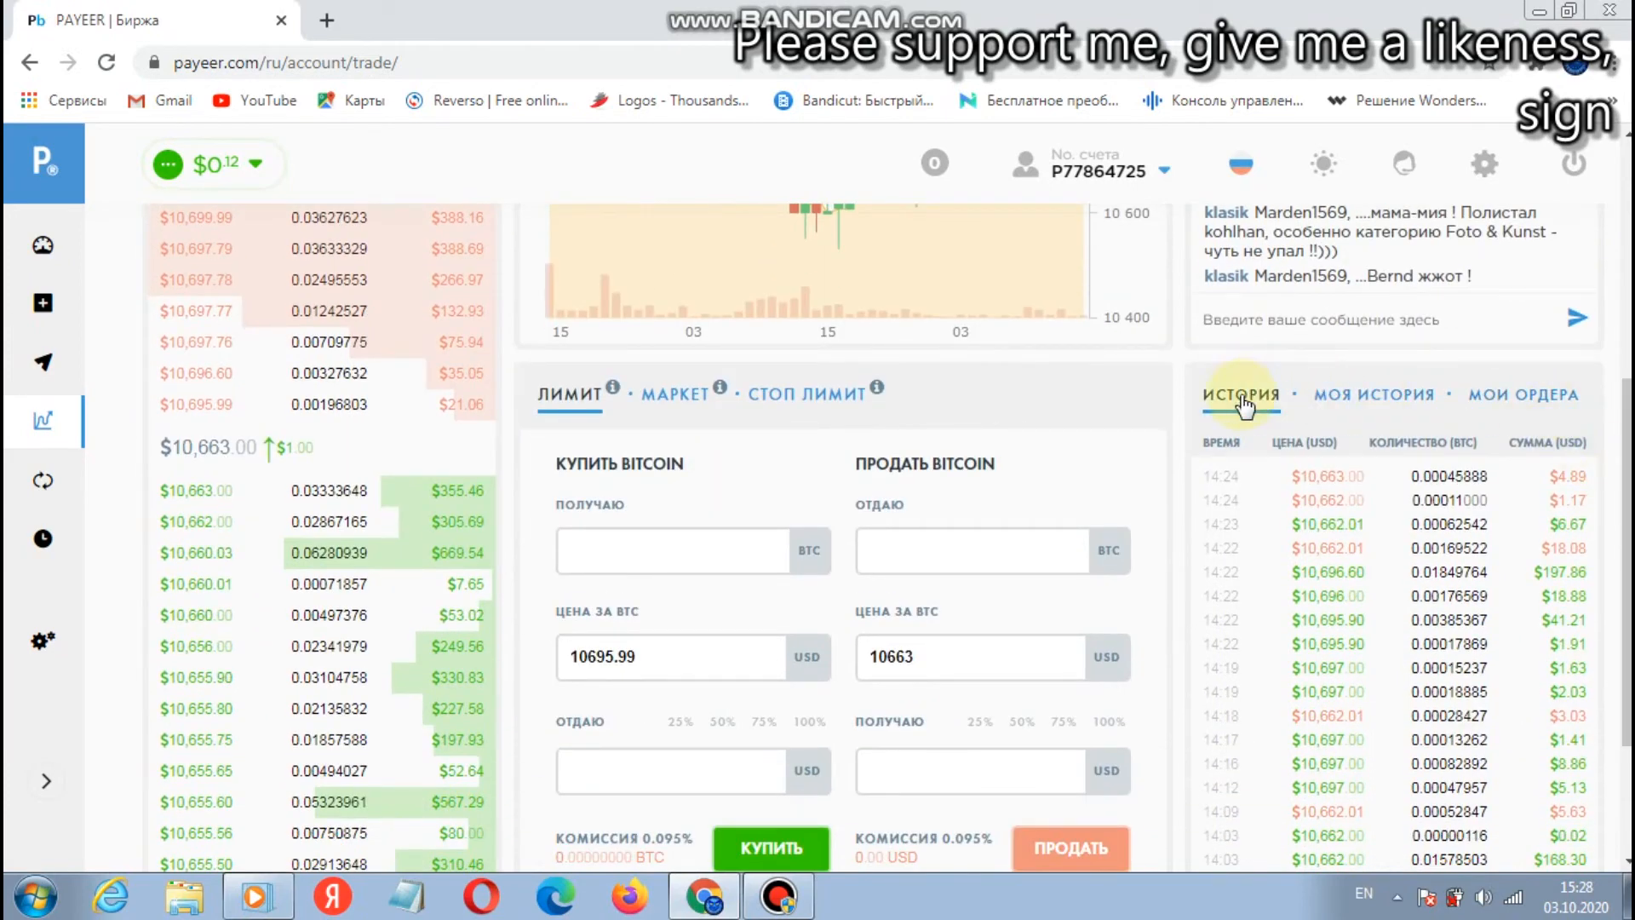
{"action": "left_click", "coordinate": [969, 657]}
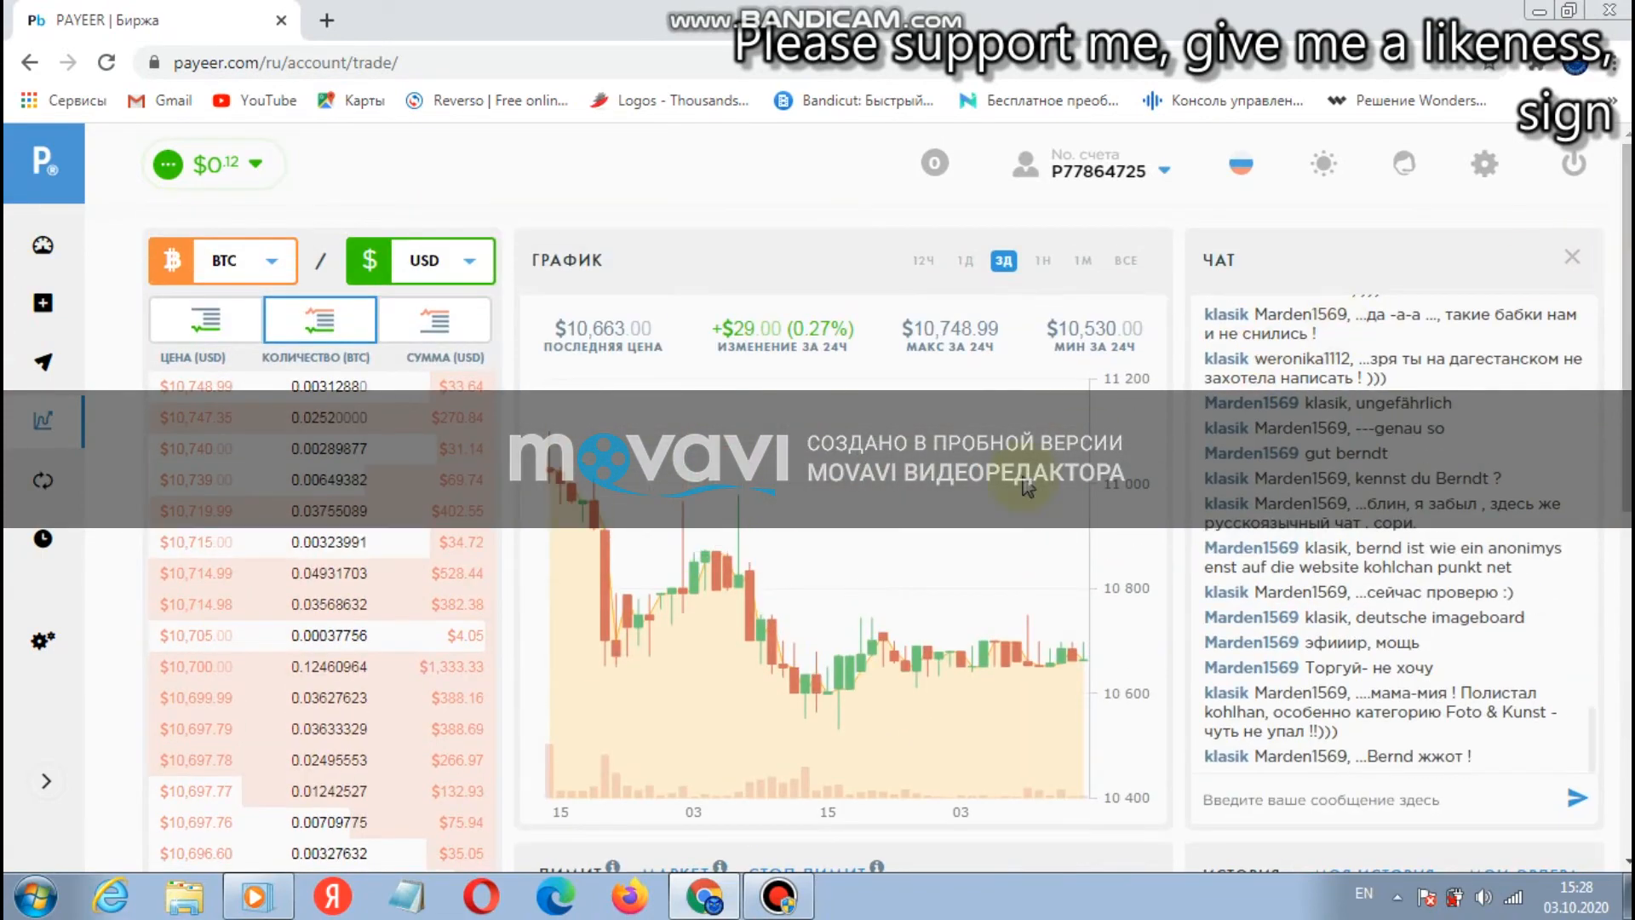
{"action": "mouse_move", "coordinate": [796, 525]}
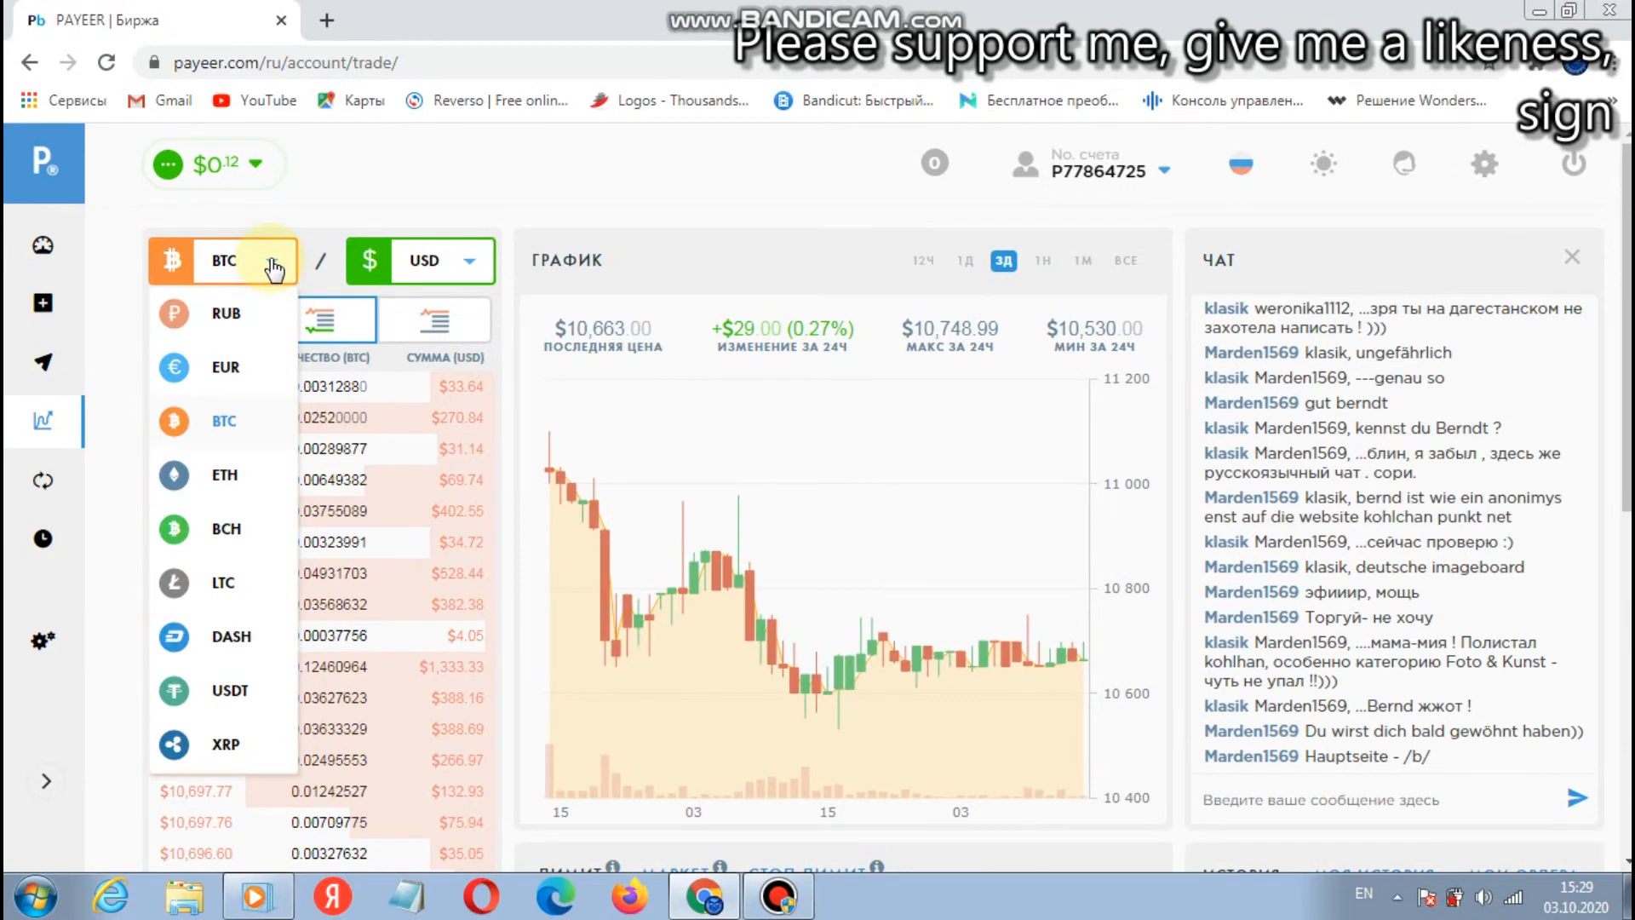
{"action": "mouse_move", "coordinate": [244, 671]}
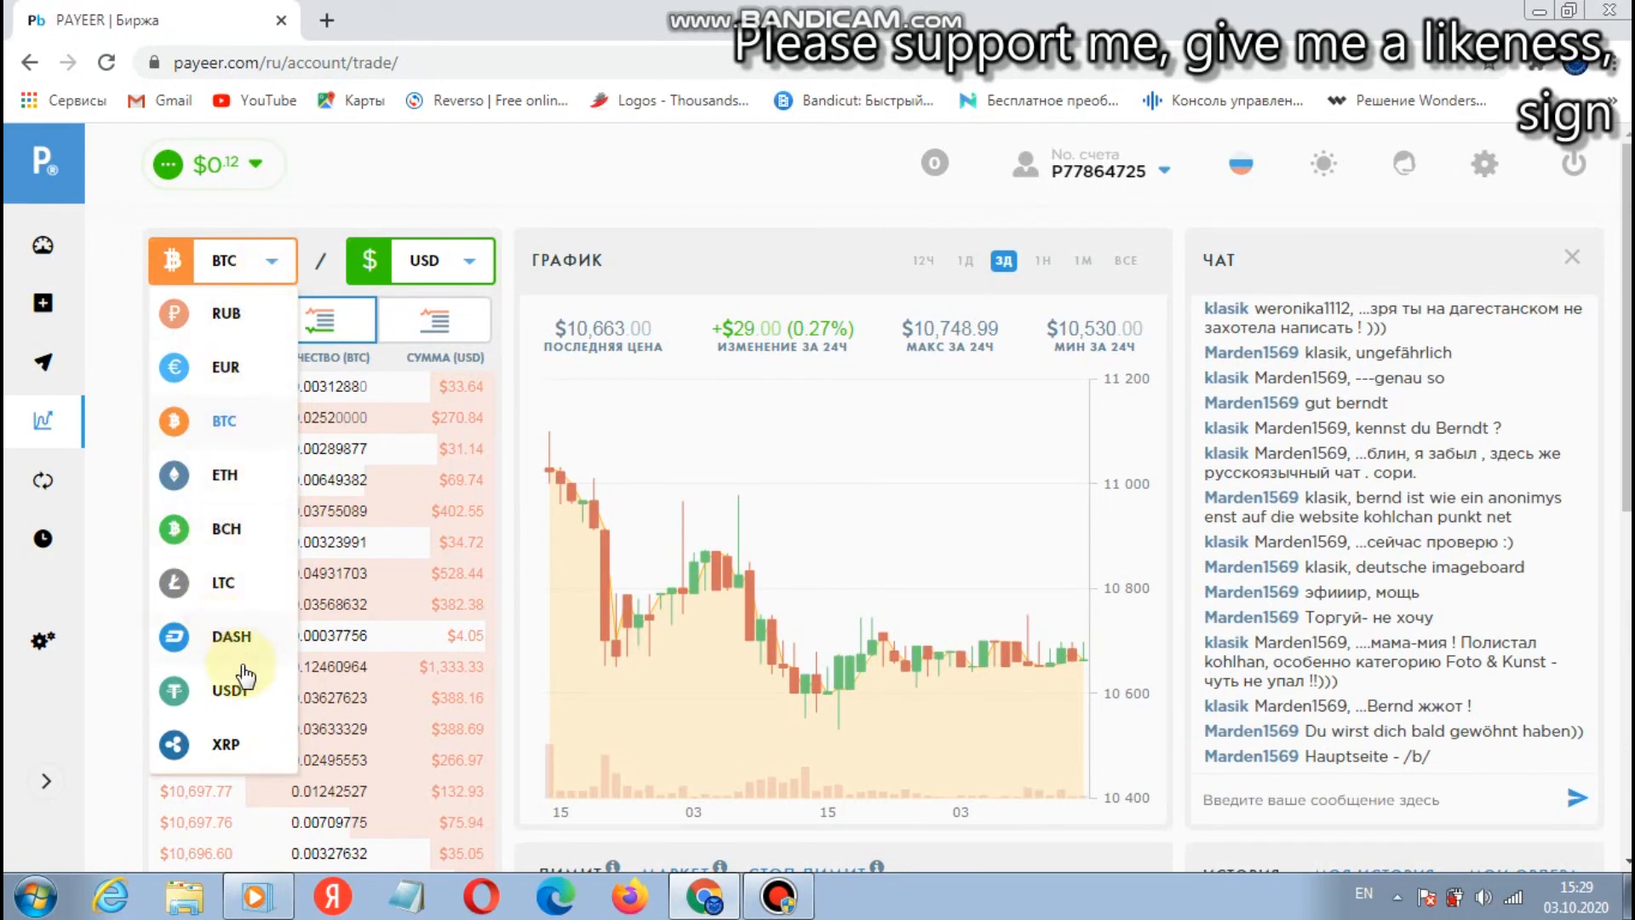
Step: Switch to LTC/USD, then LTC/RUB, and finally back to the XRP/RUB market
{"action": "left_click", "coordinate": [221, 582]}
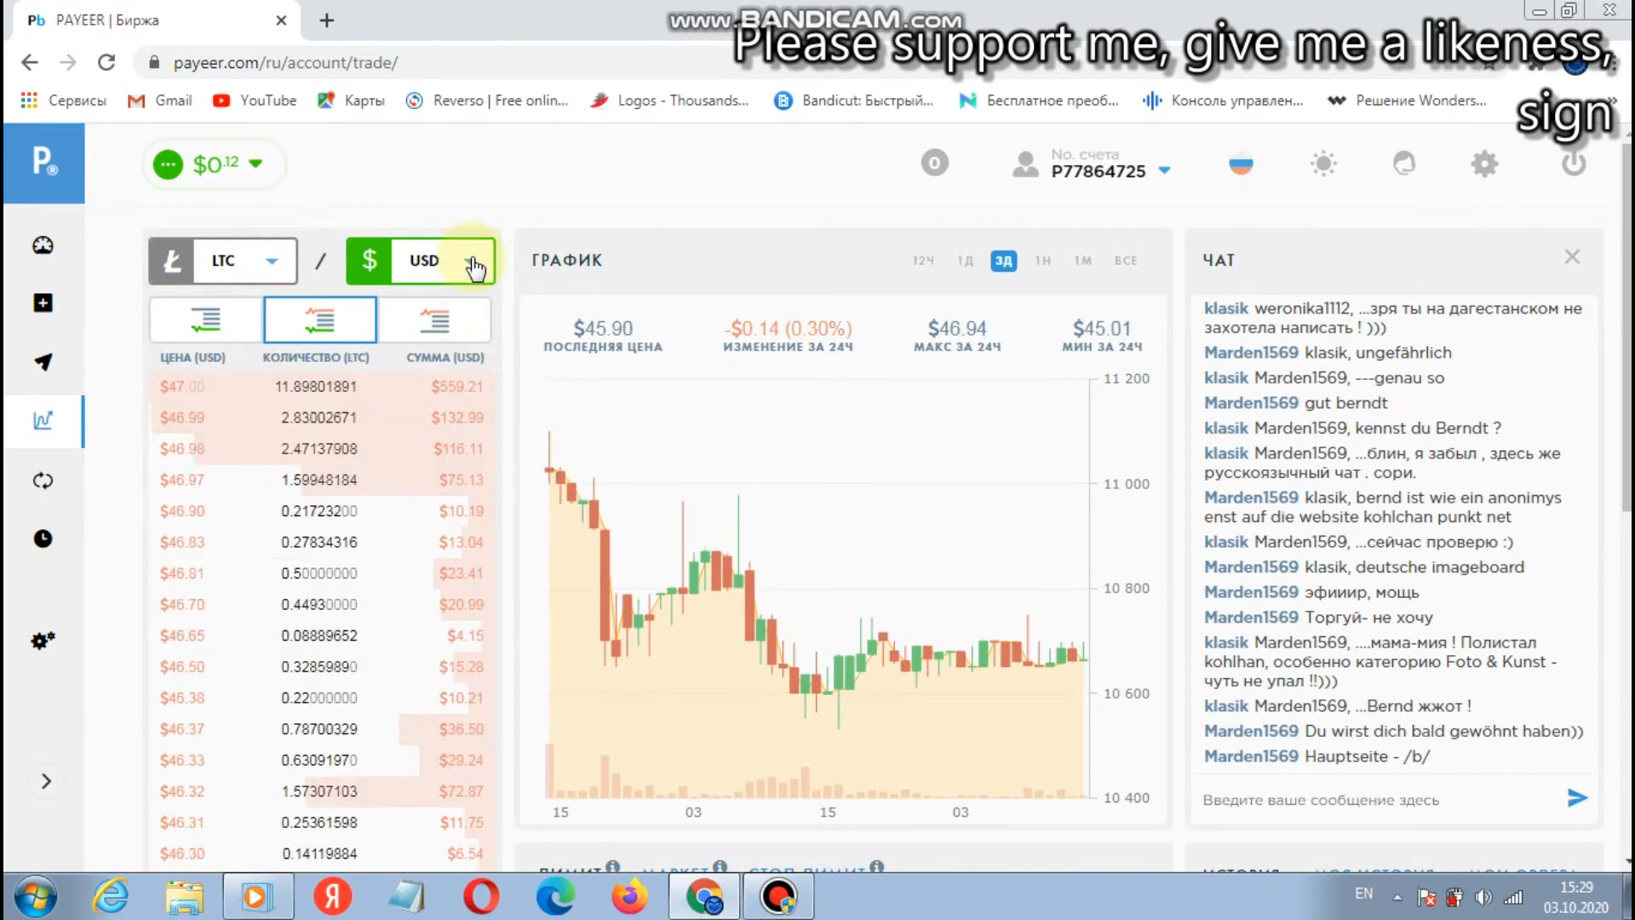
{"action": "left_click", "coordinate": [424, 259]}
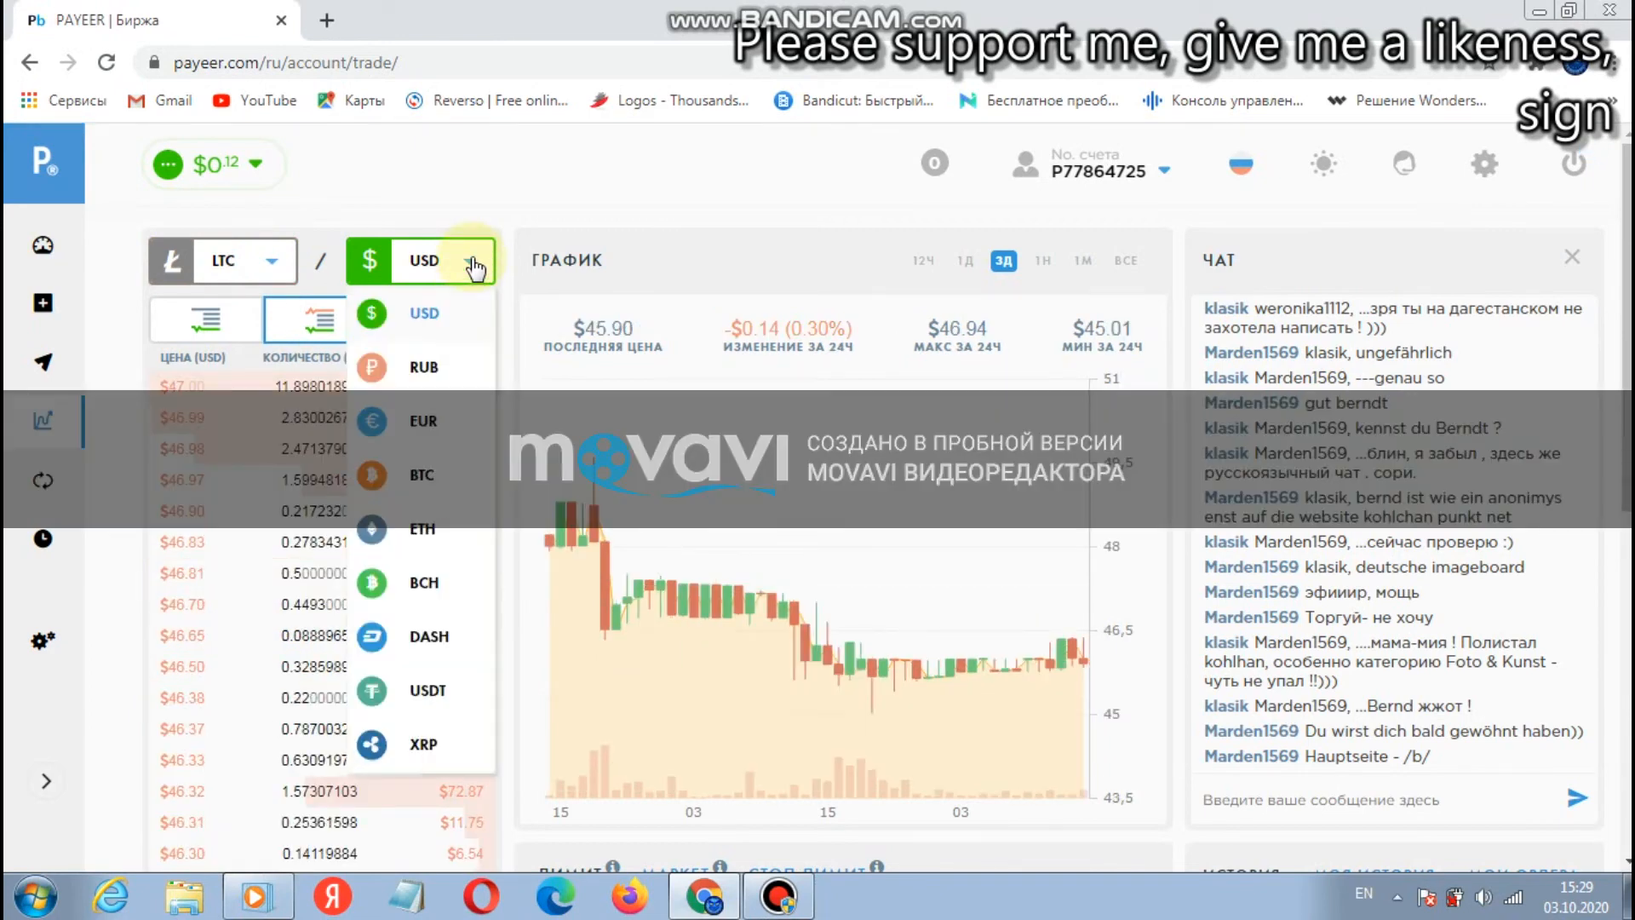
{"action": "left_click", "coordinate": [424, 366]}
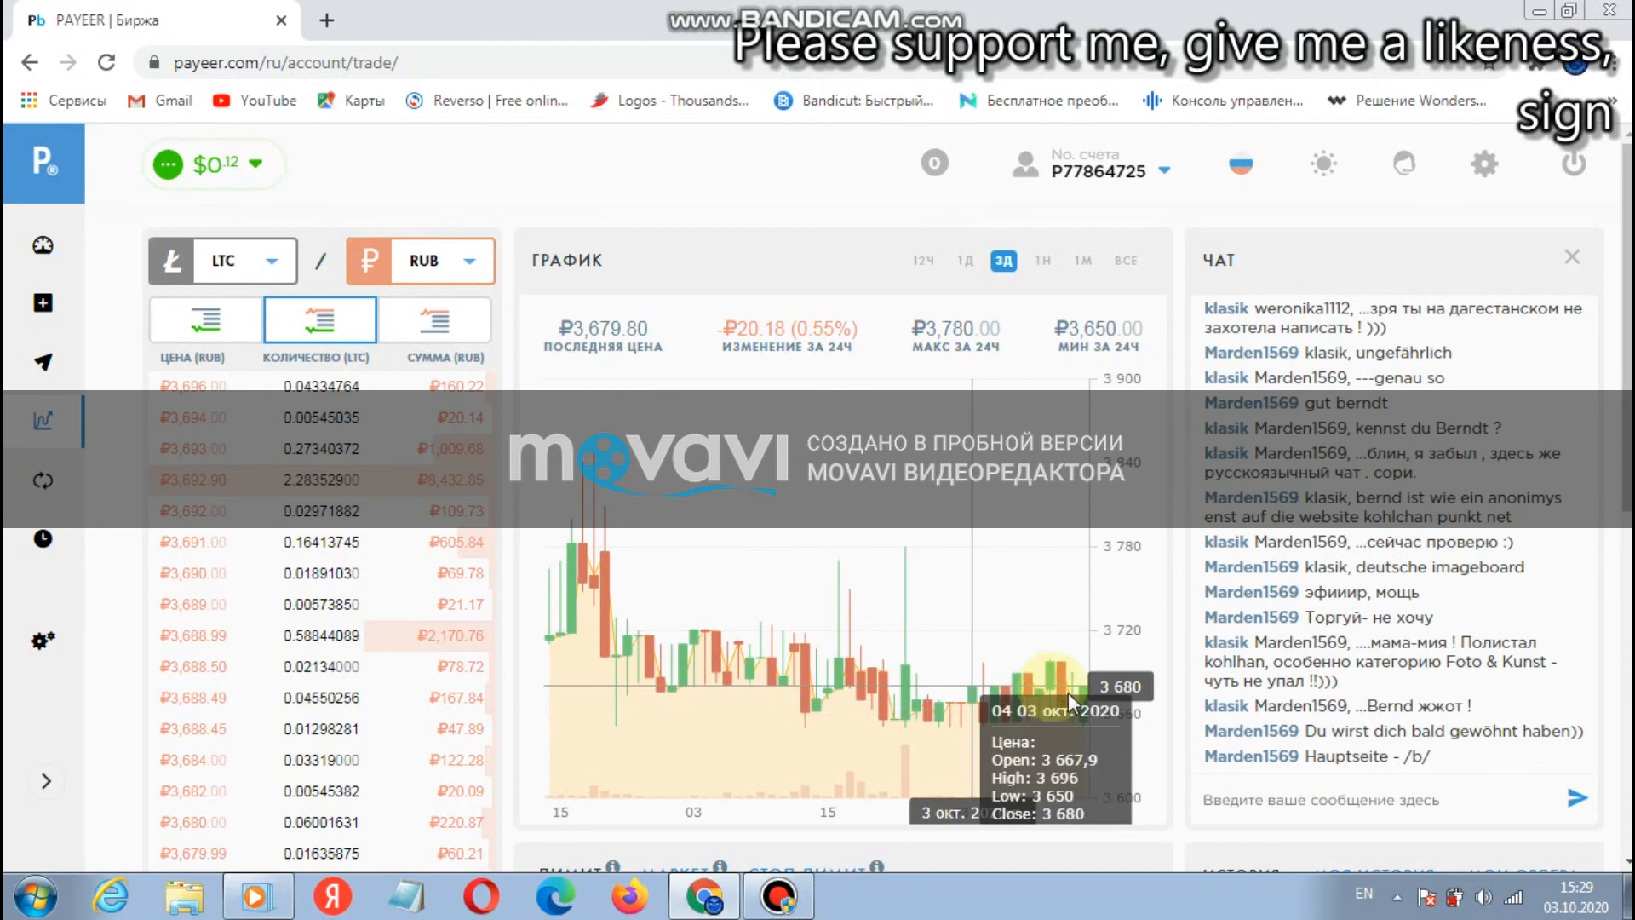
{"action": "mouse_move", "coordinate": [771, 751]}
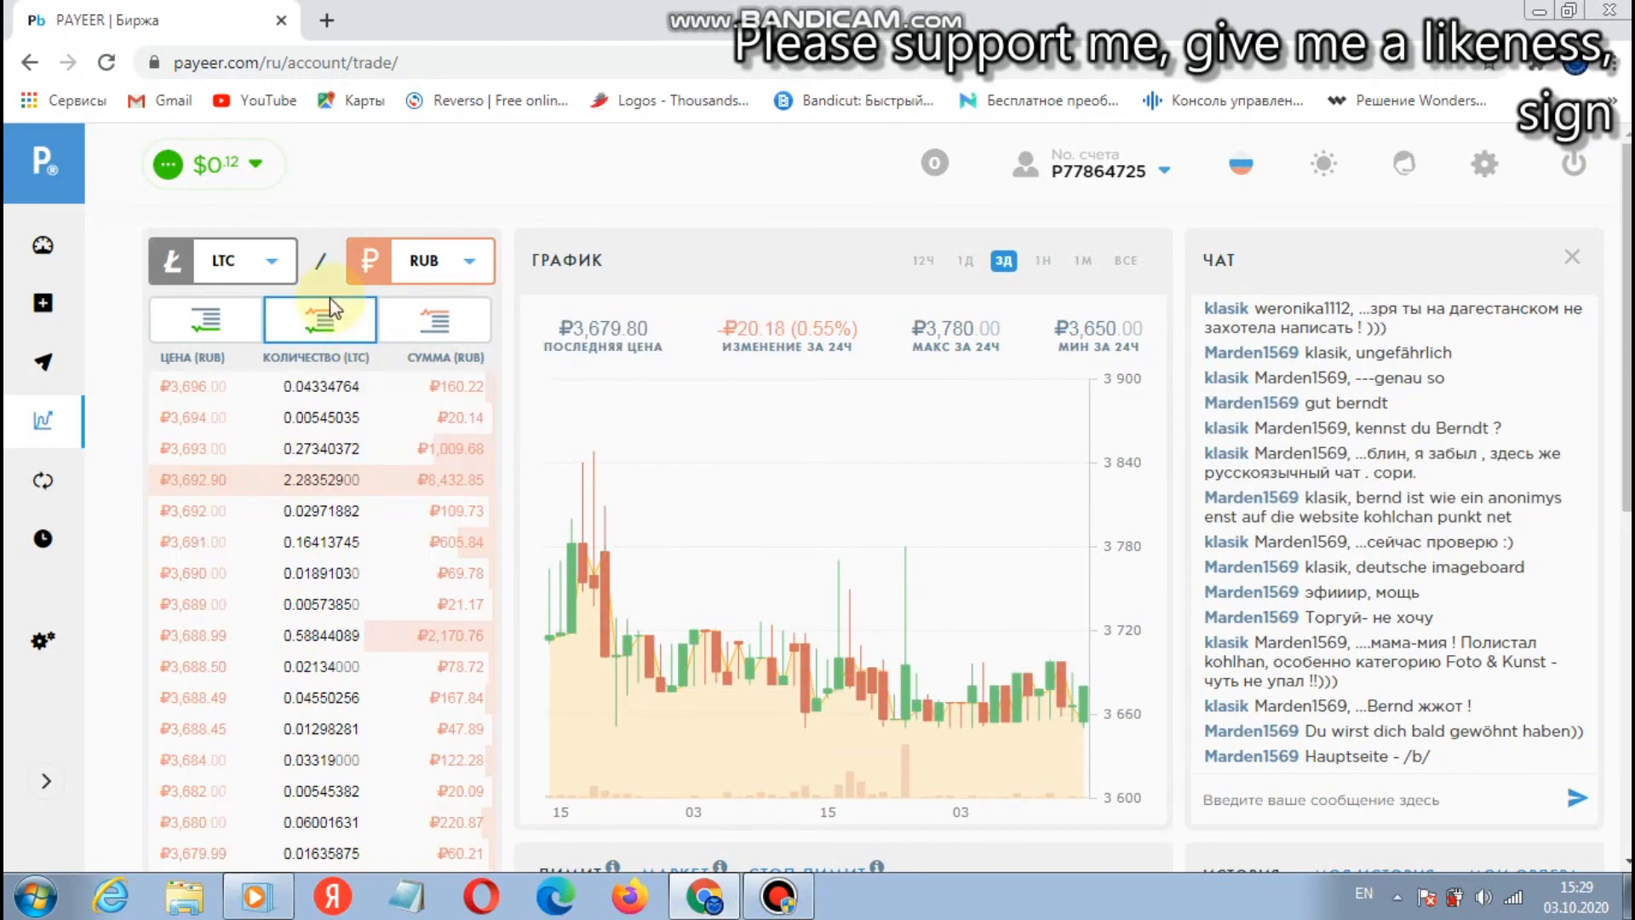
{"action": "left_click", "coordinate": [270, 260]}
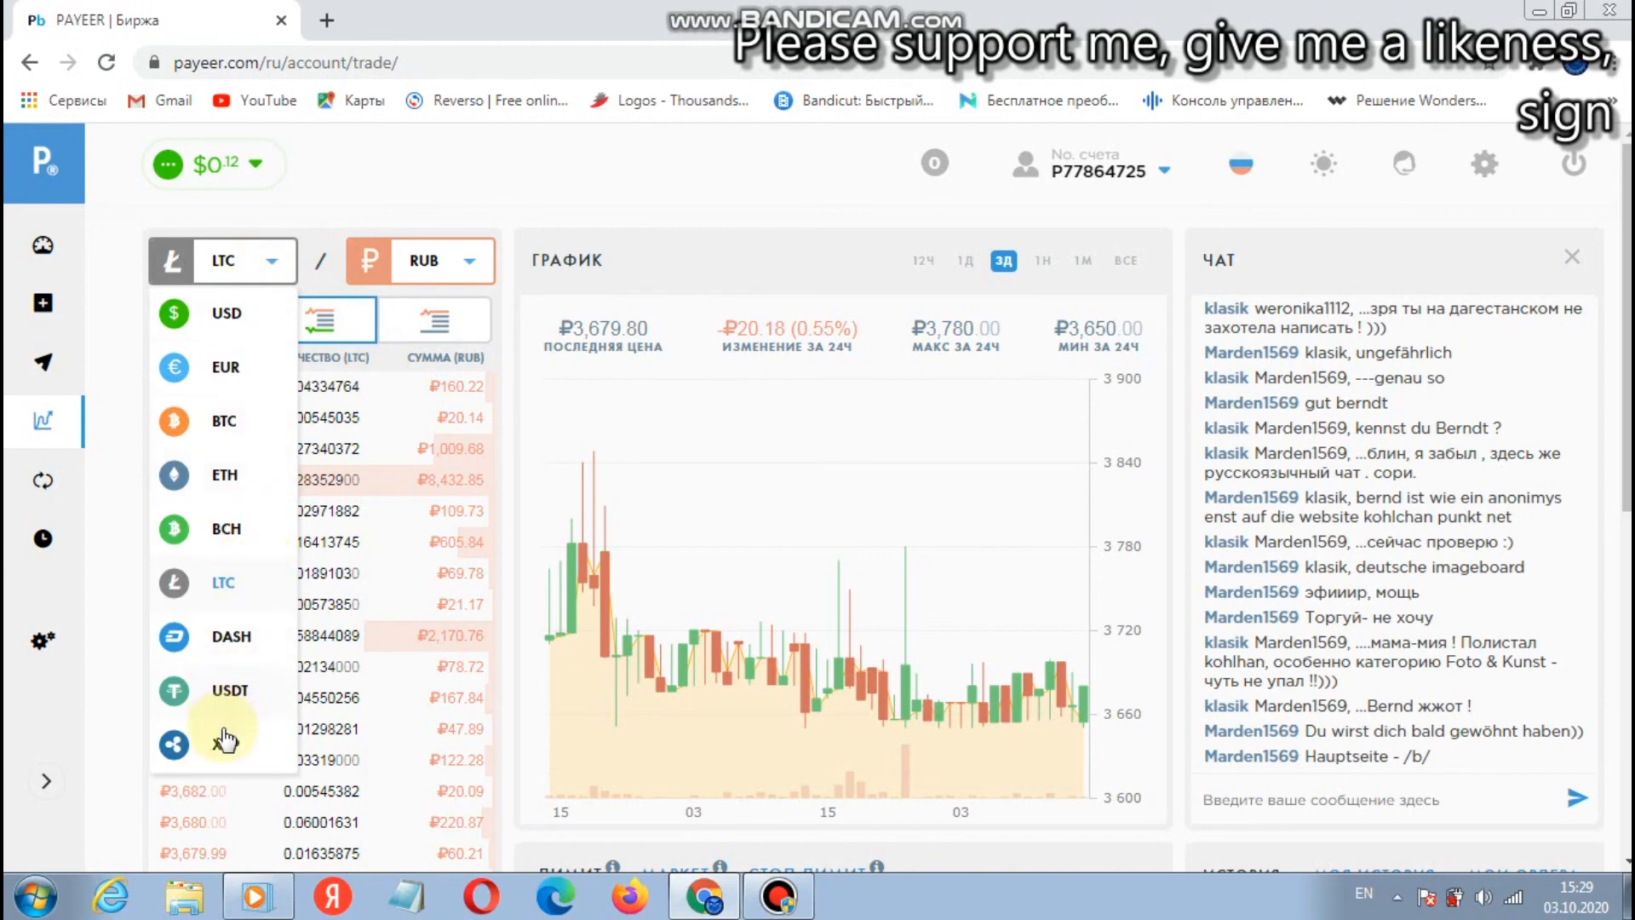
{"action": "left_click", "coordinate": [225, 740]}
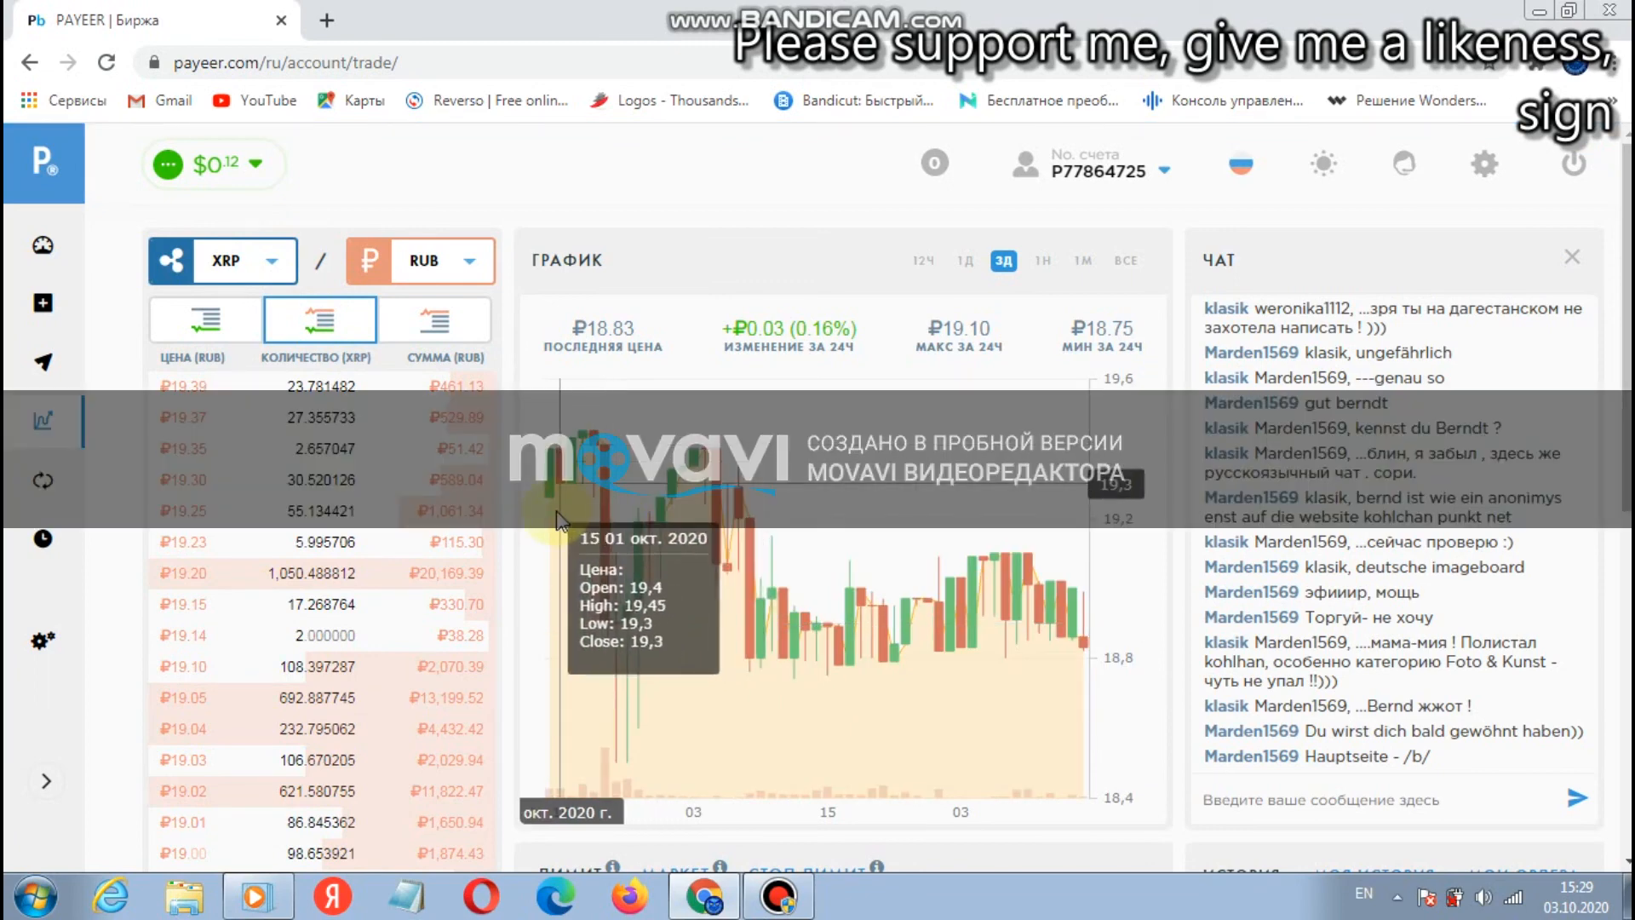
{"action": "mouse_move", "coordinate": [475, 261]}
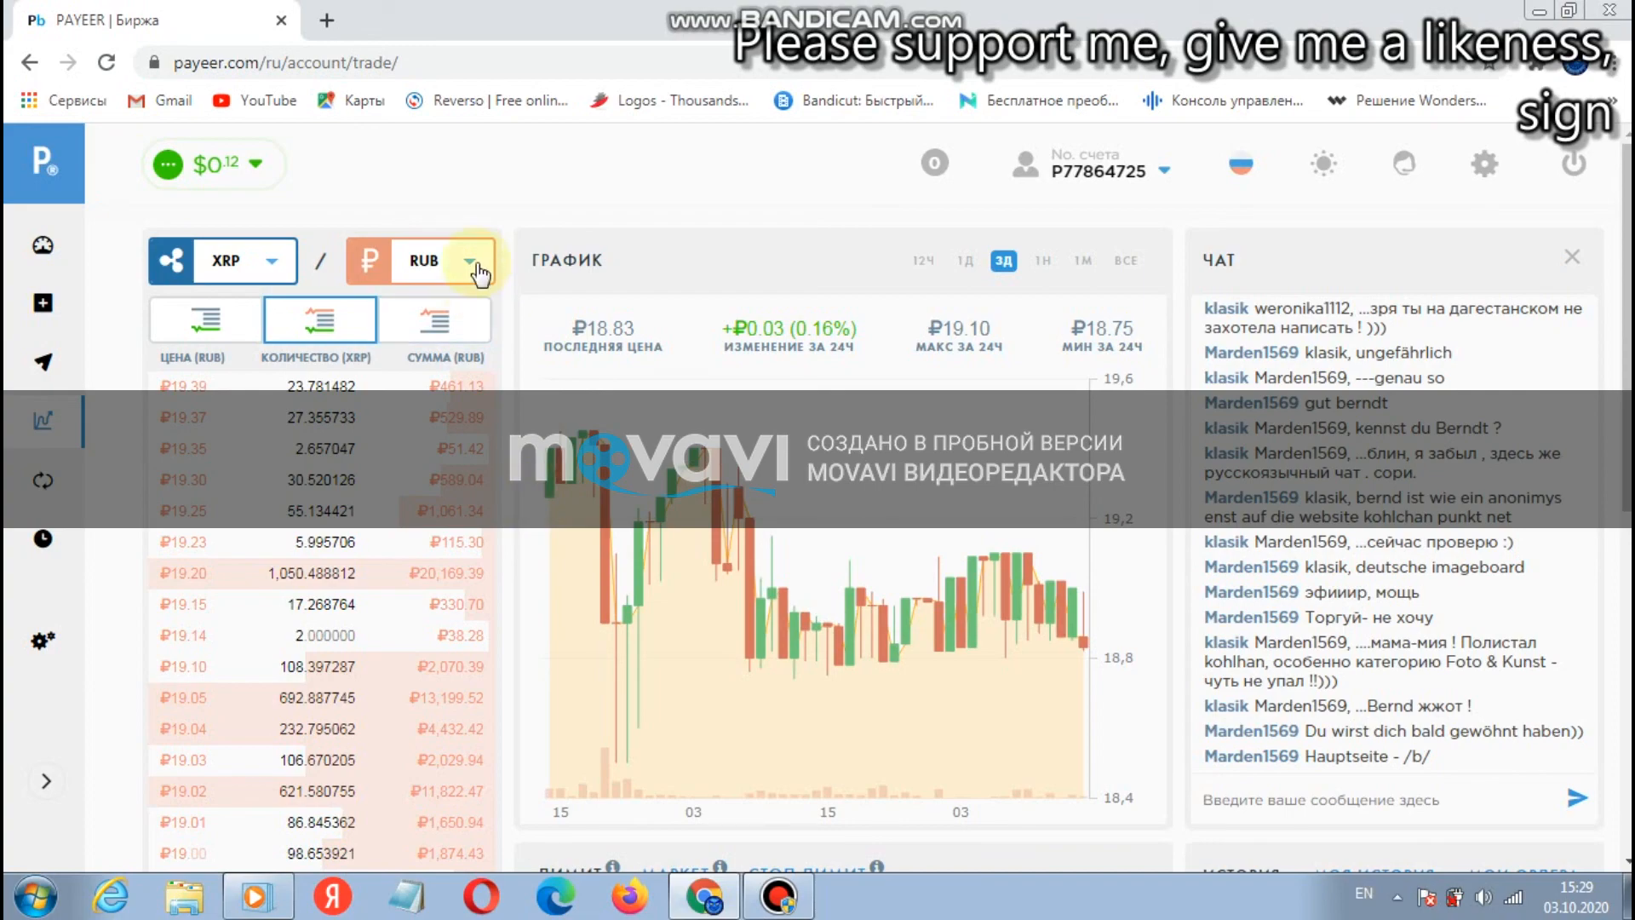
{"action": "mouse_move", "coordinate": [504, 389]}
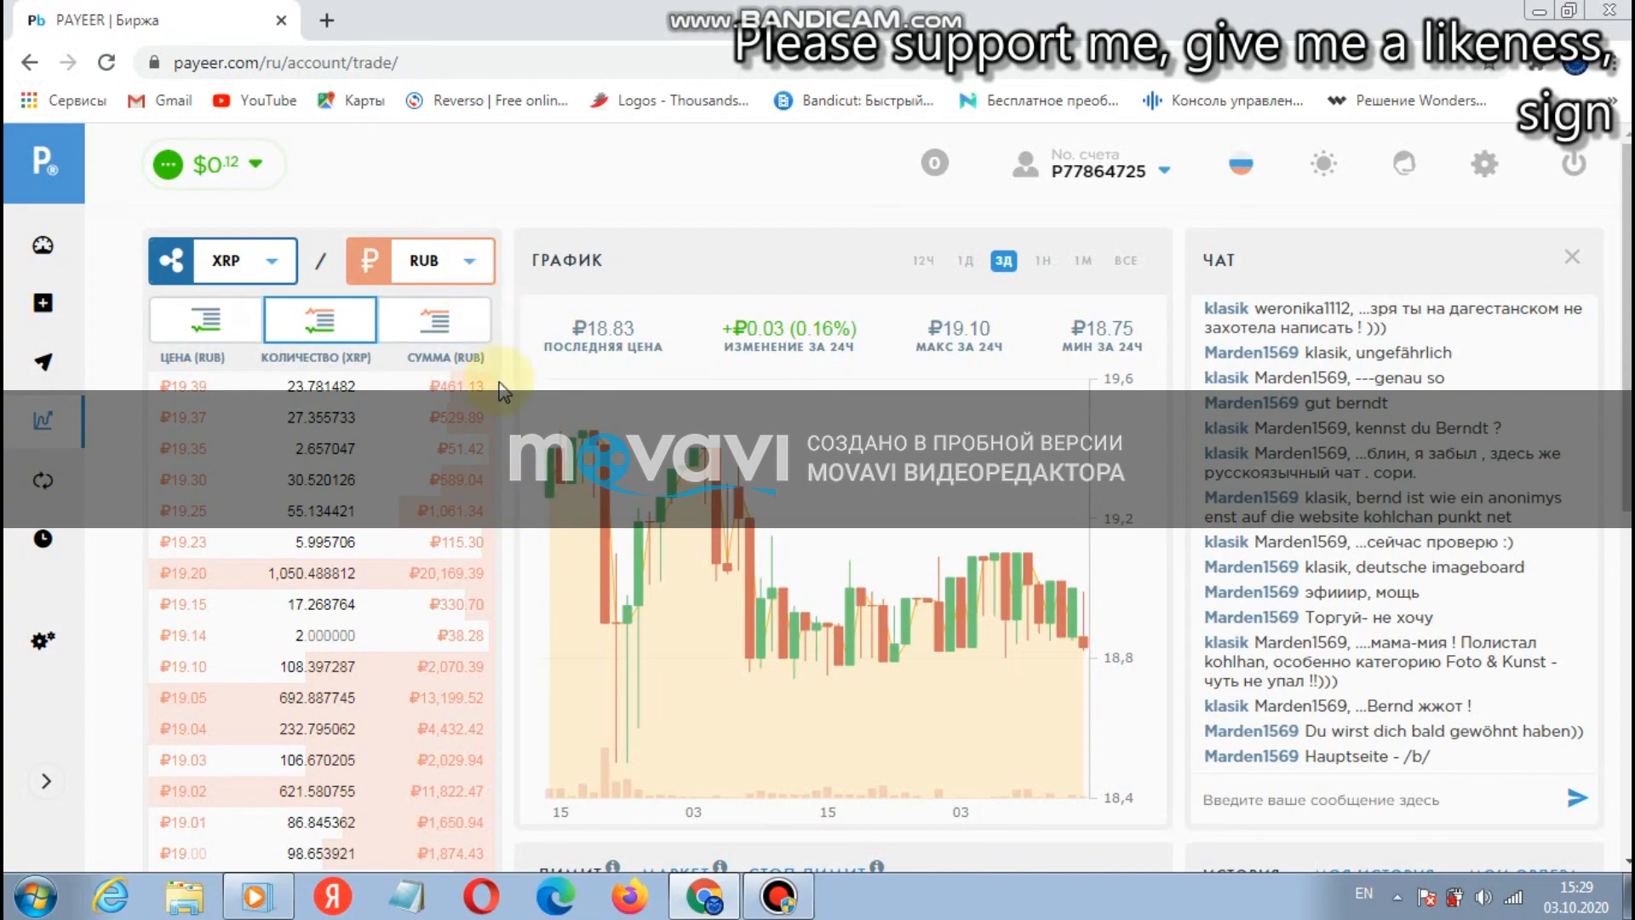